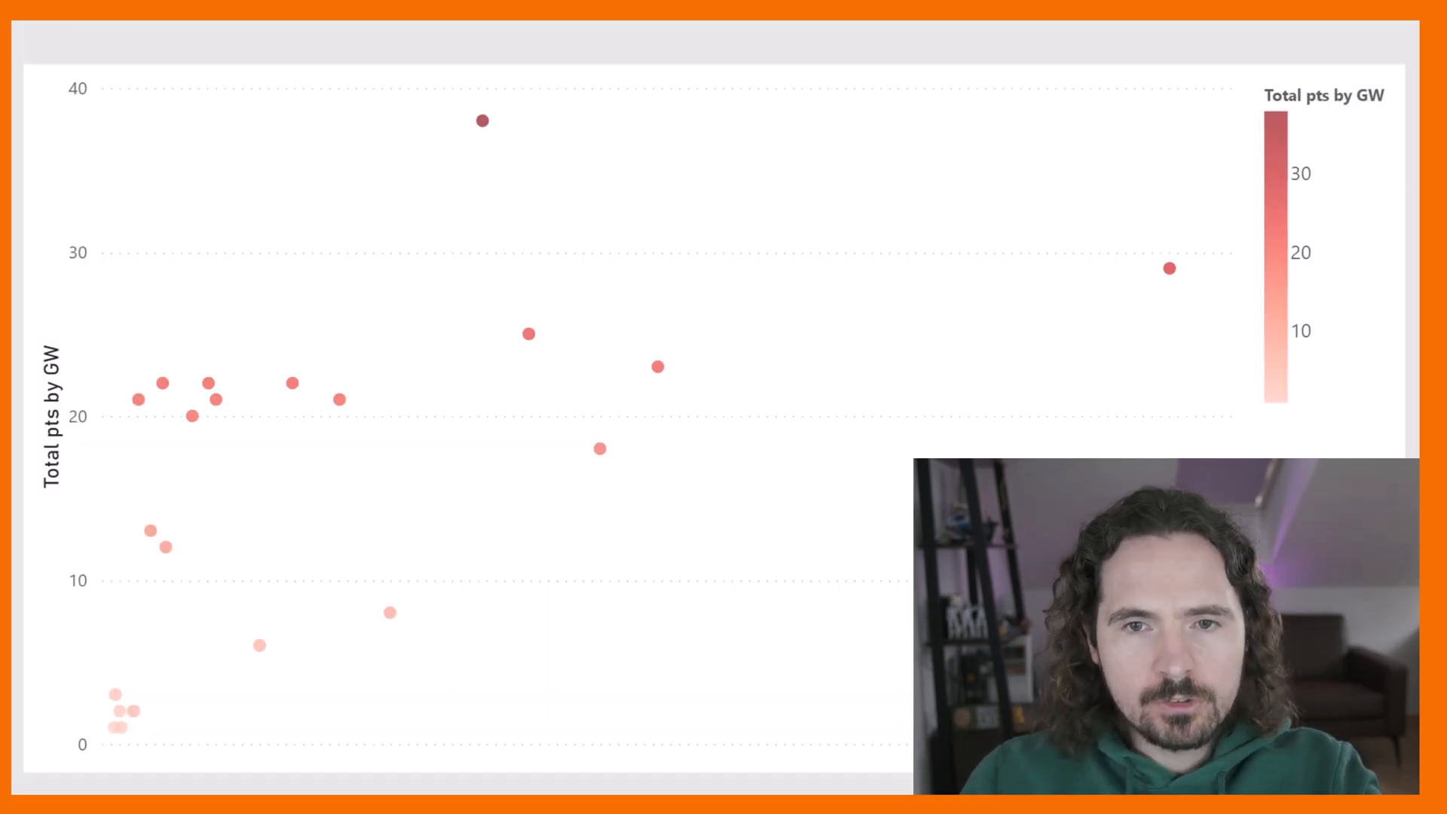
Edit the spec's mark type, trying "circle" and returning it to "point".
{"action": "left_click", "coordinate": [1390, 51]}
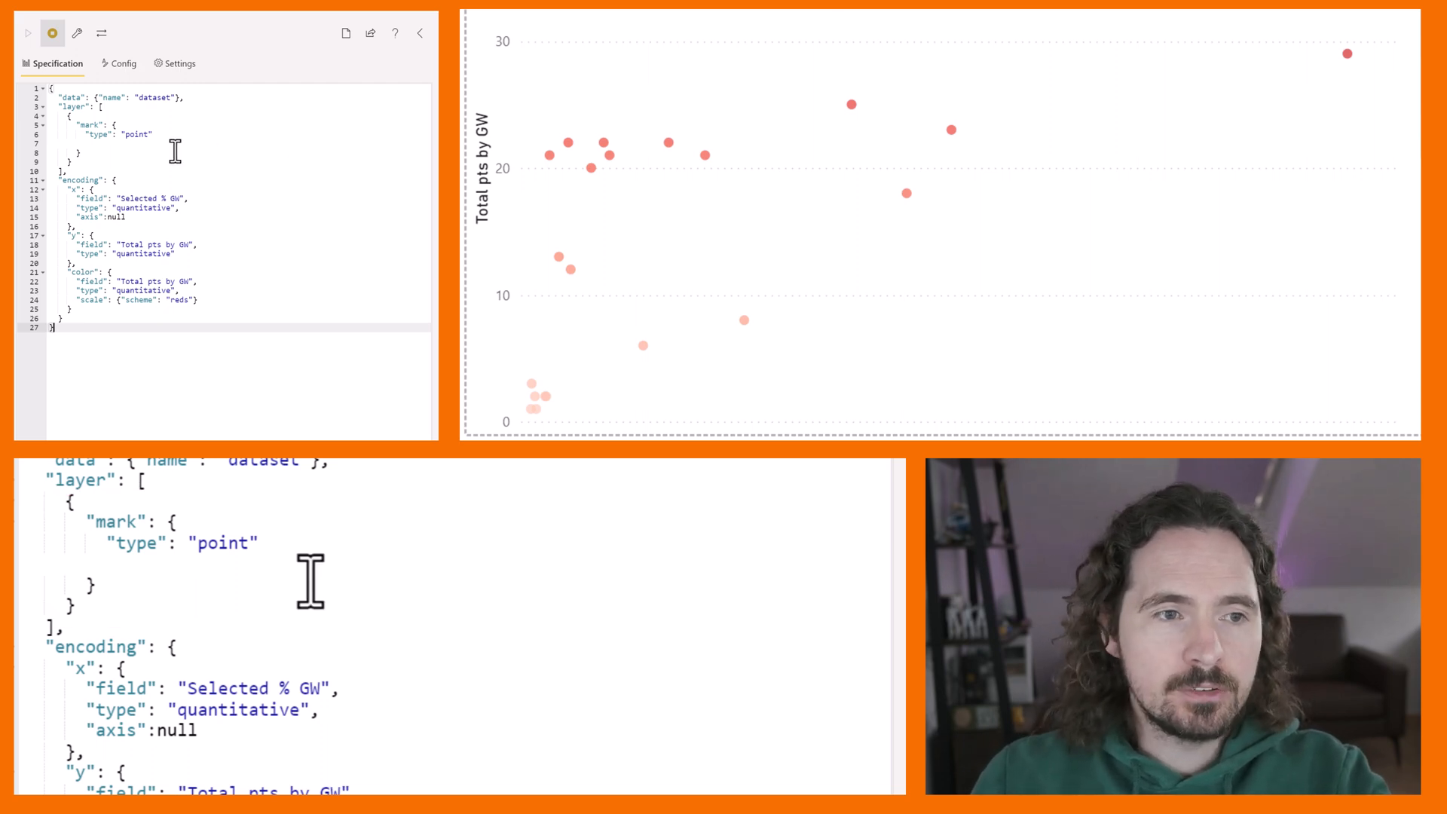
{"action": "mouse_move", "coordinate": [184, 190]}
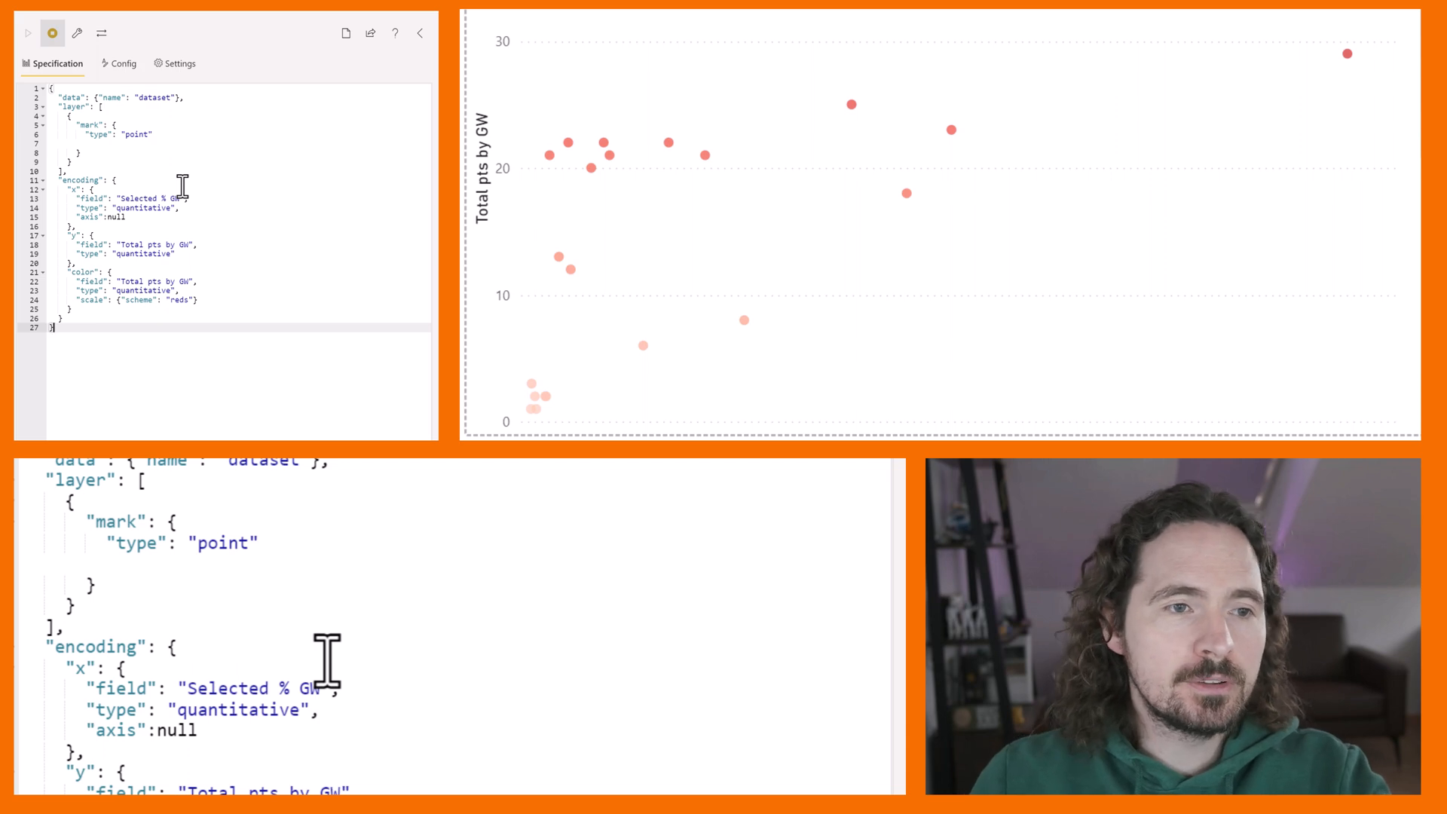
{"action": "double_click", "coordinate": [137, 134]}
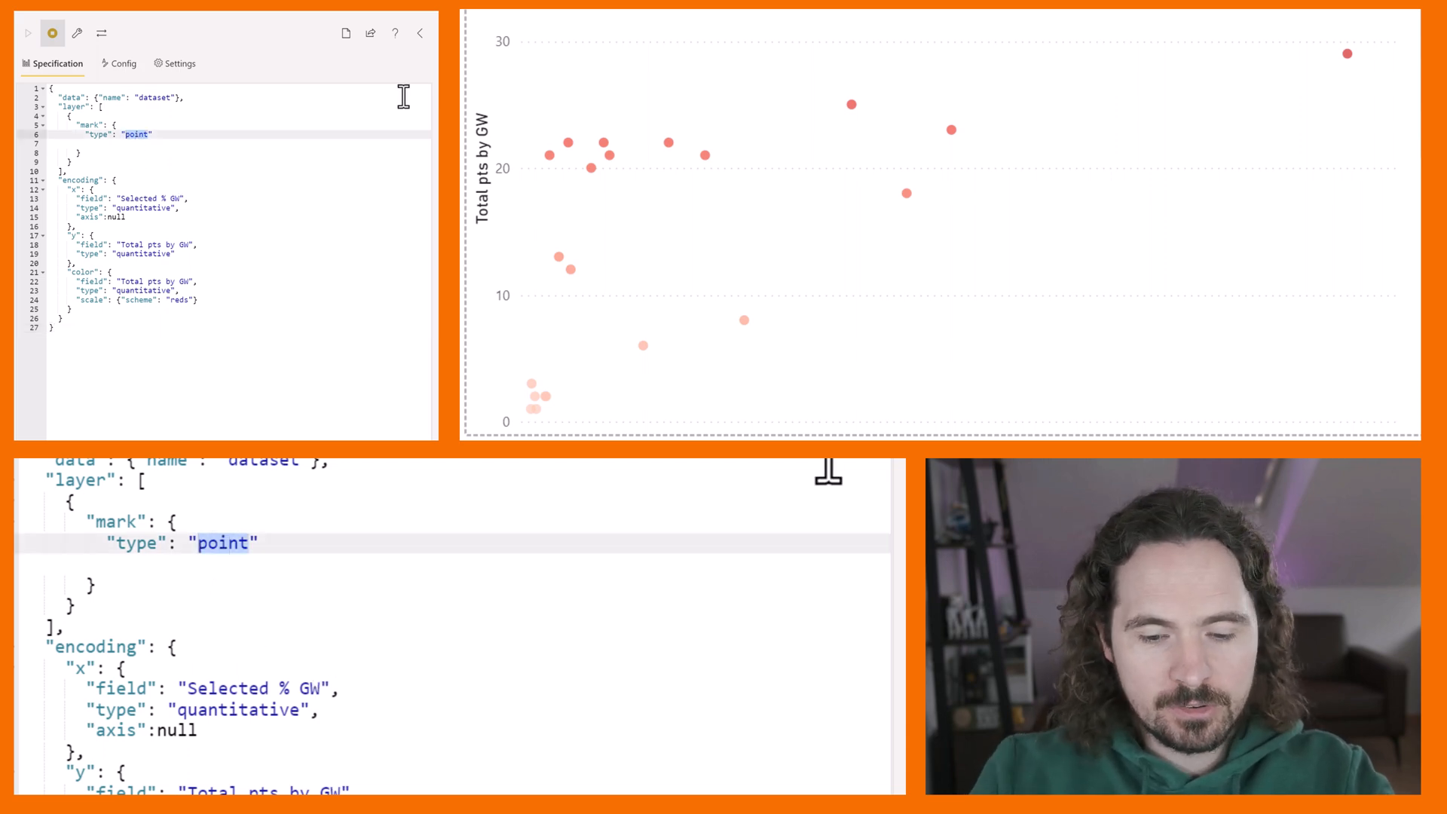
{"action": "type", "text": "circle"}
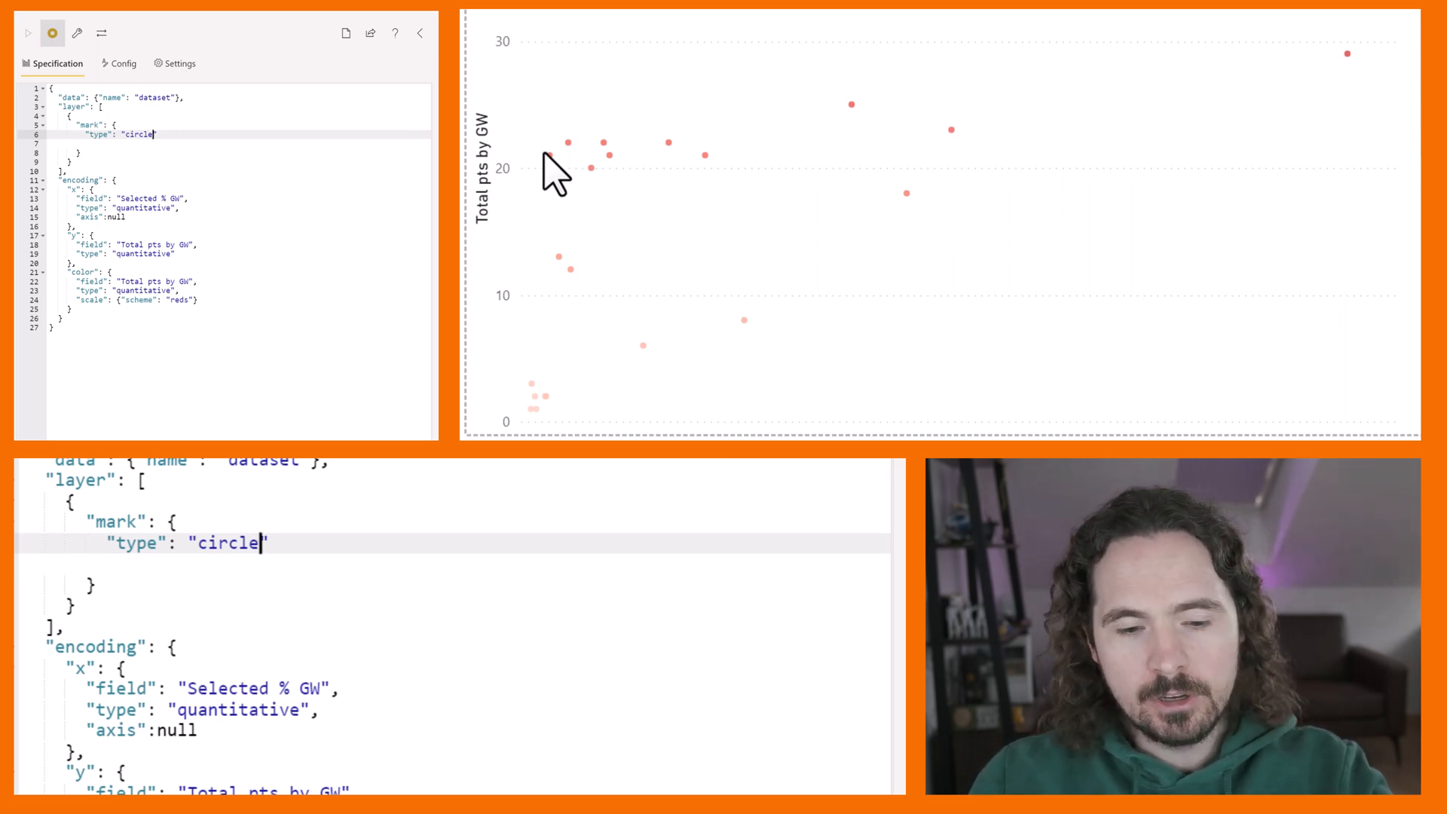
{"action": "type", "text": "point"}
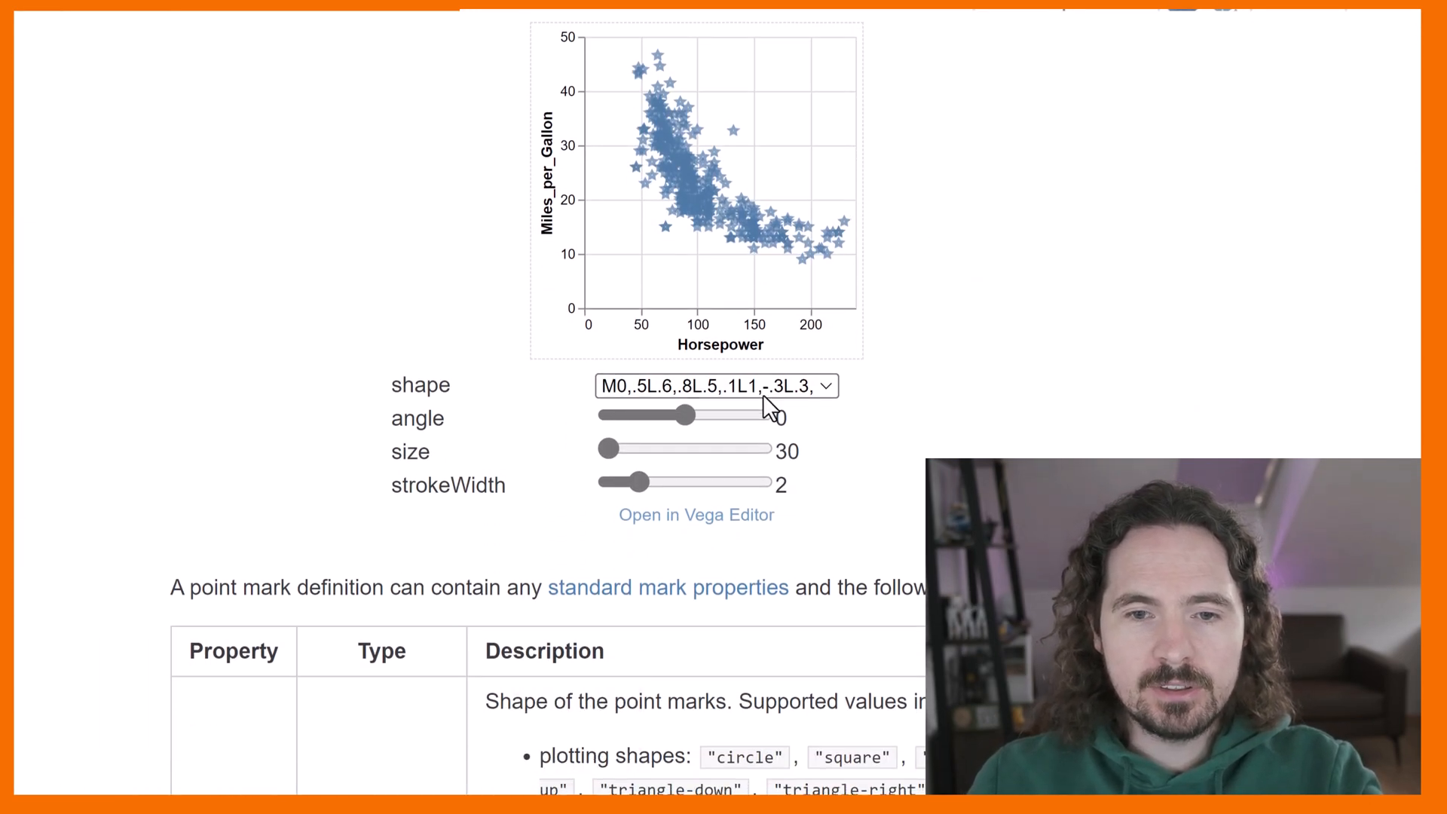
Preview the docs example points as arrows, circles, squares and crosses.
{"action": "left_click", "coordinate": [717, 384]}
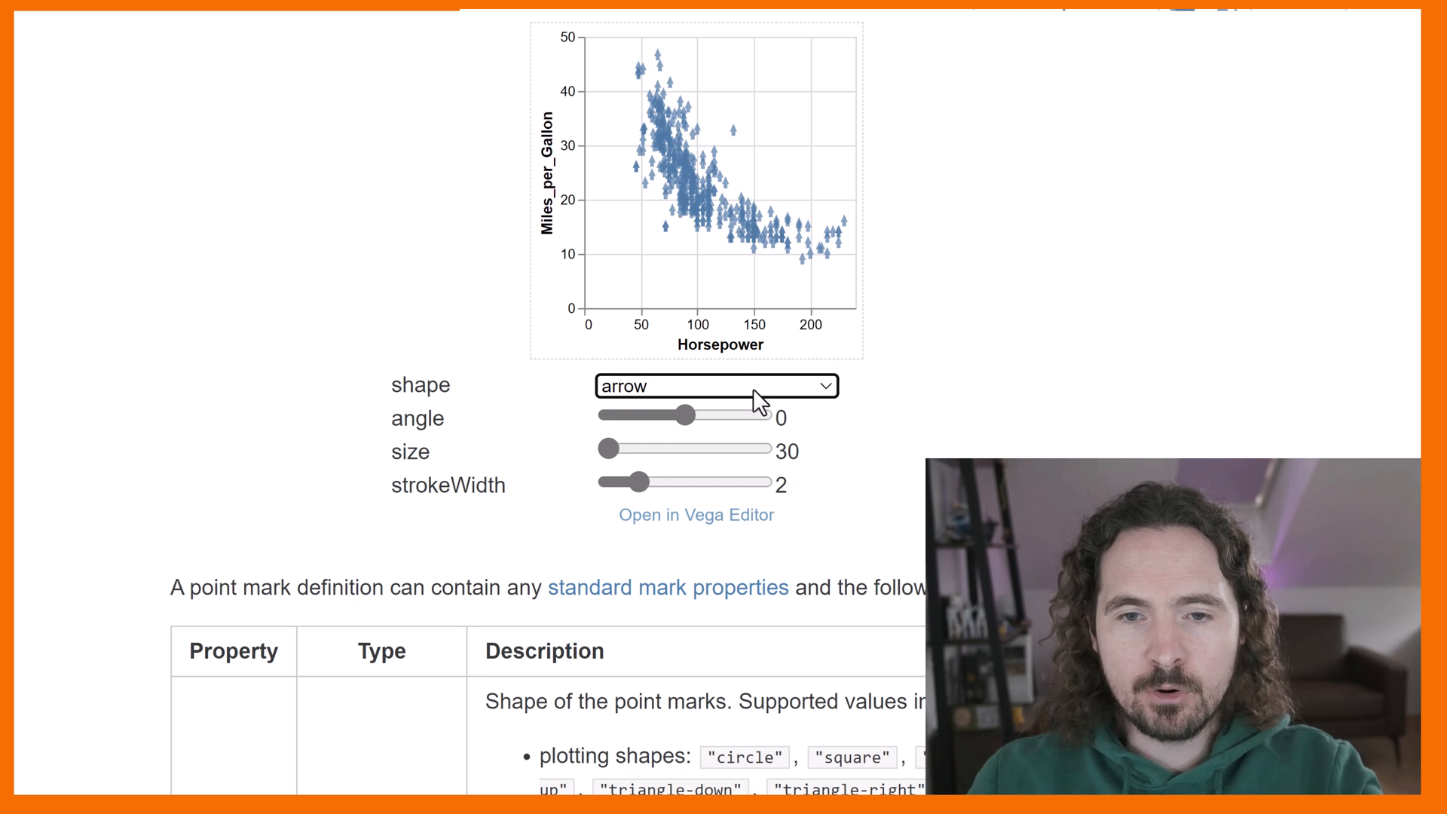
{"action": "left_click", "coordinate": [717, 386]}
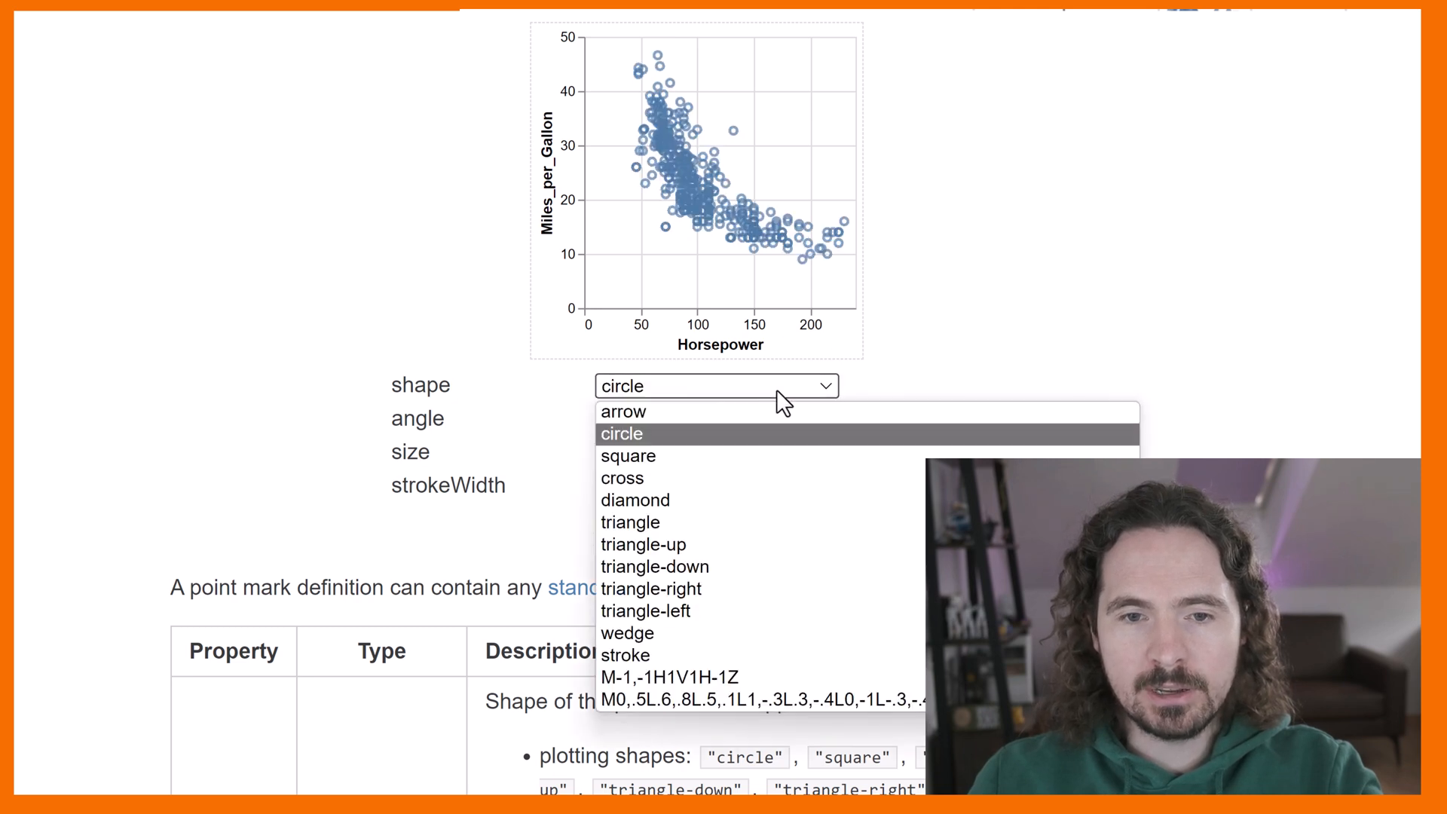
{"action": "left_click", "coordinate": [629, 456]}
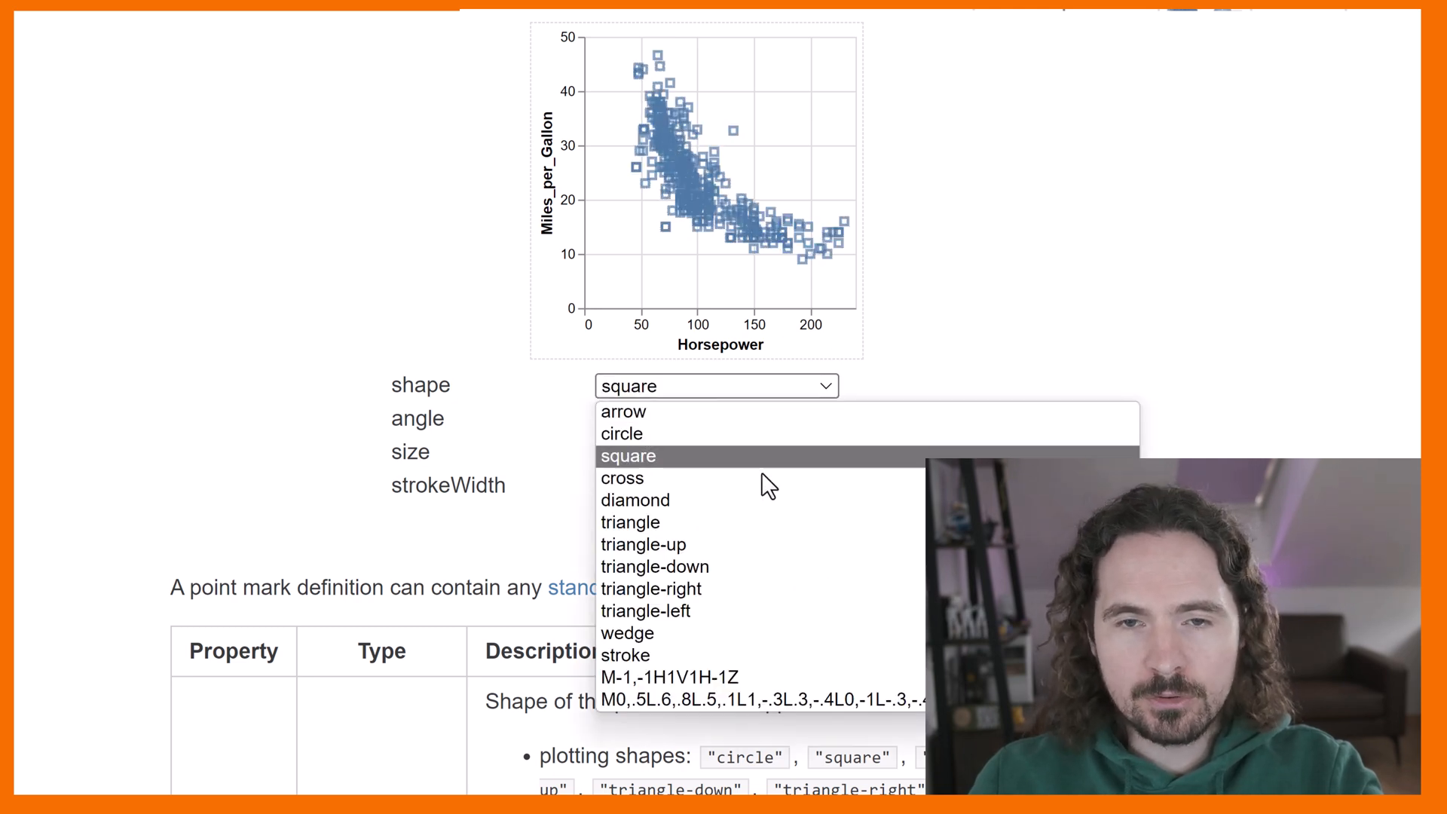
{"action": "left_click", "coordinate": [623, 477]}
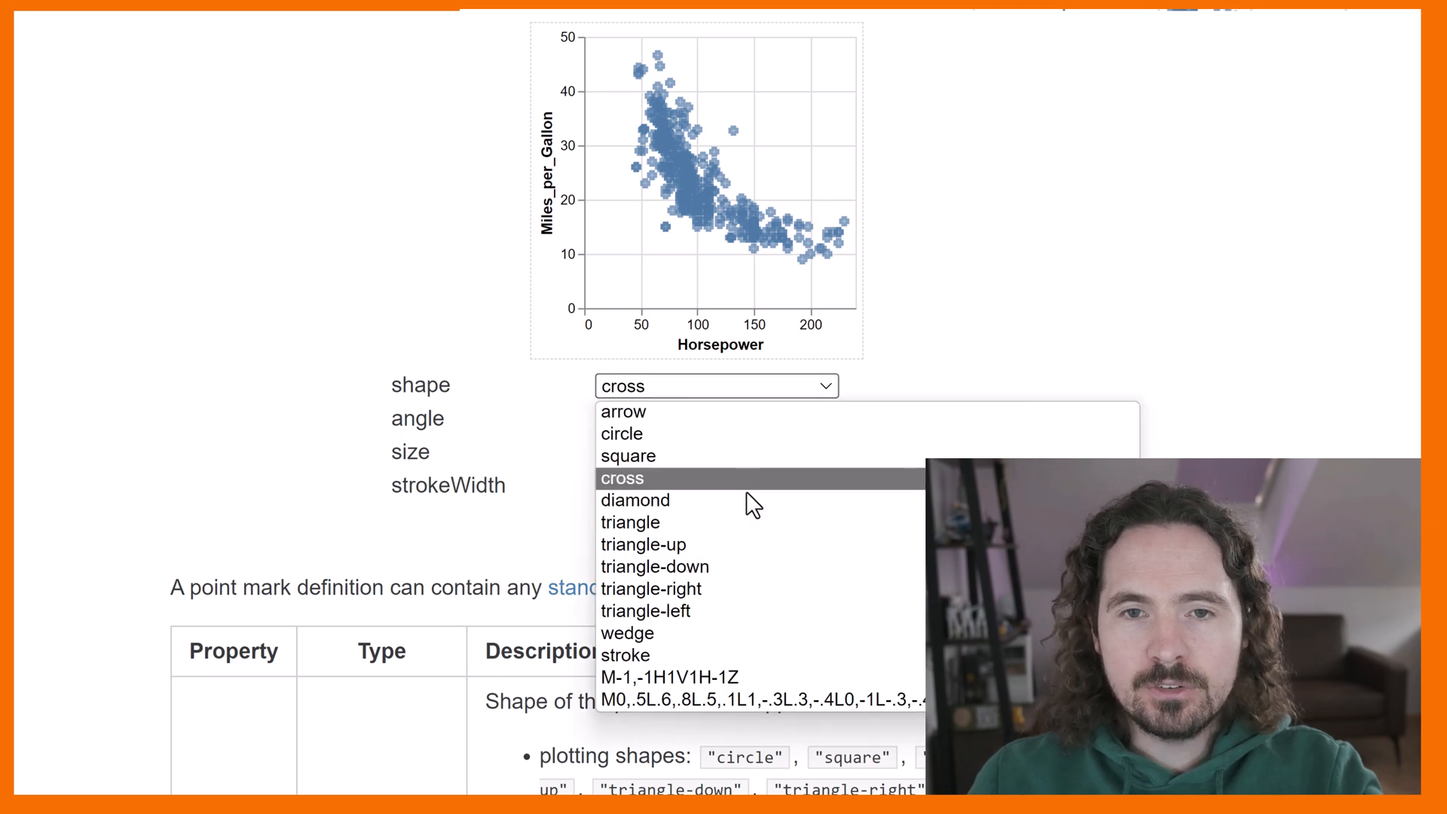
{"action": "left_click", "coordinate": [634, 499]}
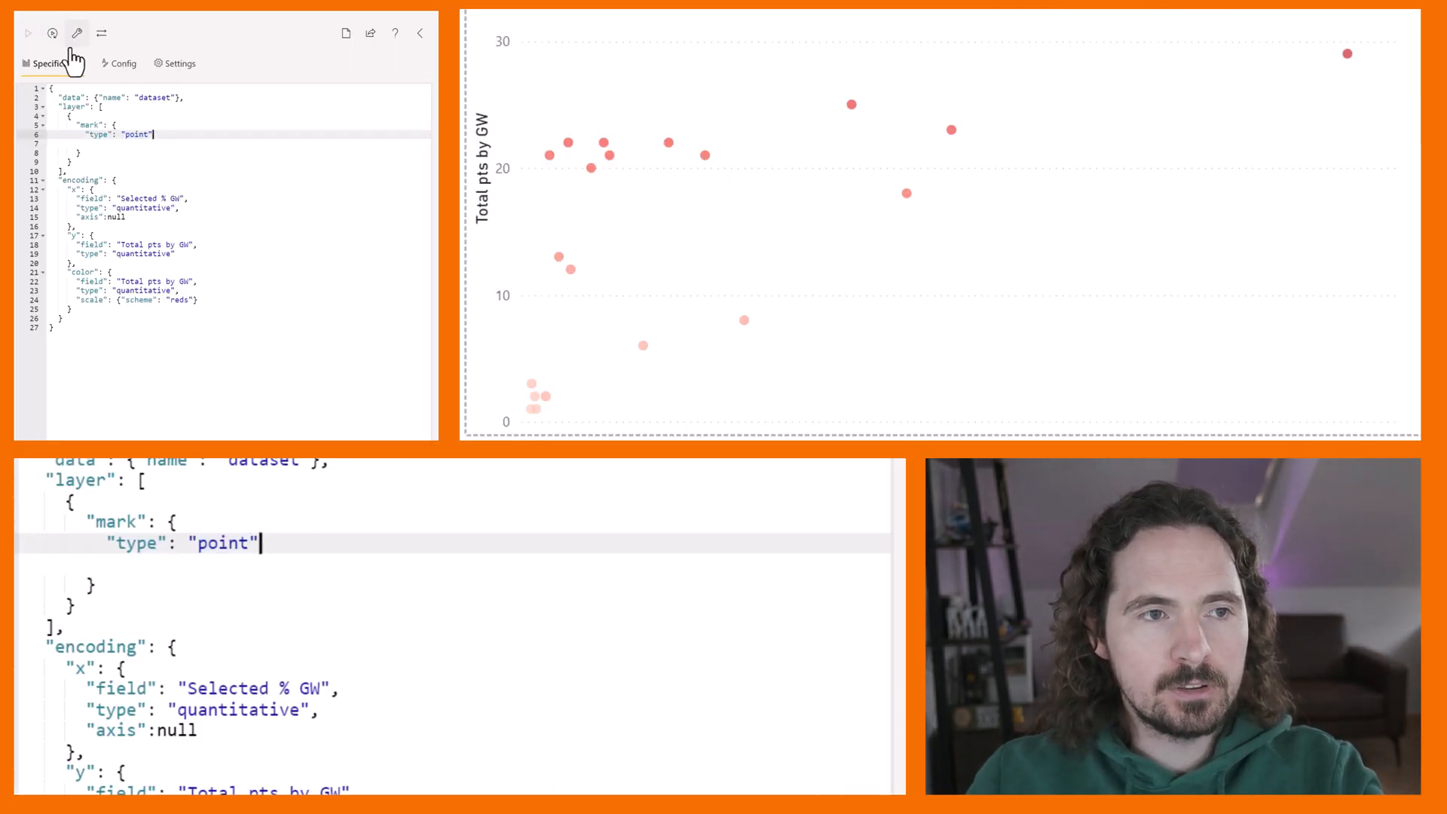
Add "shape":"arrow" and "size":400 (first 200) to the mark block.
{"action": "type", "text": ","}
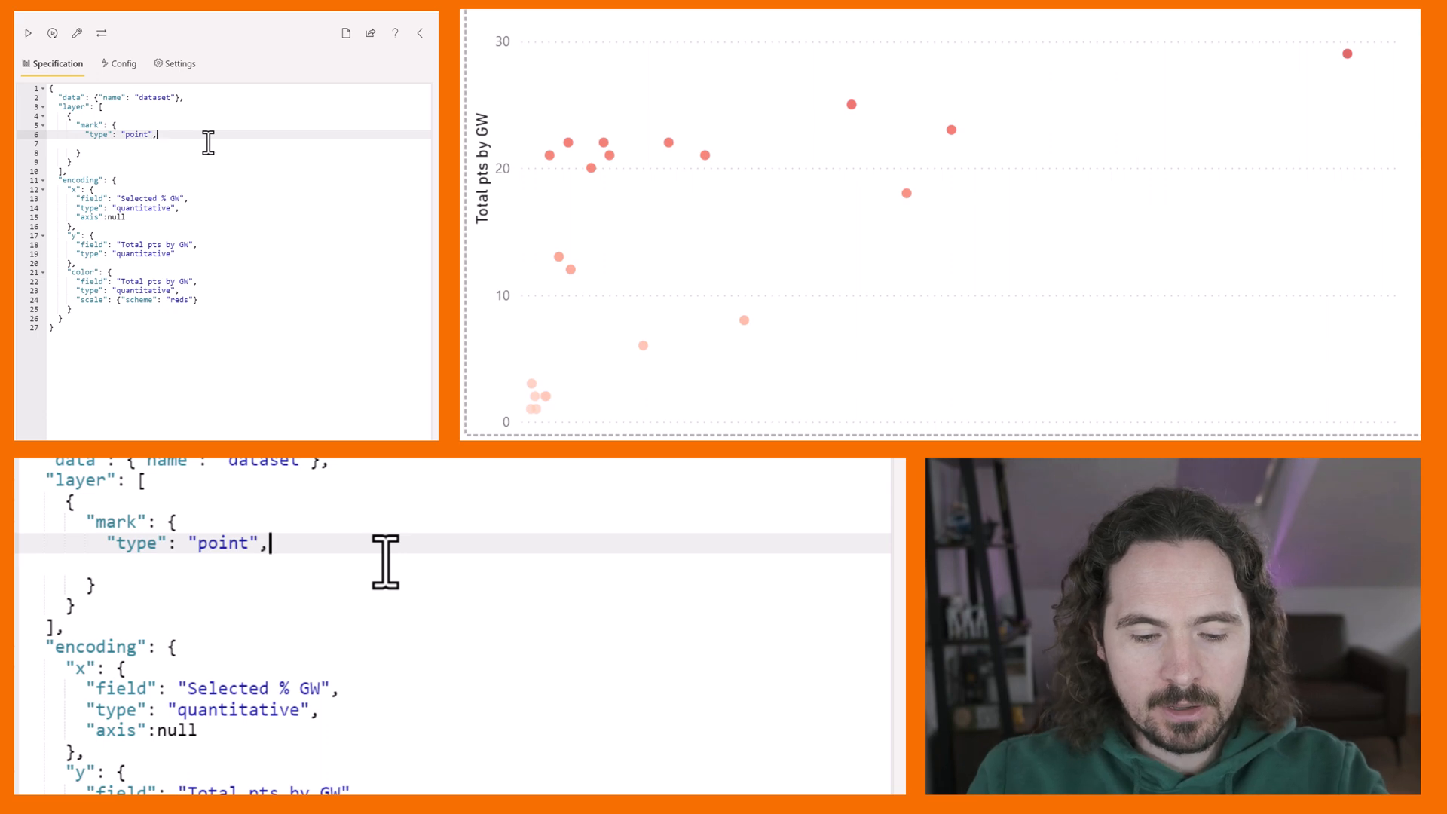
{"action": "type", "text": "\"sja"}
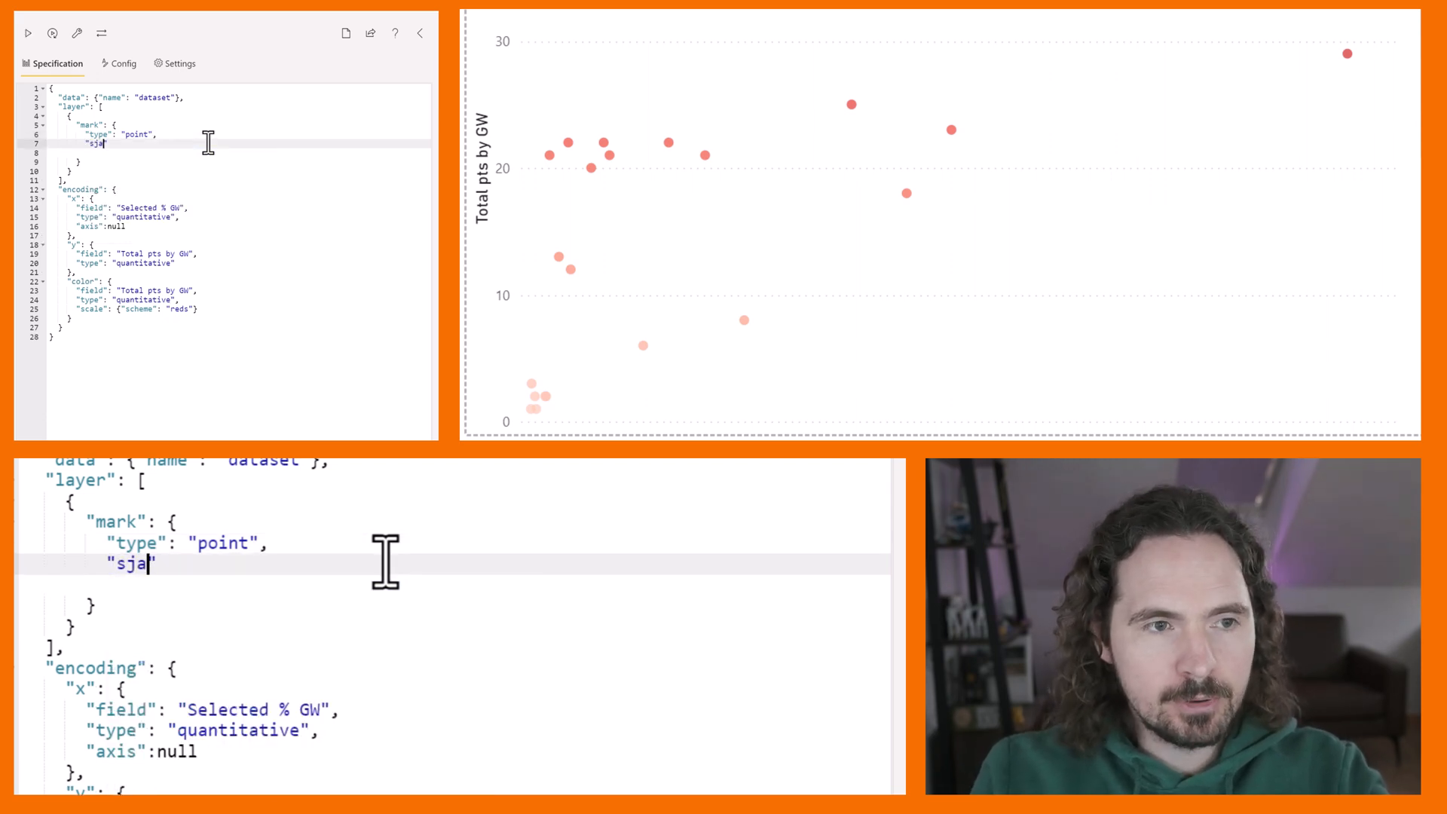
{"action": "type", "text": "shape"}
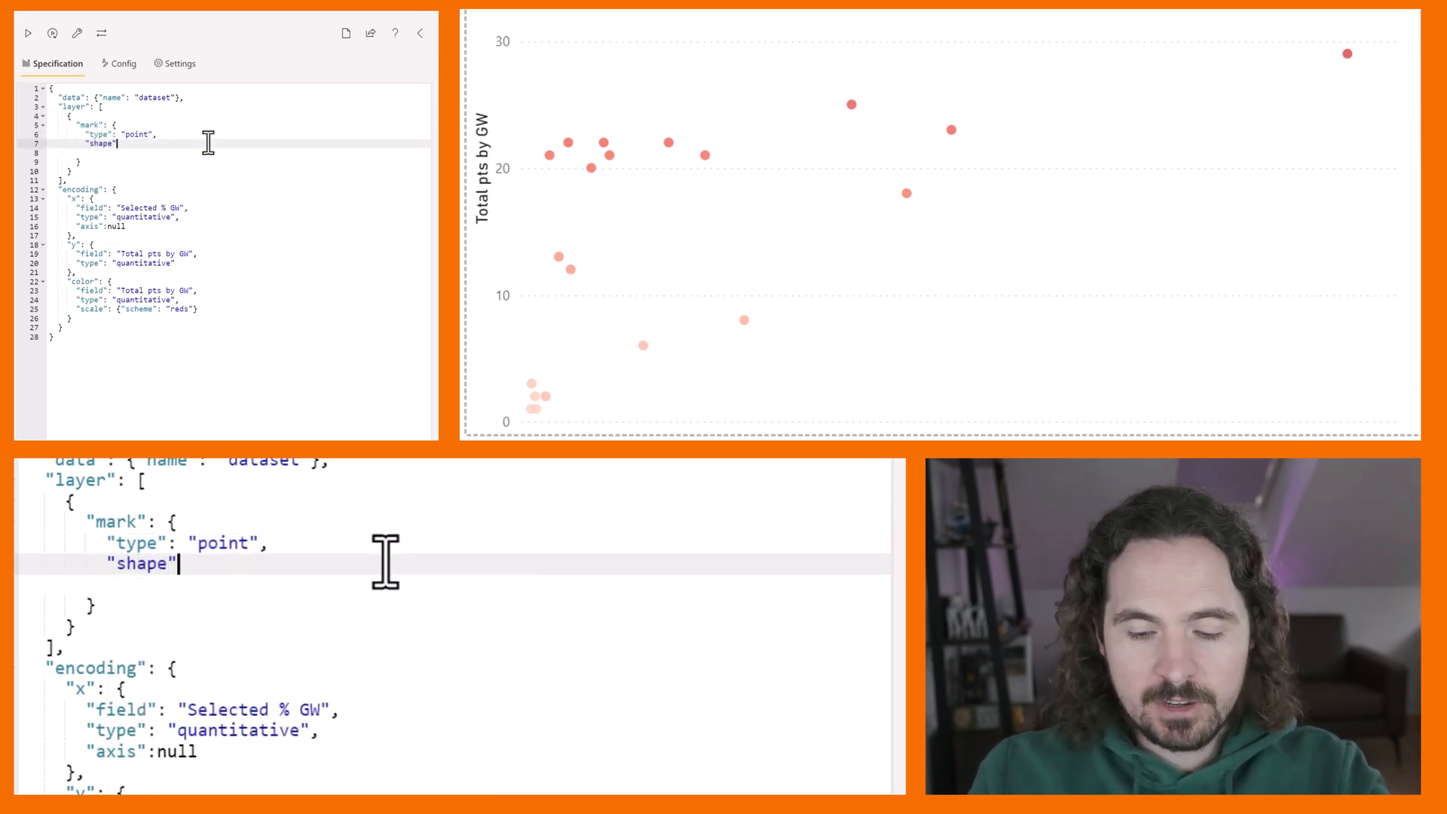
{"action": "type", "text": ":\"\""}
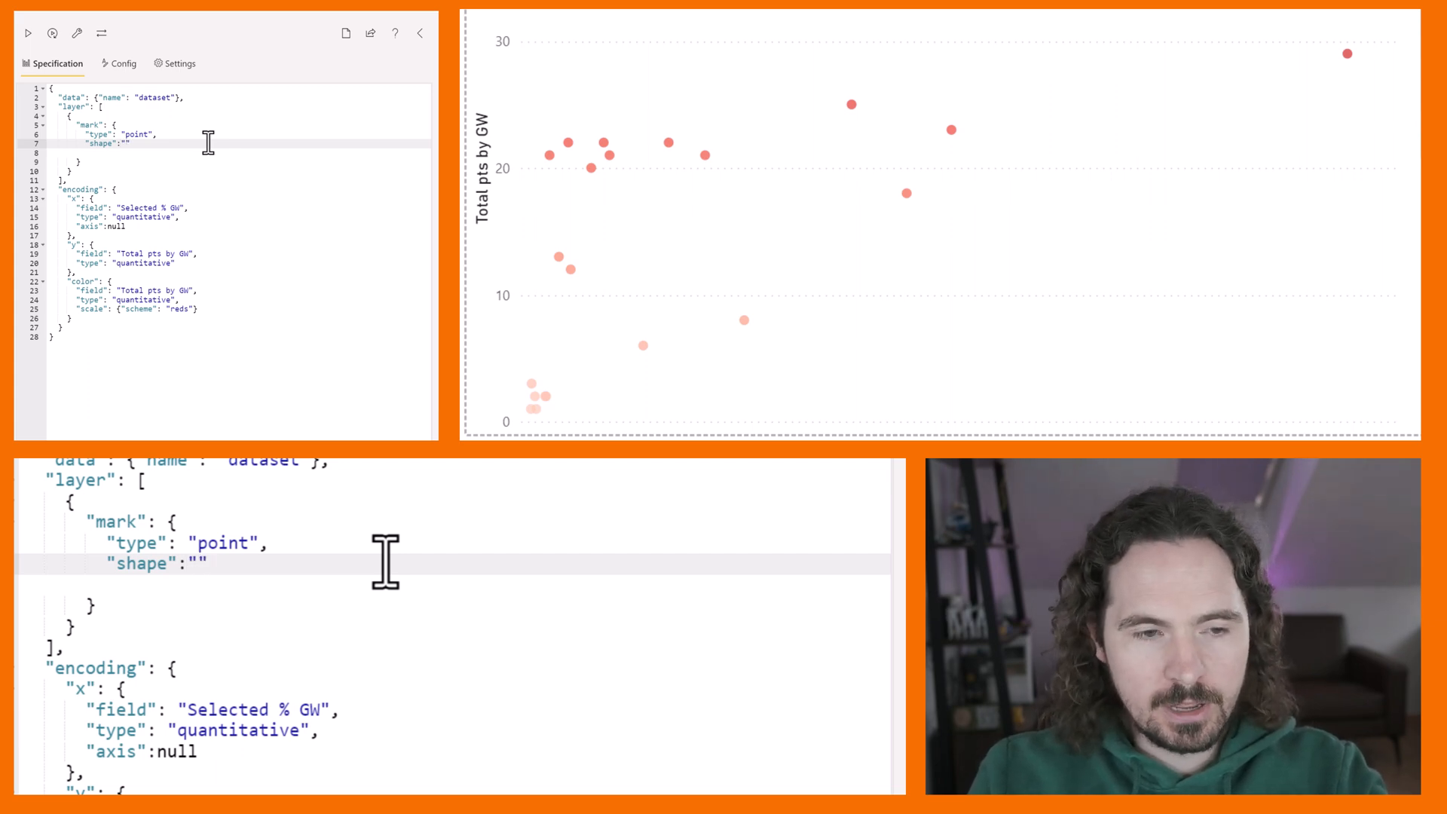
{"action": "type", "text": "arrow"}
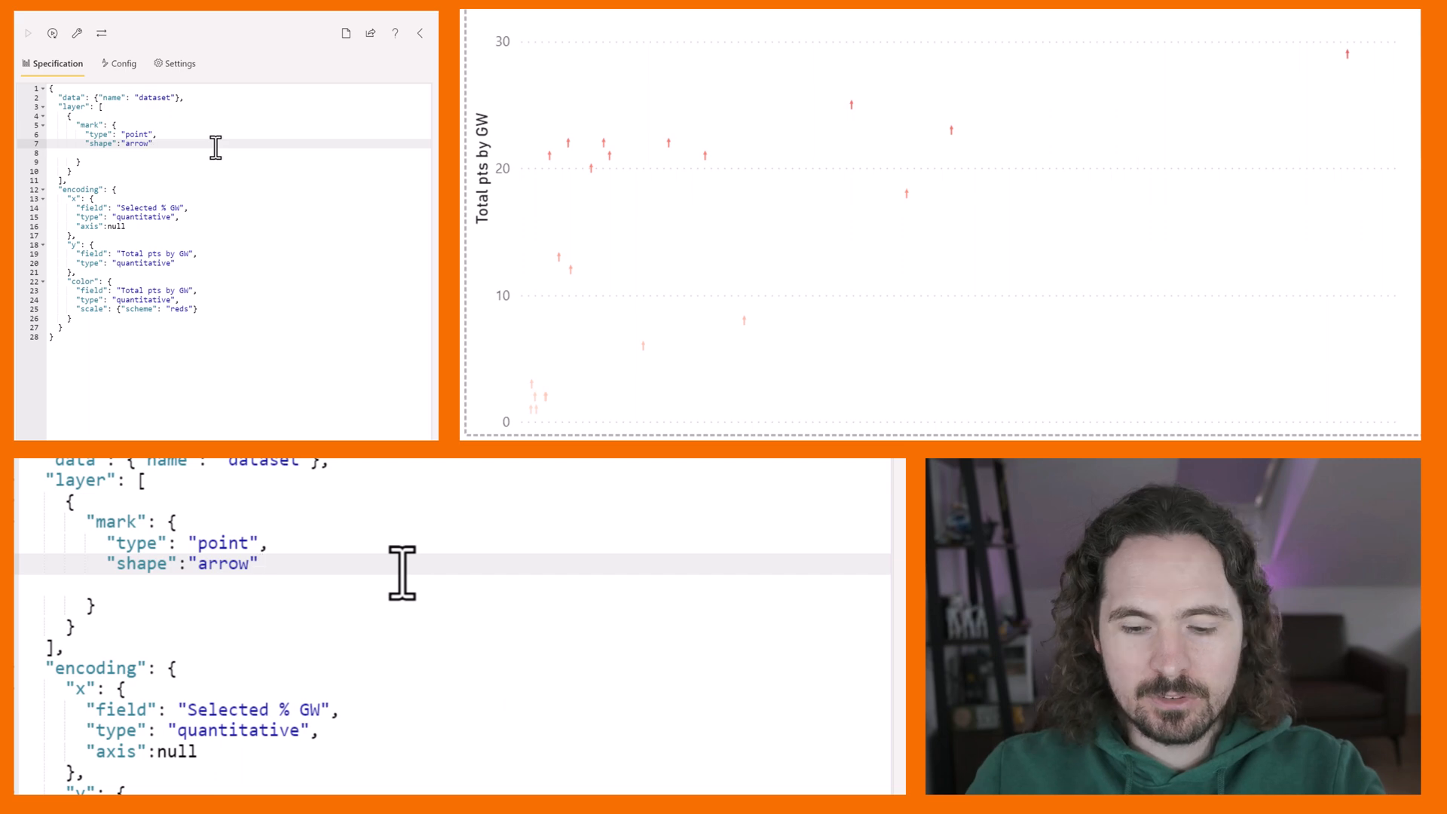
{"action": "type", "text": "\"\""}
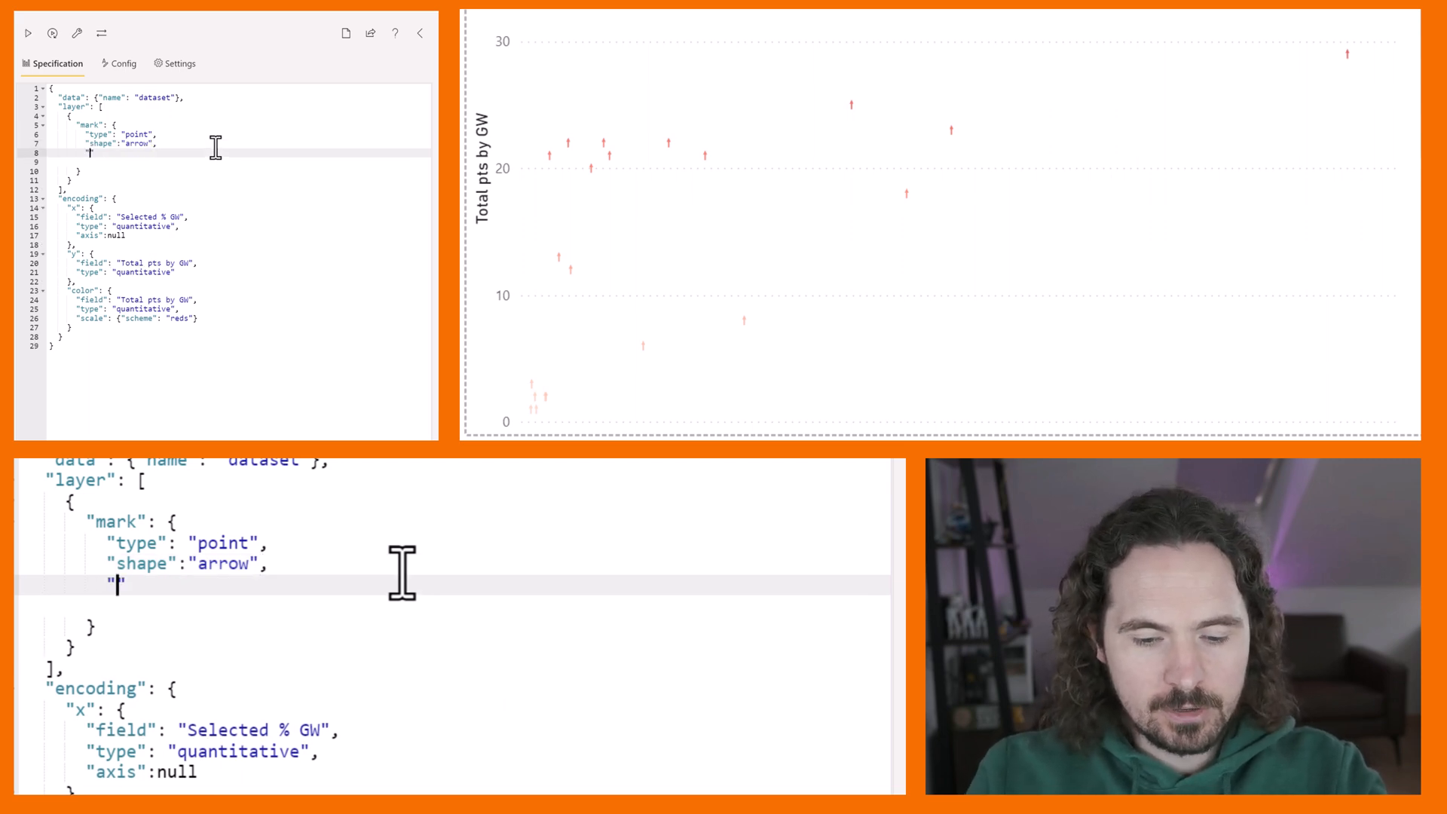
{"action": "type", "text": "size\":"}
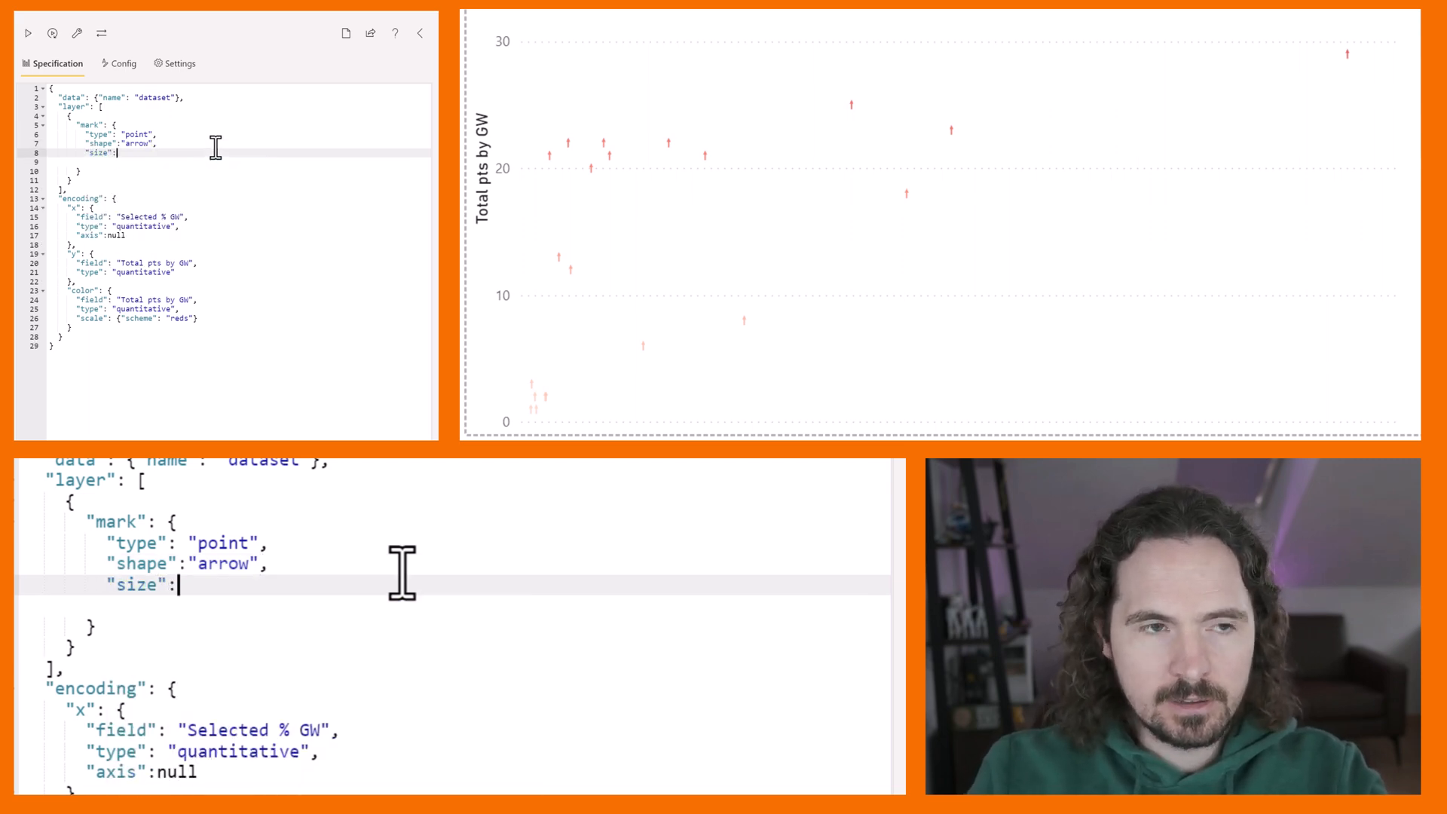
{"action": "type", "text": "200"}
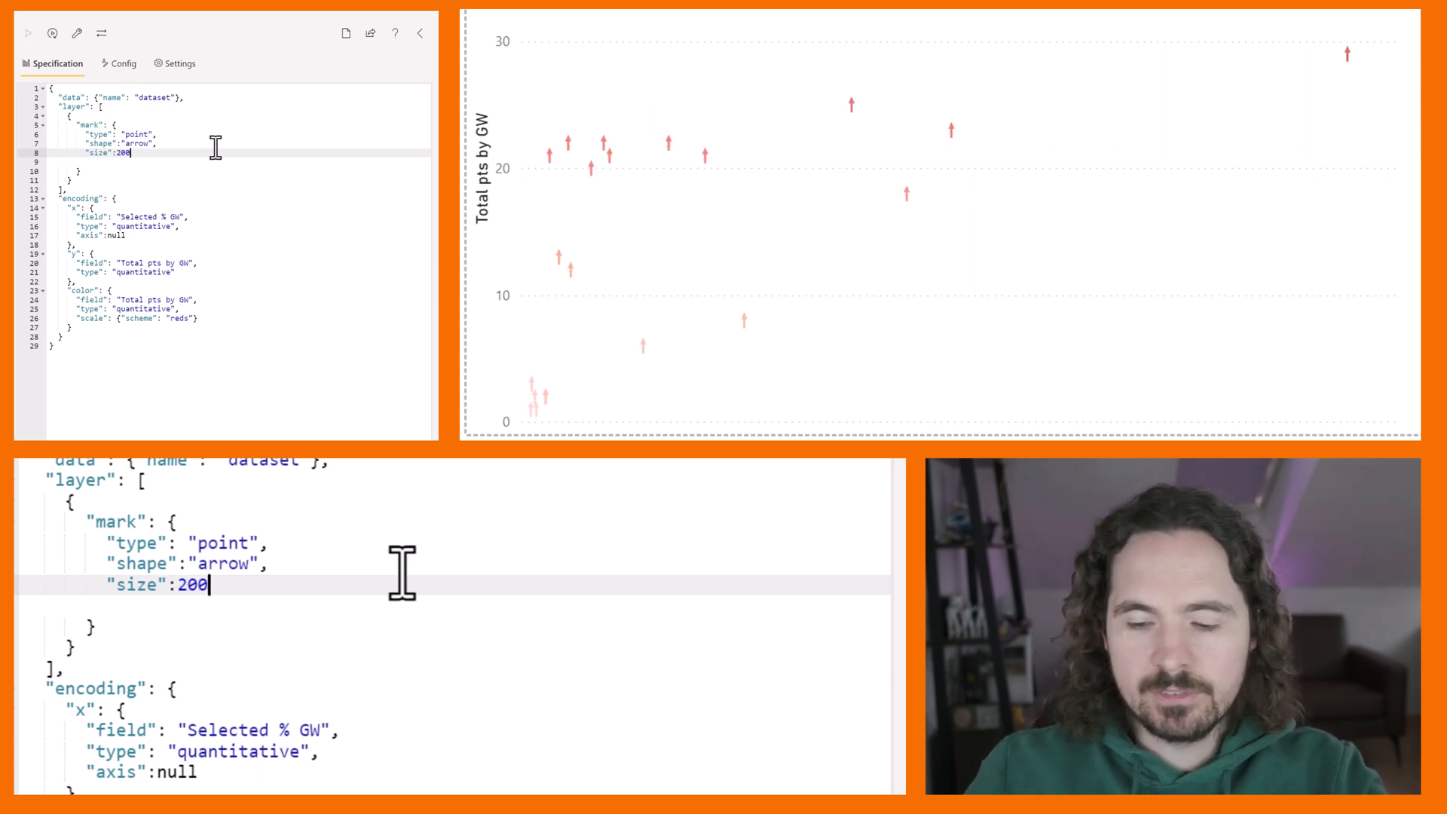
{"action": "type", "text": "400"}
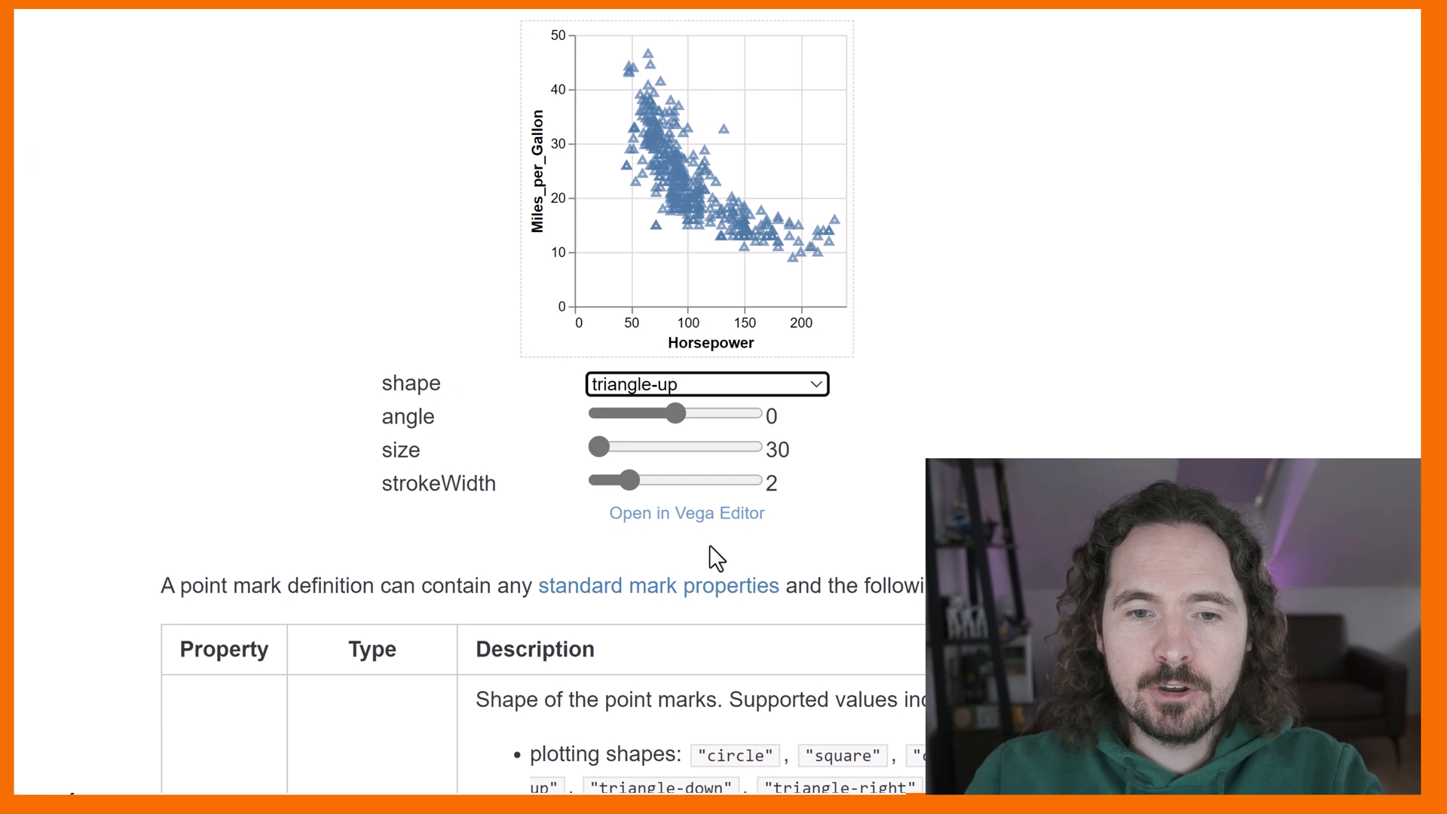
Switch example points to triangle-down, then the star SVG path, and send it to the Vega Editor.
{"action": "left_click", "coordinate": [705, 384]}
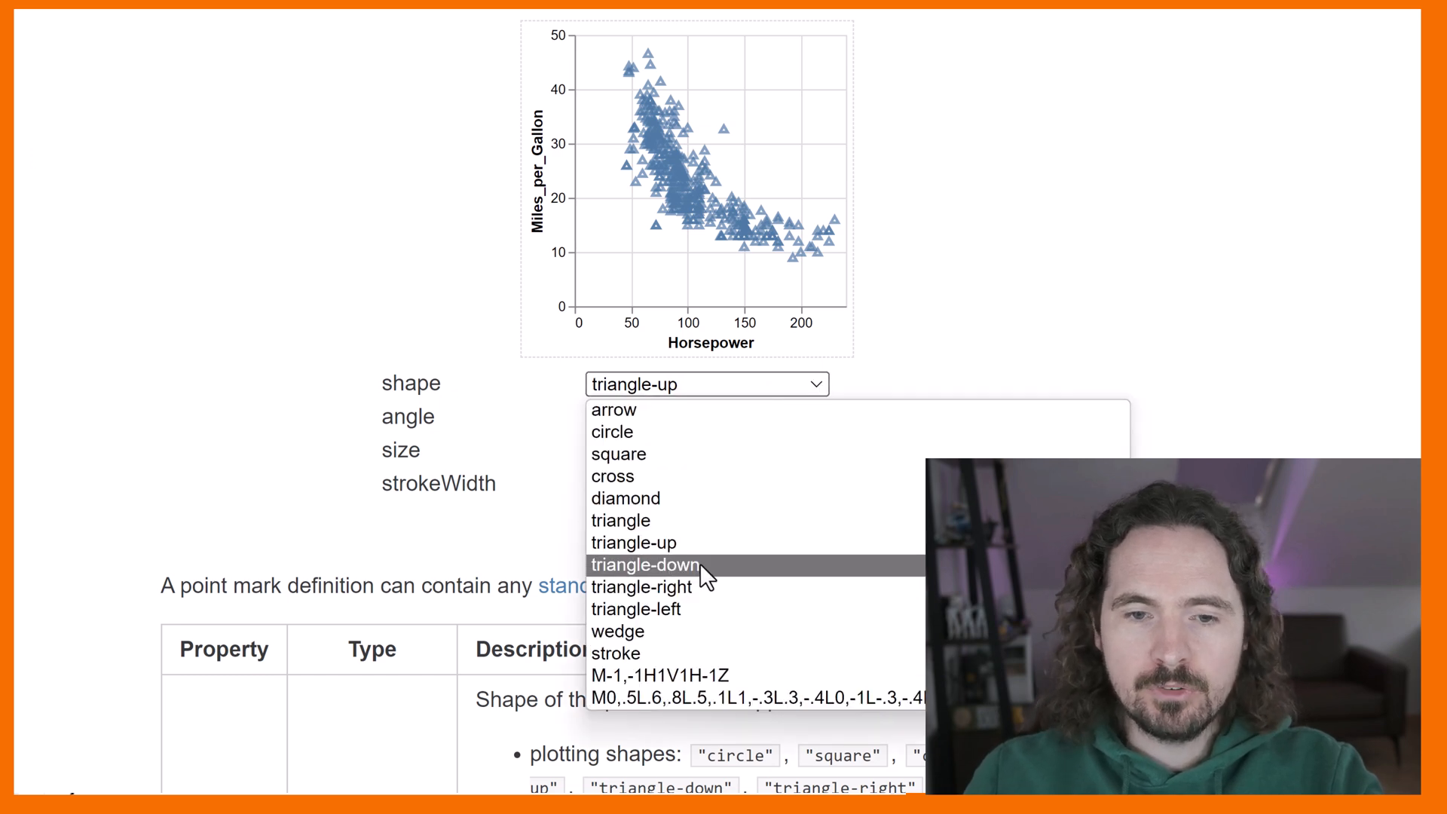
{"action": "left_click", "coordinate": [646, 563]}
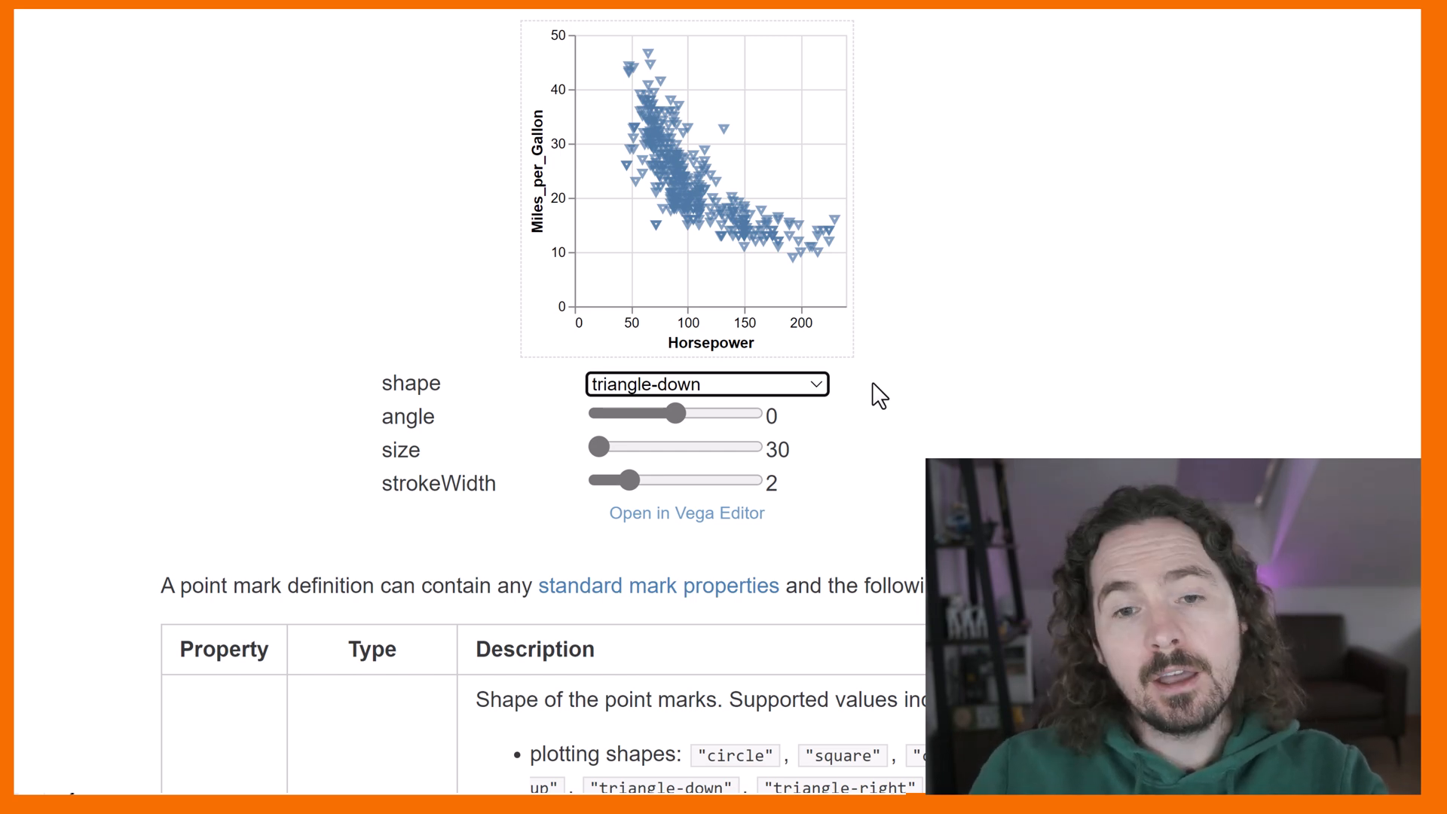
{"action": "left_click", "coordinate": [706, 385]}
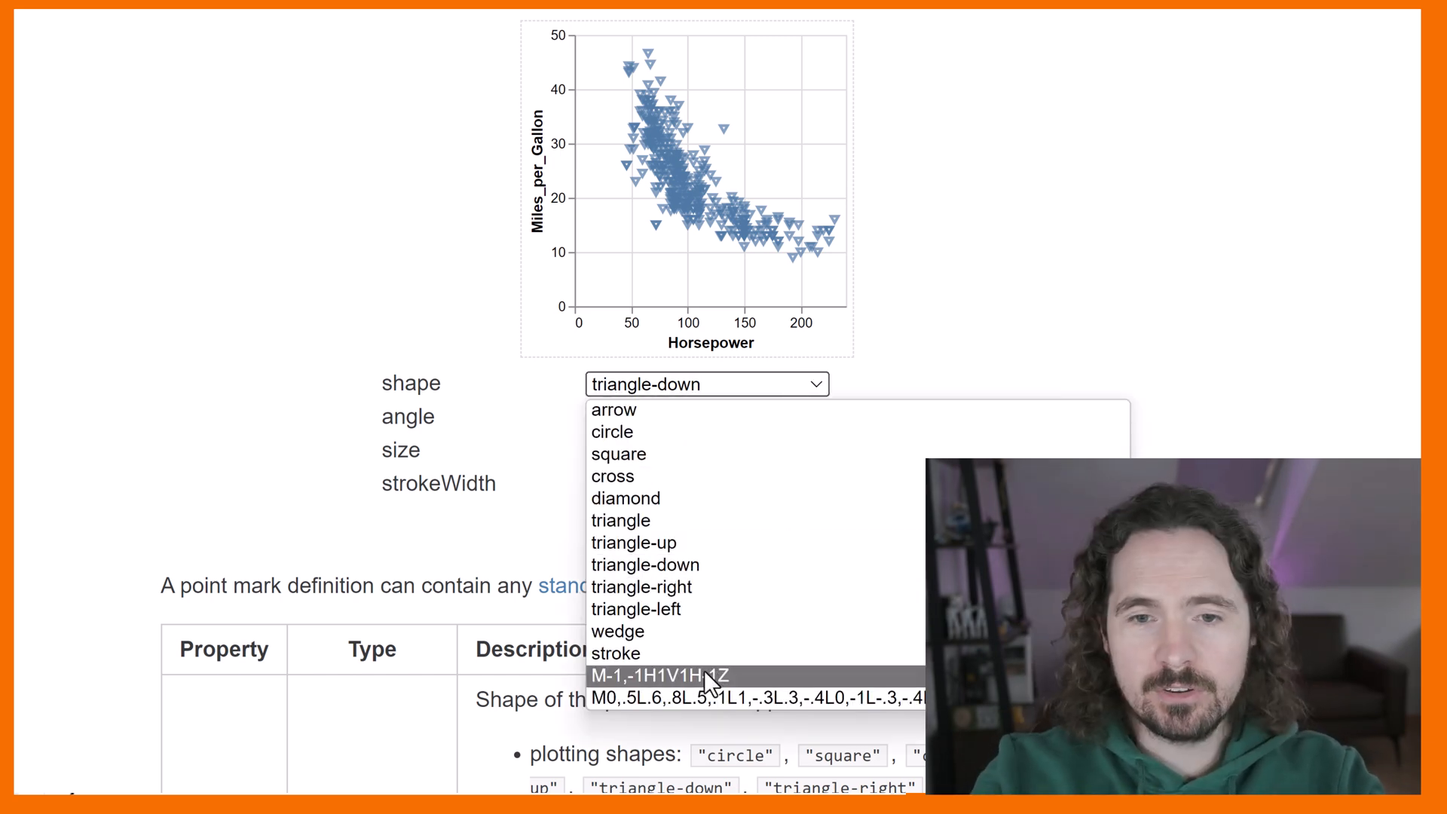
{"action": "left_click", "coordinate": [661, 675]}
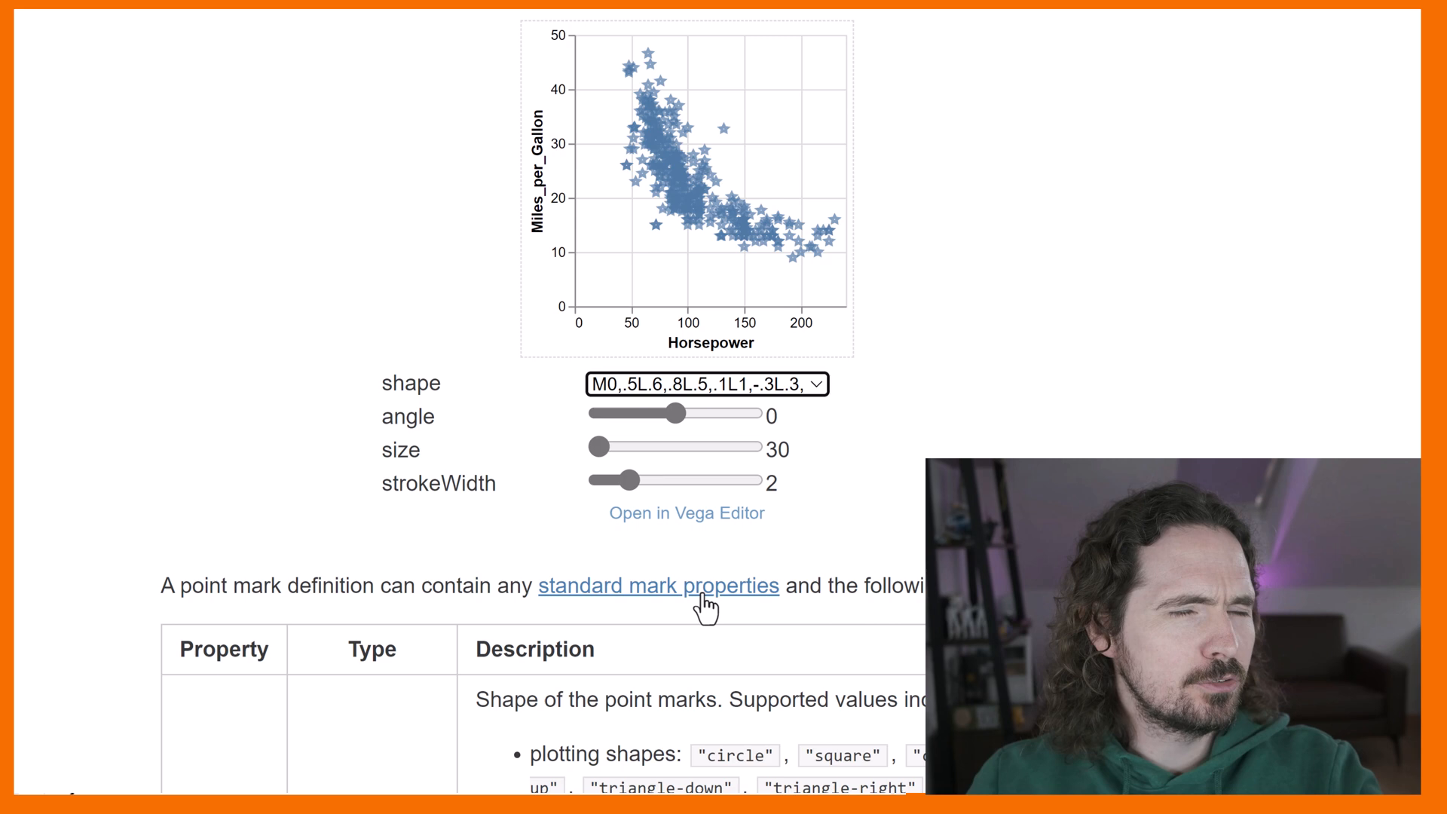
{"action": "mouse_move", "coordinate": [553, 625]}
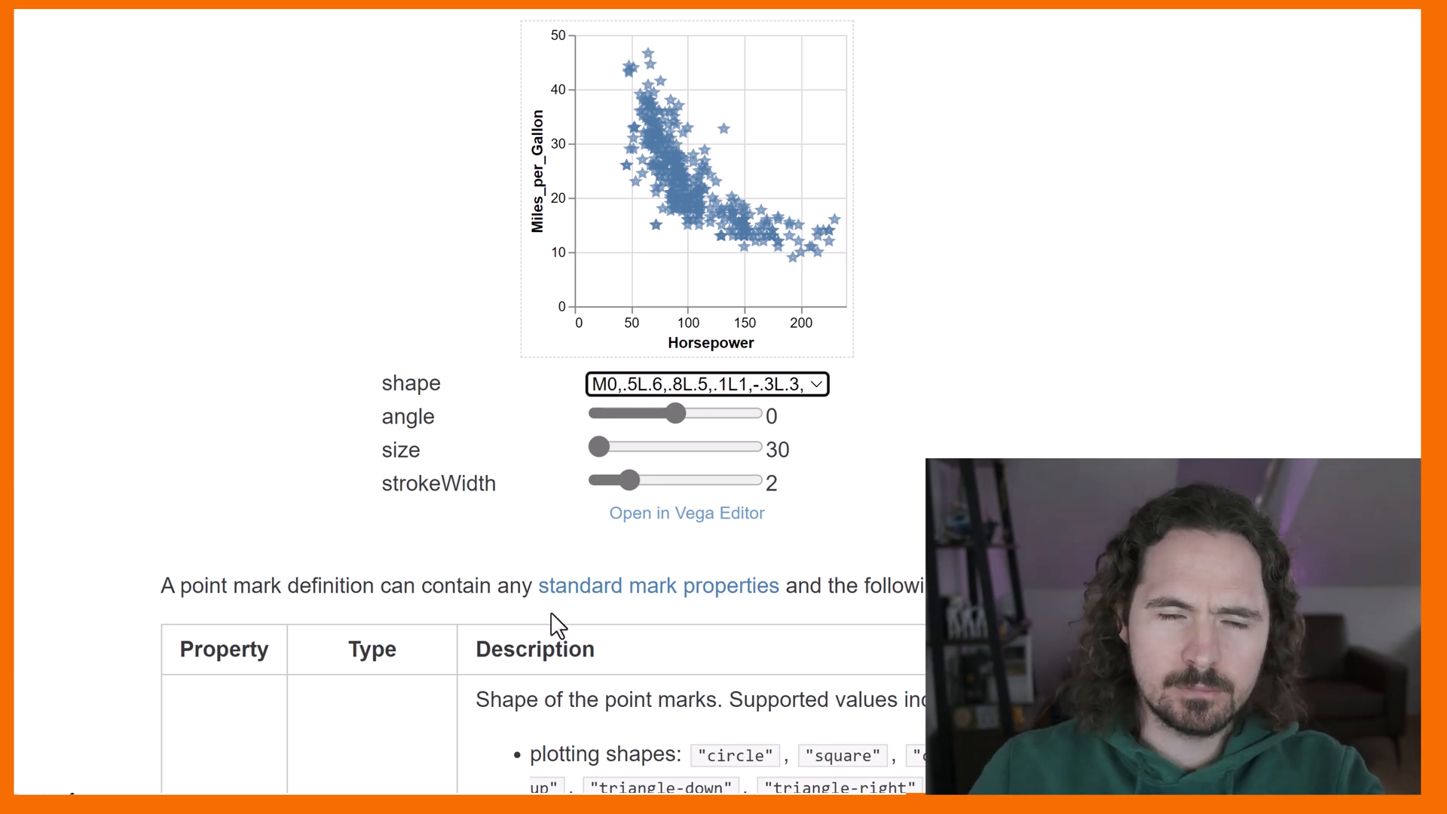
{"action": "mouse_move", "coordinate": [530, 552]}
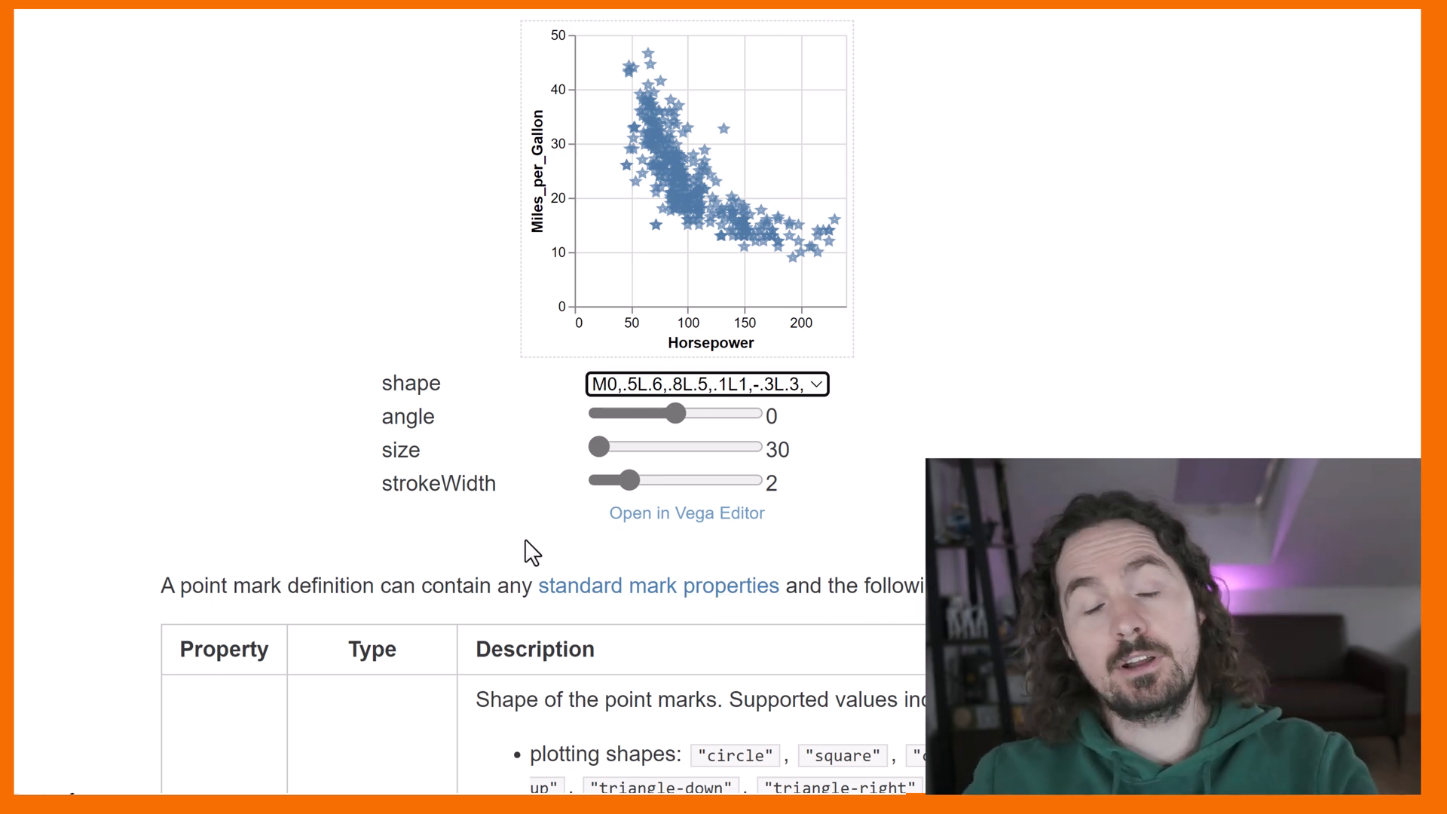
{"action": "left_click", "coordinate": [687, 513]}
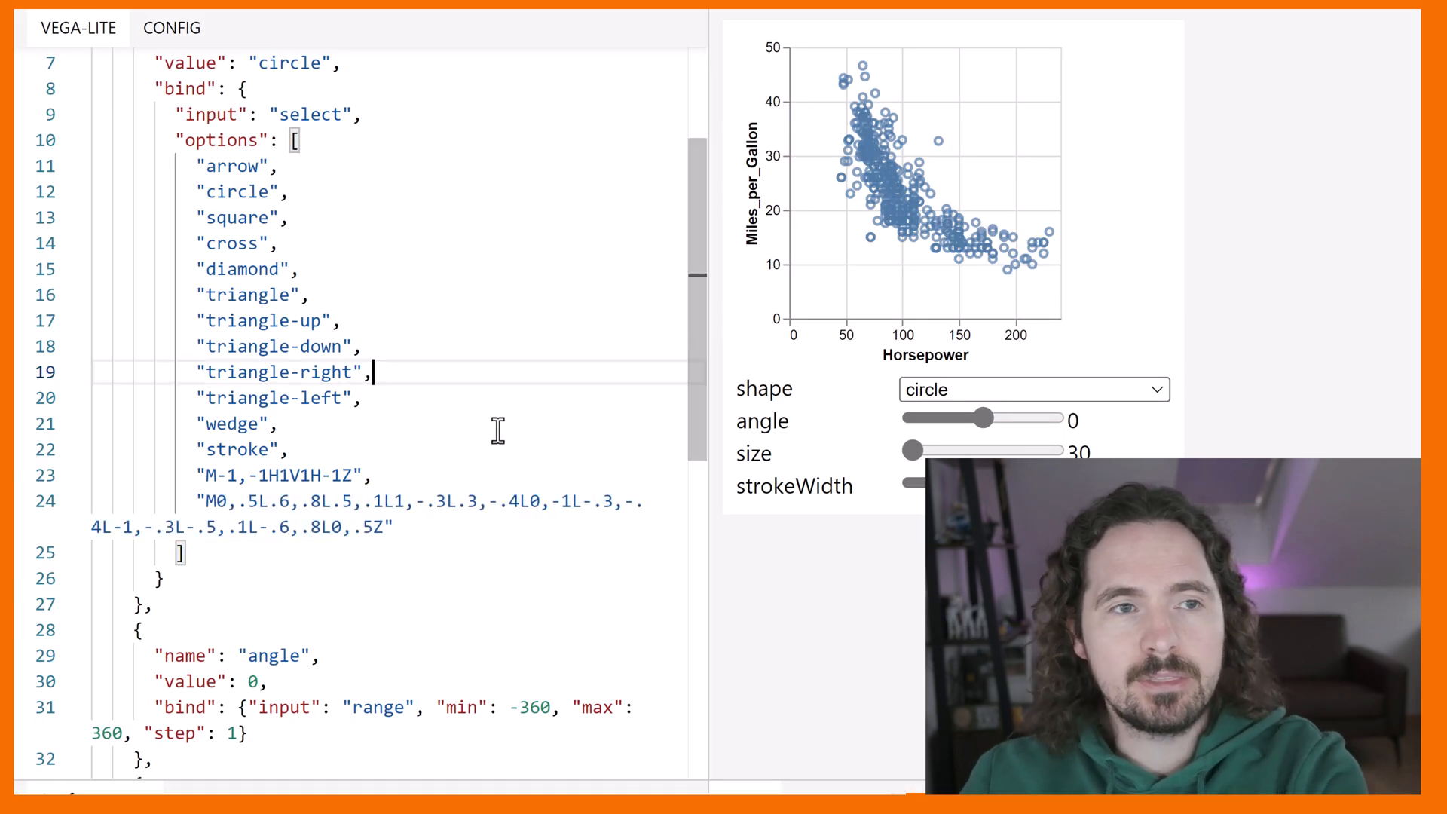
{"action": "left_click_drag", "start_coordinate": [203, 500], "coordinate": [318, 501]}
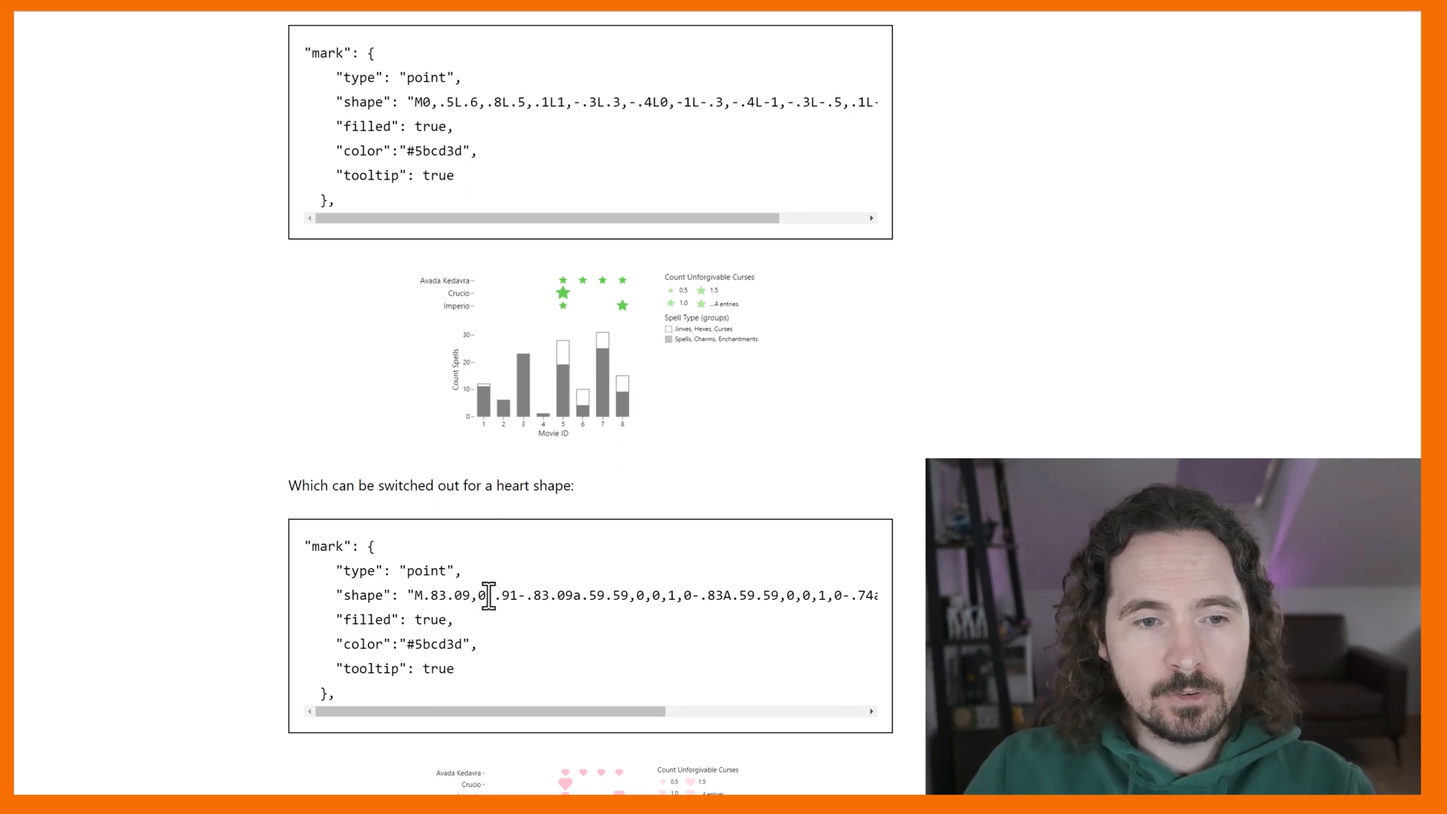
Scroll the blog article to the star and heart SVG path point examples.
{"action": "scroll", "scroll_direction": "down", "scroll_amount": 3}
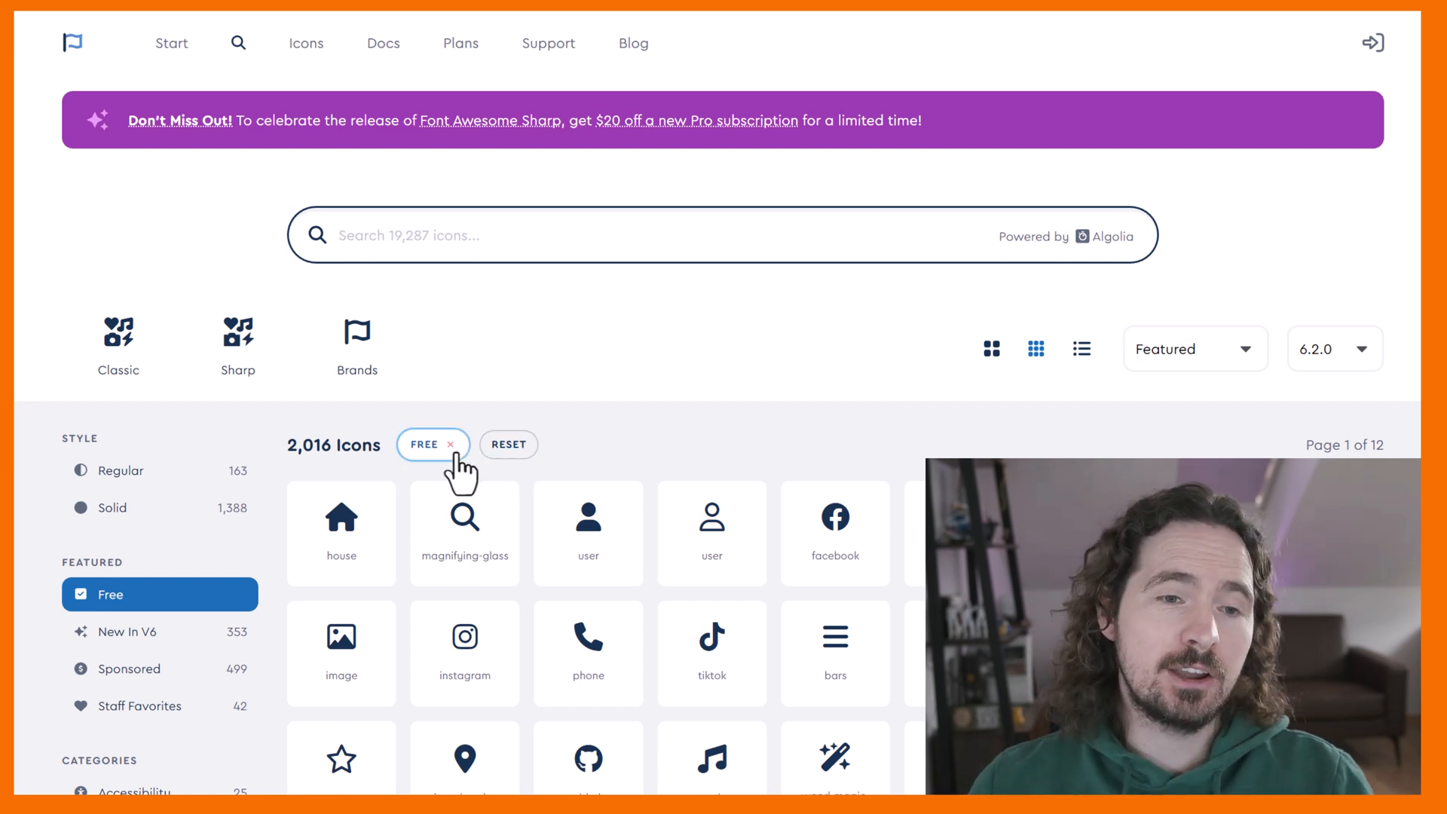
Toggle the Free filter off and on, then locate and select the truck-fast icon.
{"action": "left_click", "coordinate": [450, 443]}
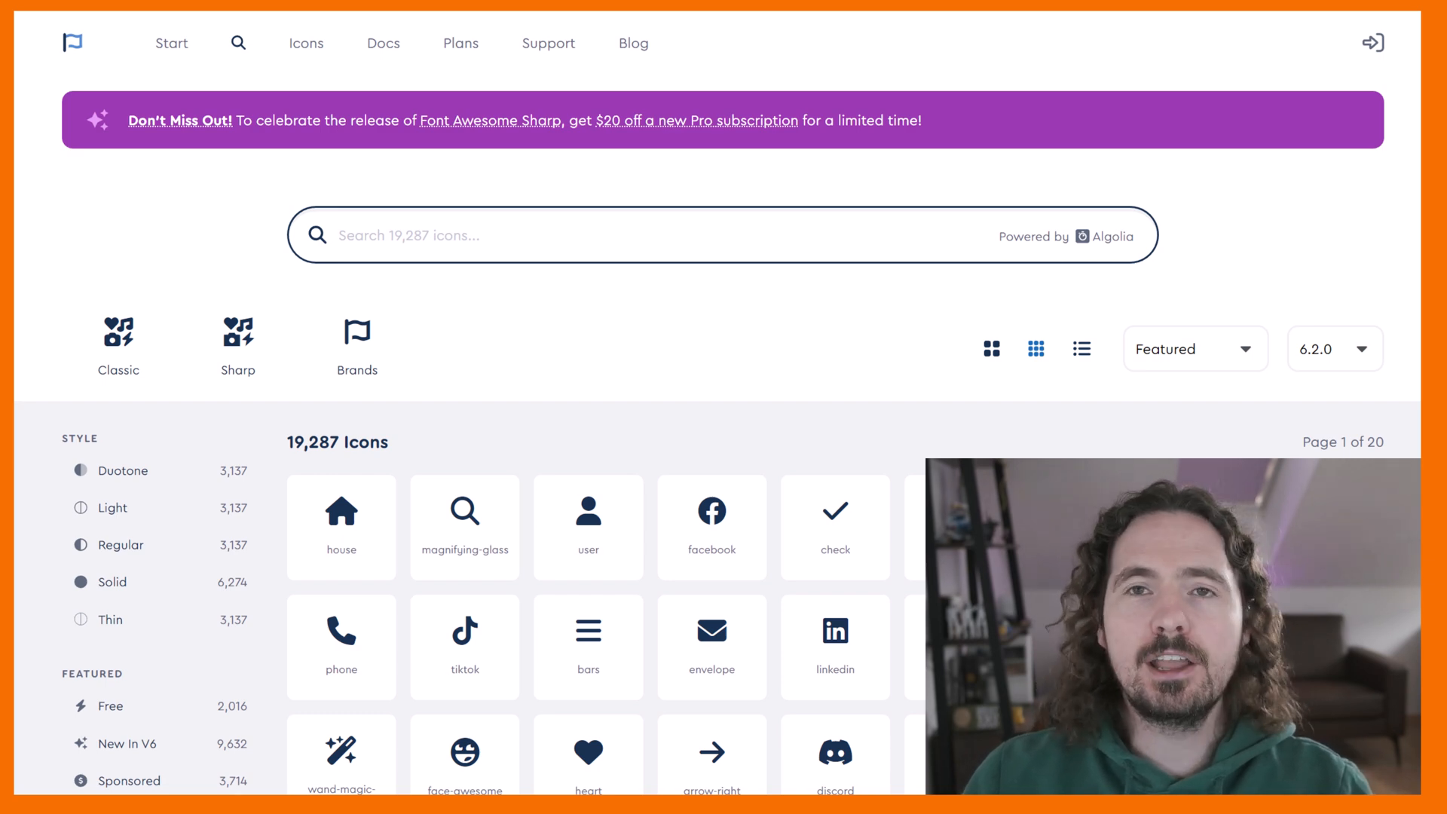
{"action": "left_click", "coordinate": [109, 705]}
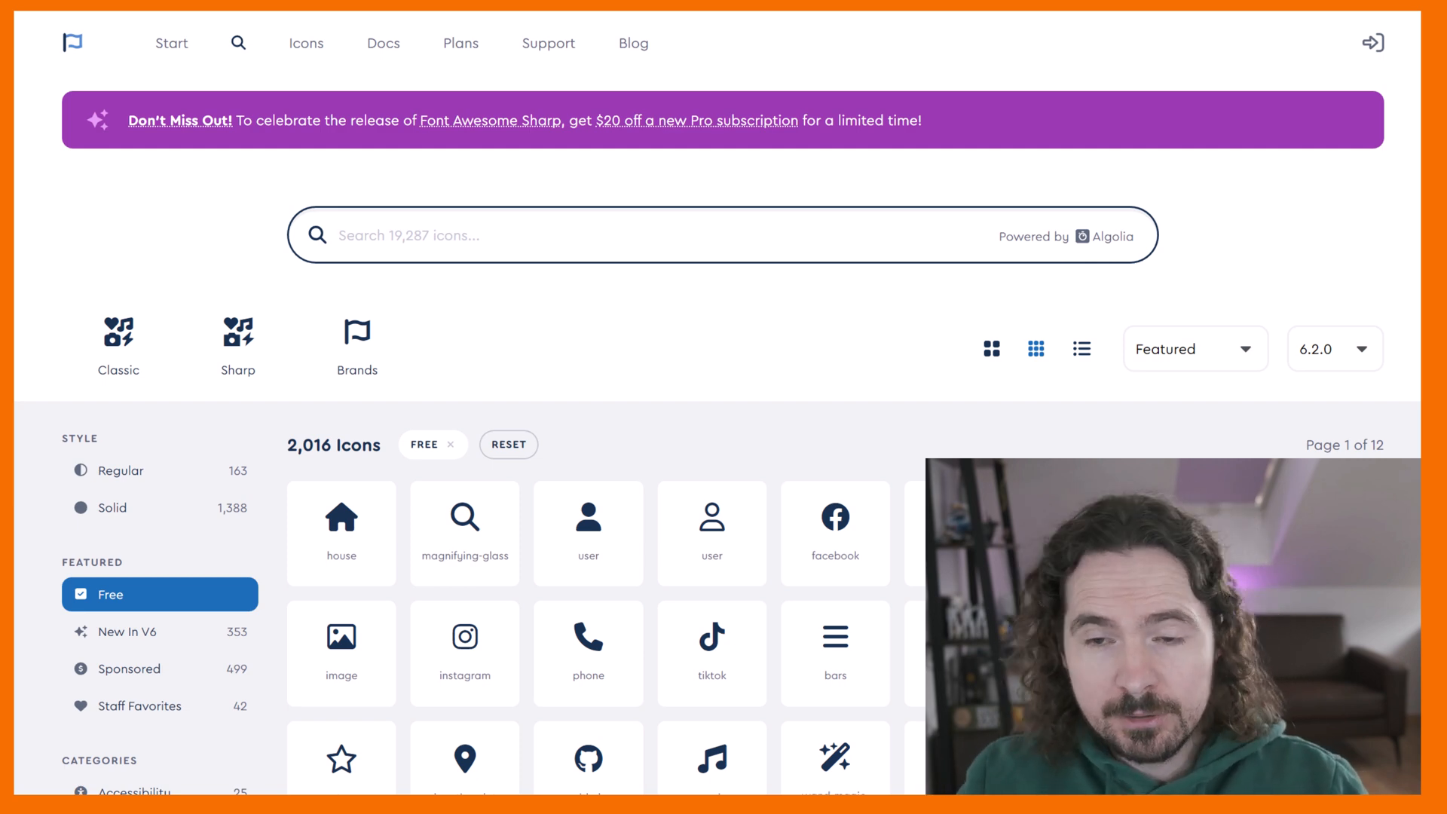
{"action": "scroll", "scroll_direction": "down", "scroll_amount": 3}
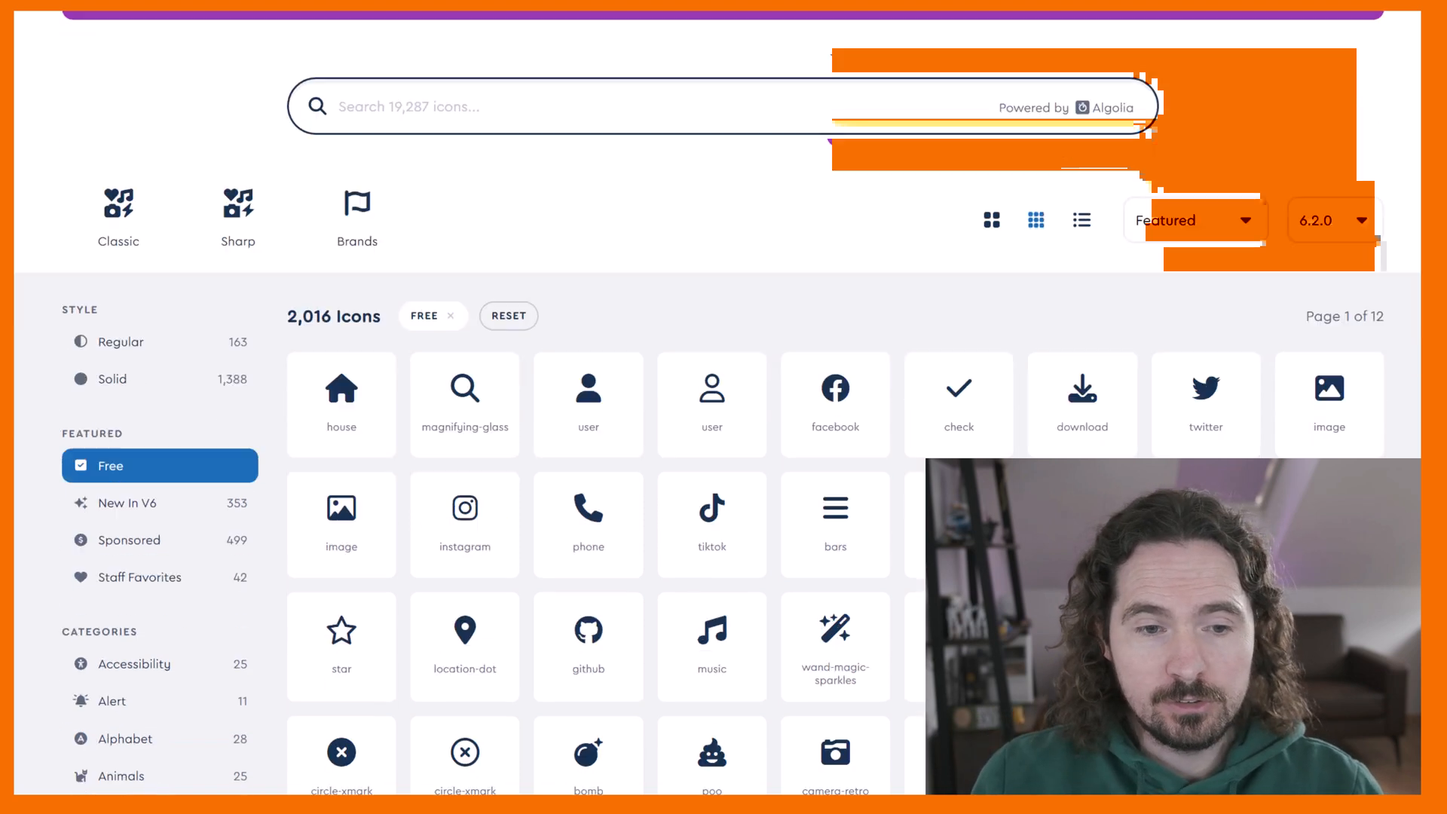
{"action": "scroll", "scroll_direction": "down", "scroll_amount": 3}
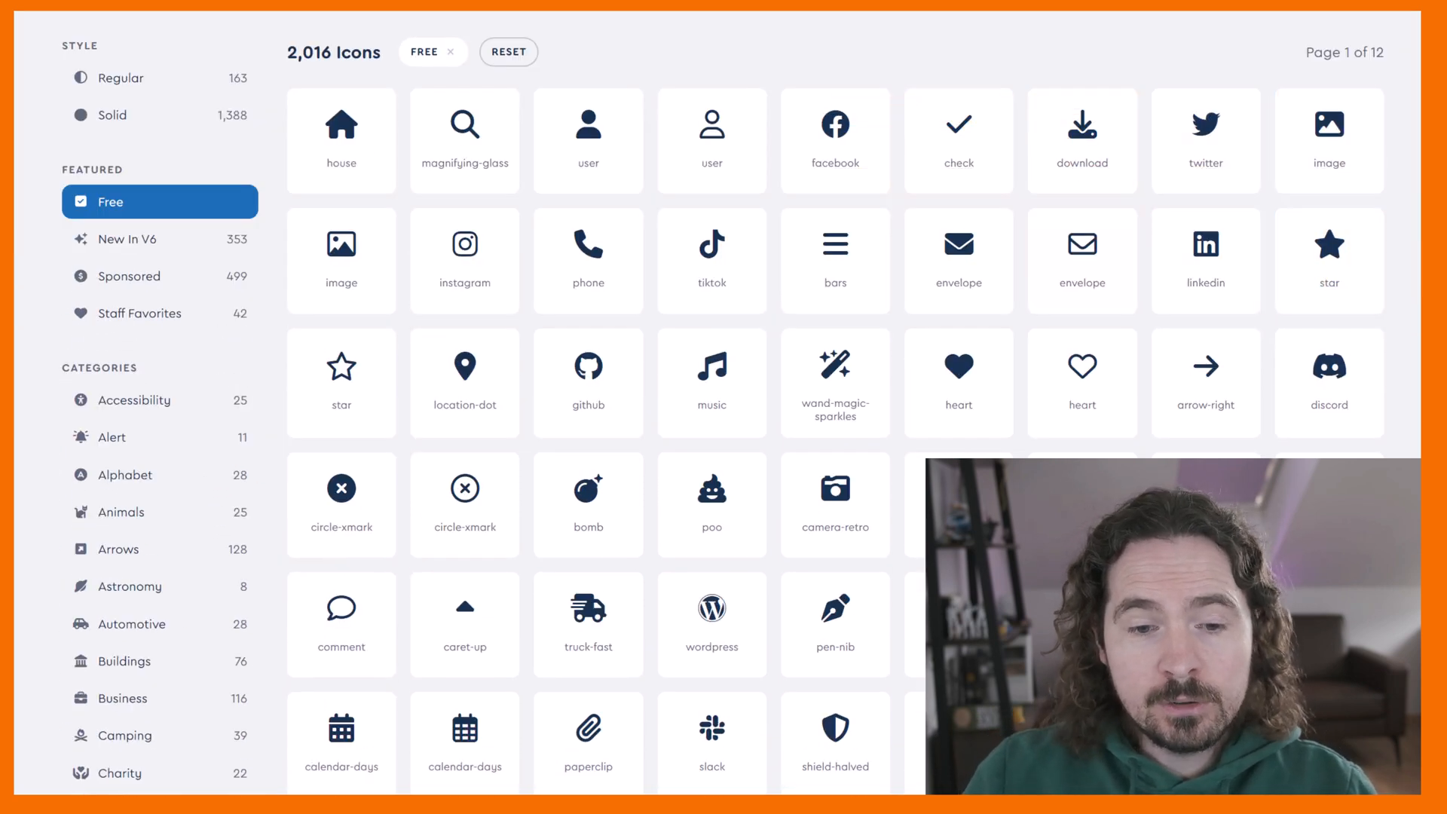
{"action": "left_click", "coordinate": [588, 622]}
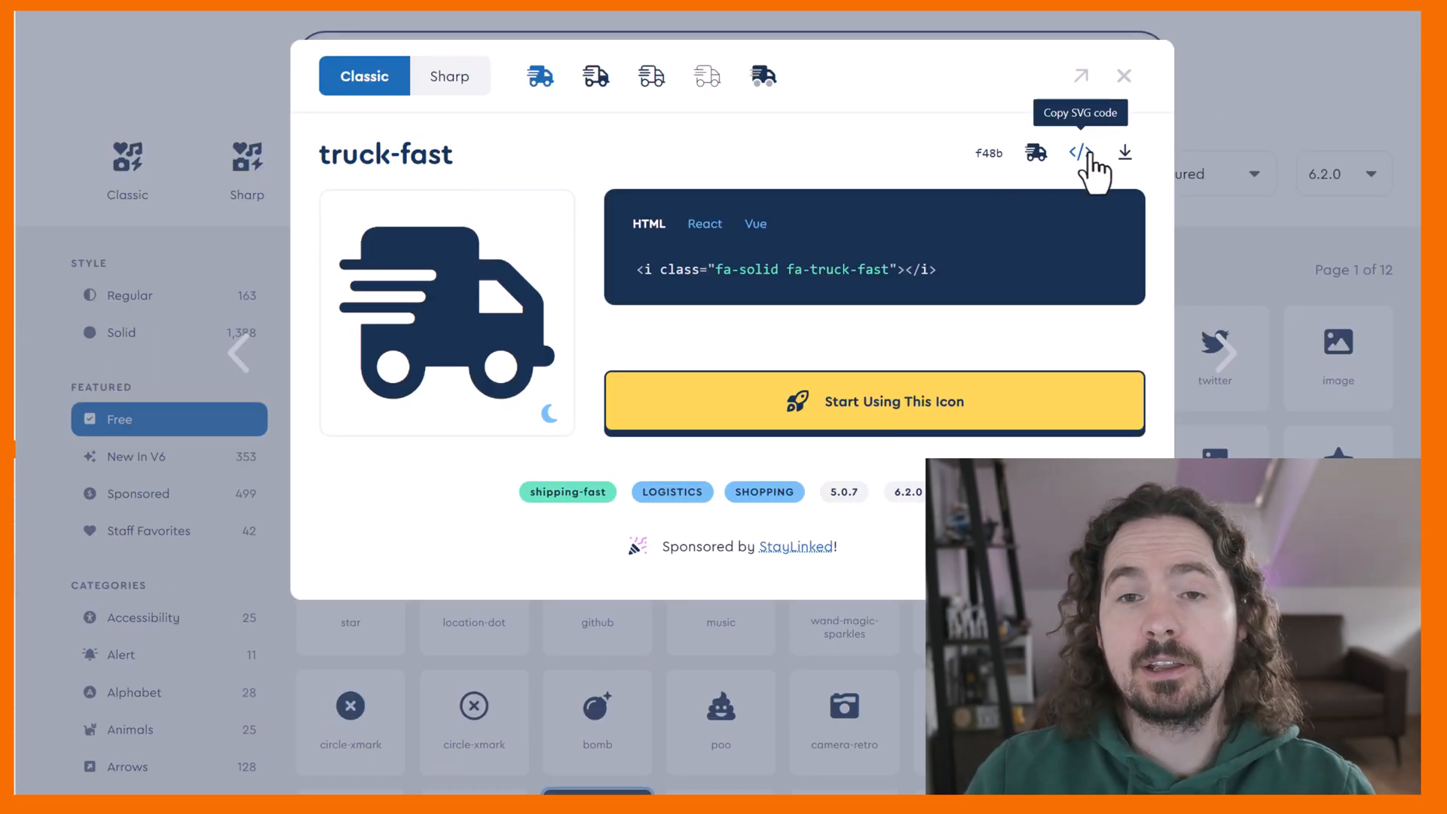
Copy the truck-fast icon's SVG code to the clipboard.
{"action": "left_click", "coordinate": [1076, 154]}
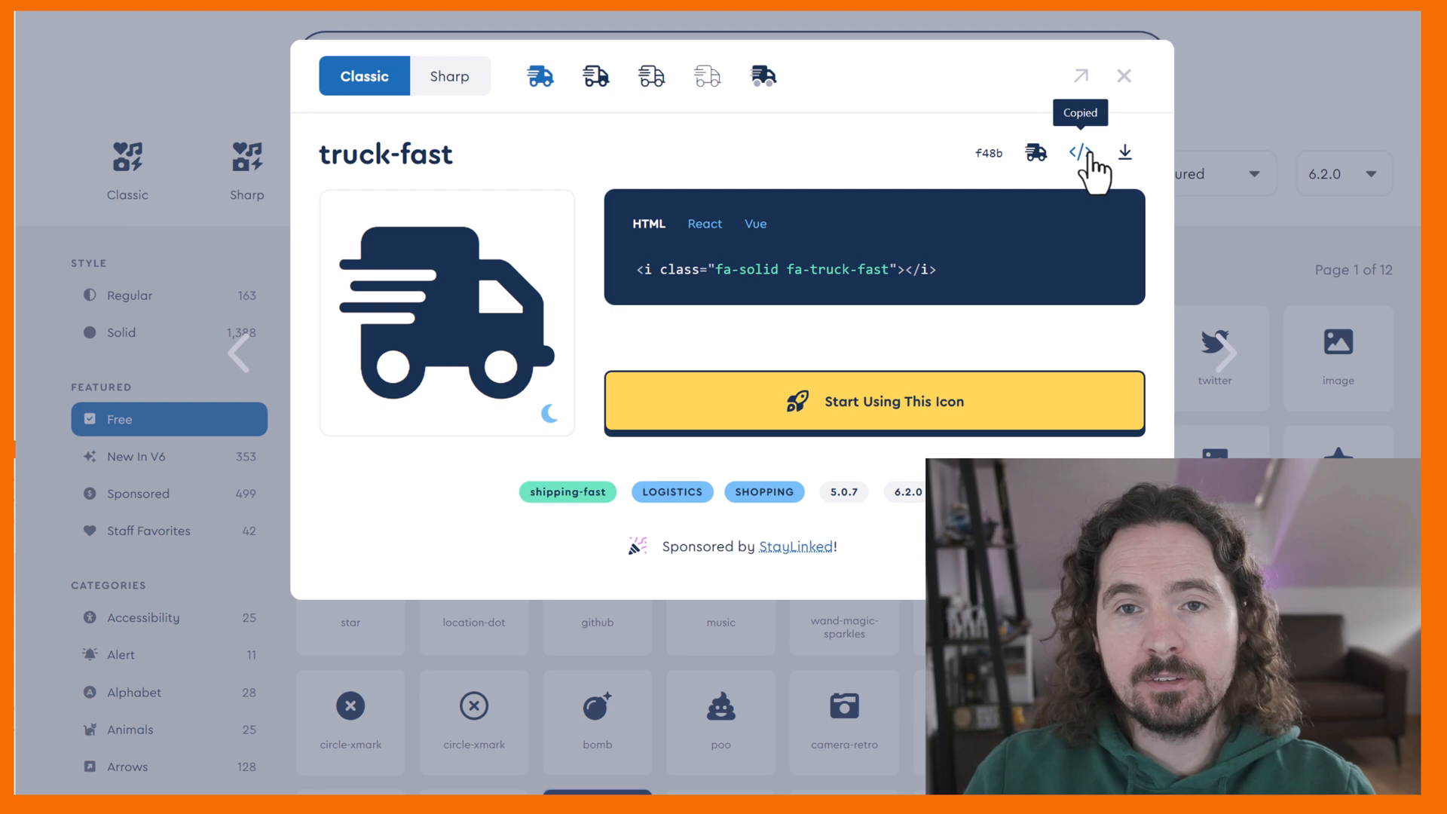
{"action": "left_click", "coordinate": [1079, 152]}
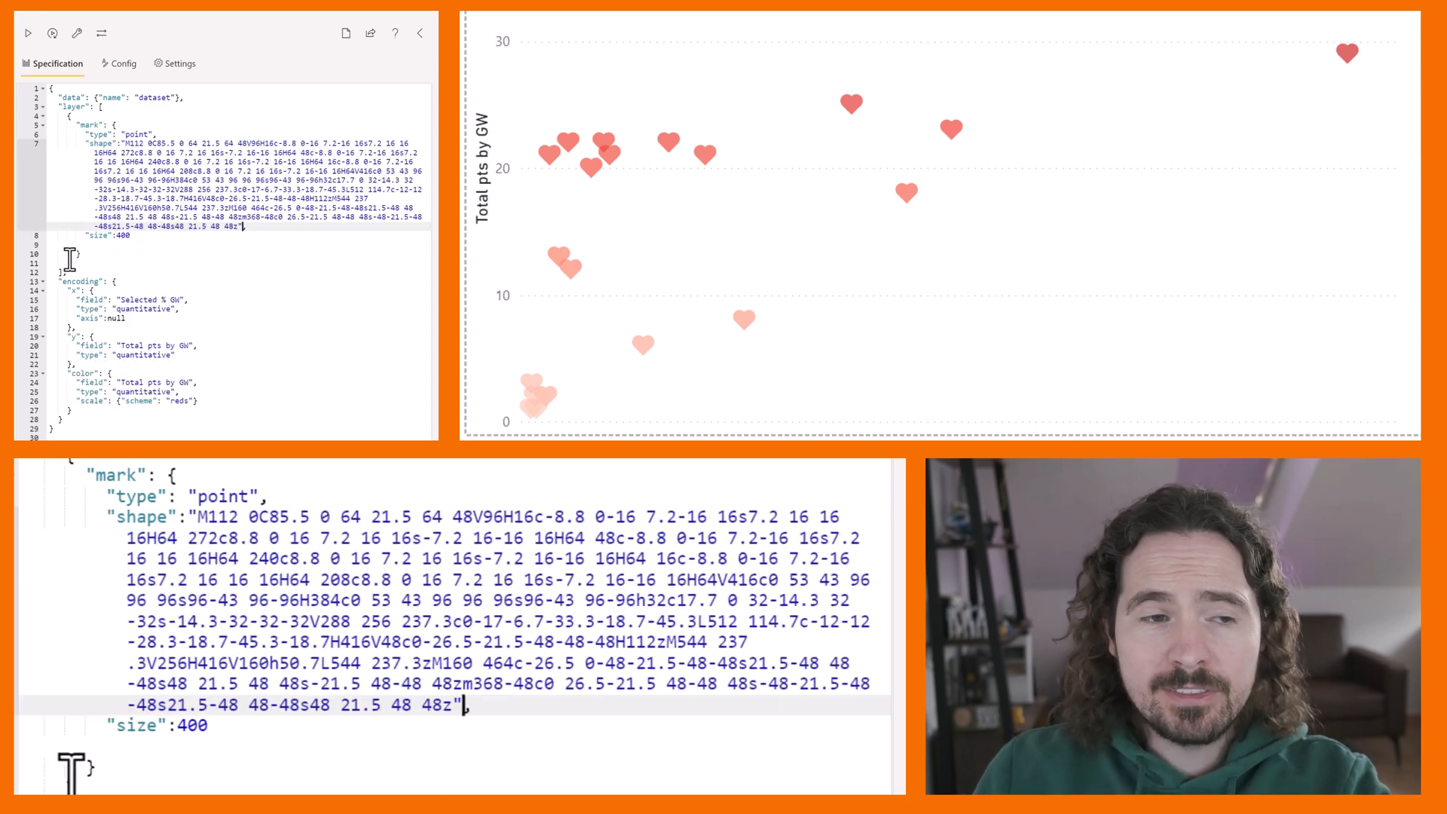
Shrink the truck-path point size from 400 to a 0.0-prefixed tiny decimal.
{"action": "type", "text": "0"}
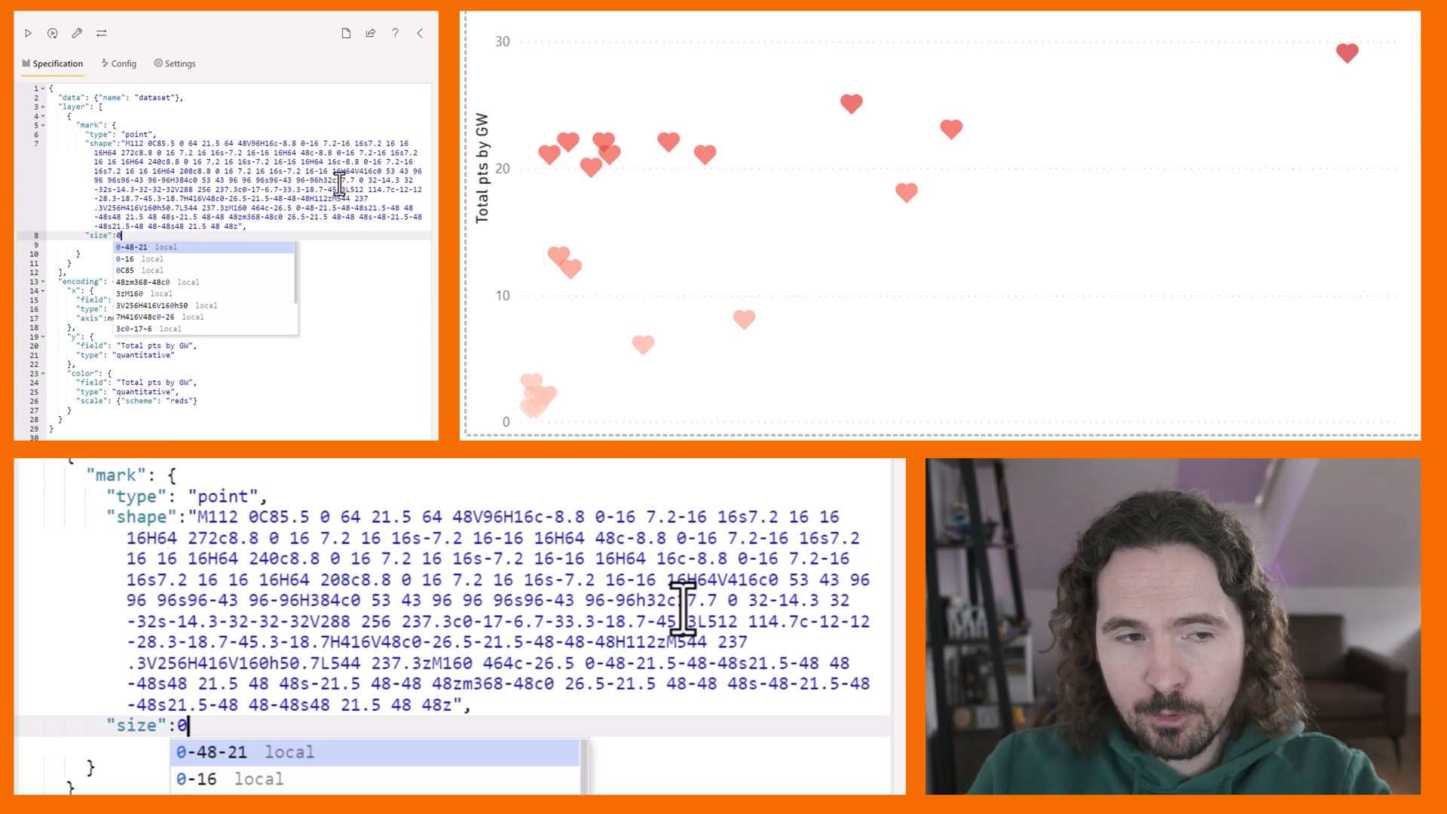
{"action": "type", "text": ".01"}
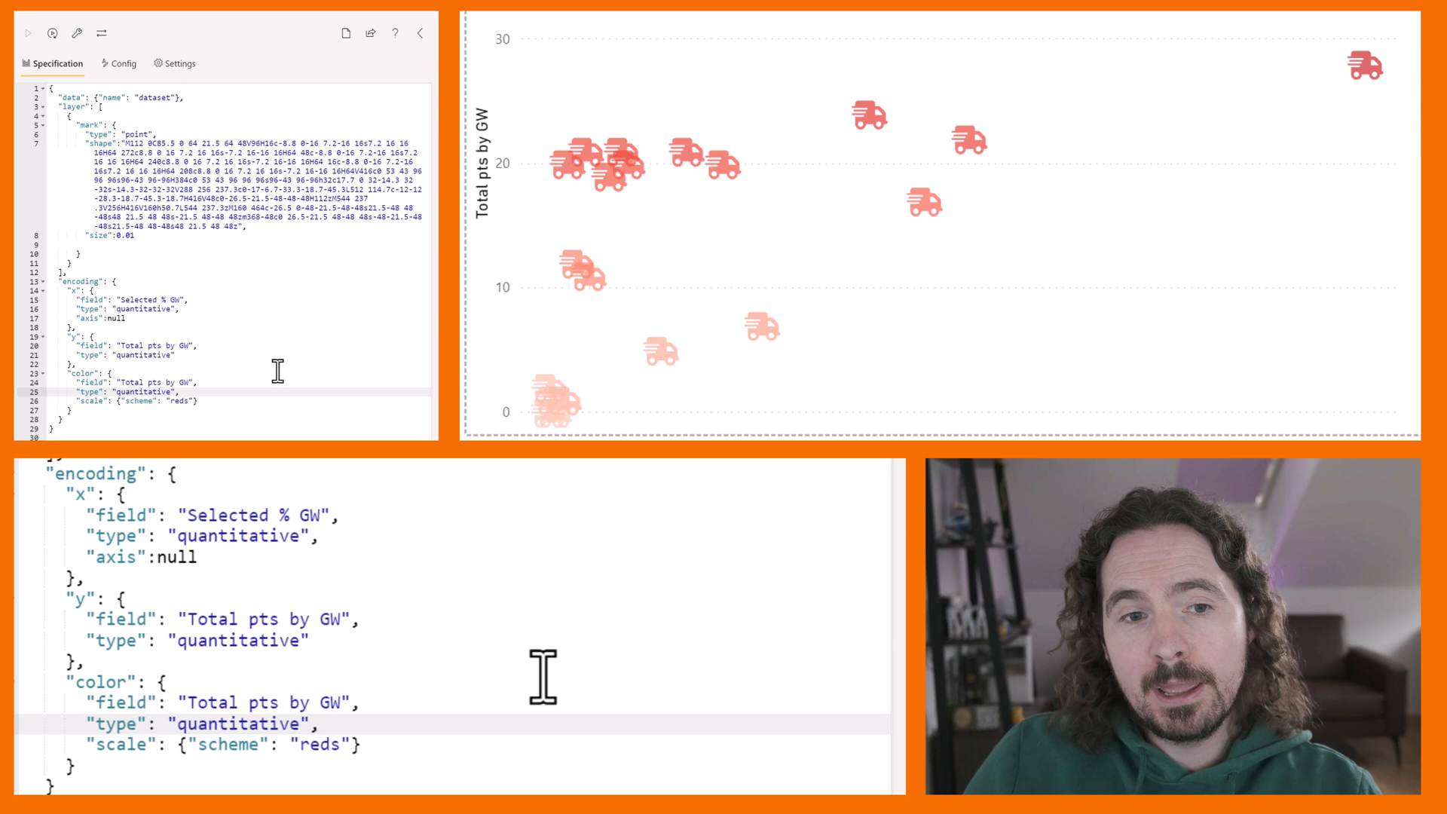
{"action": "mouse_move", "coordinate": [553, 410]}
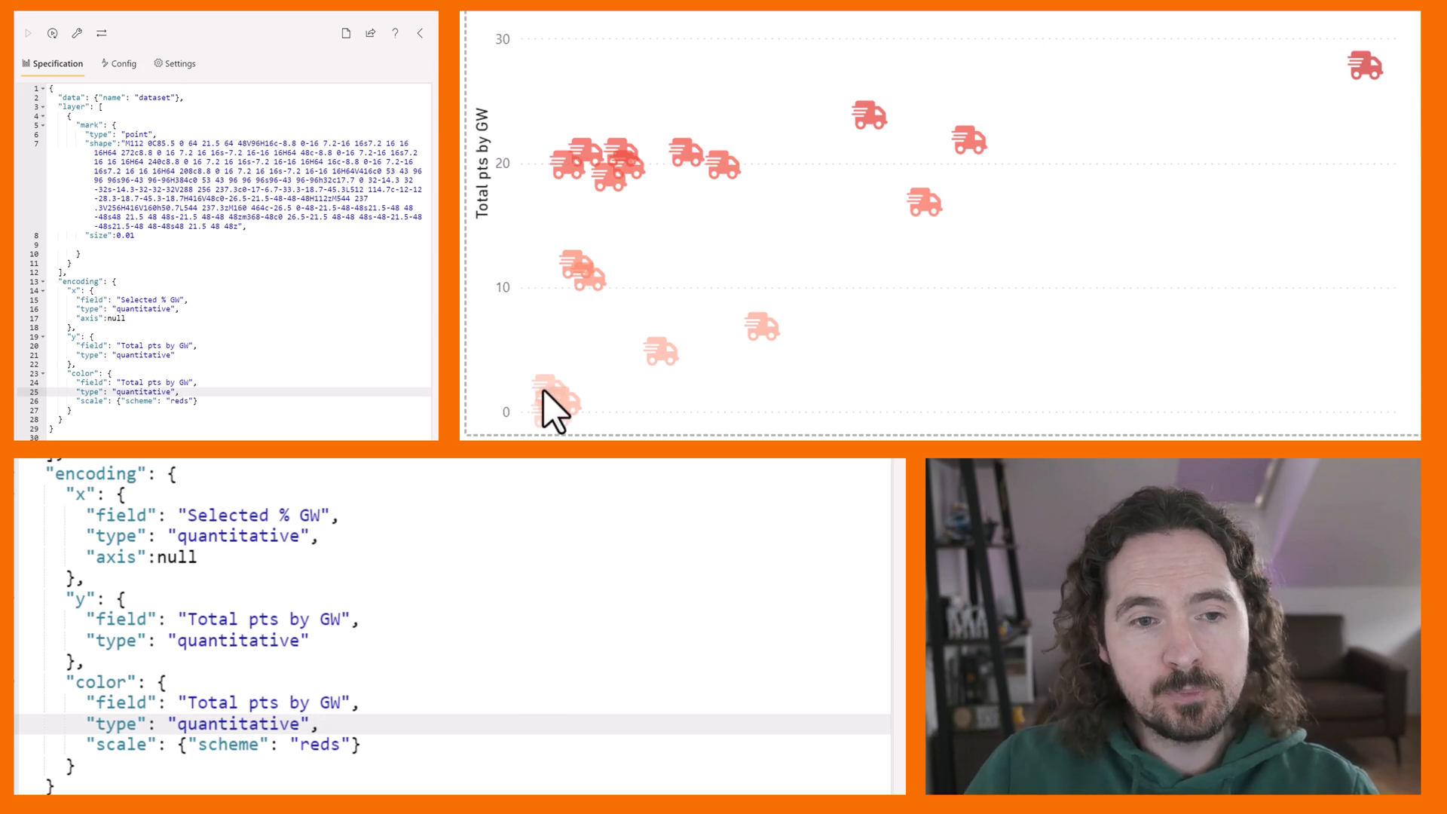
{"action": "mouse_move", "coordinate": [324, 377]}
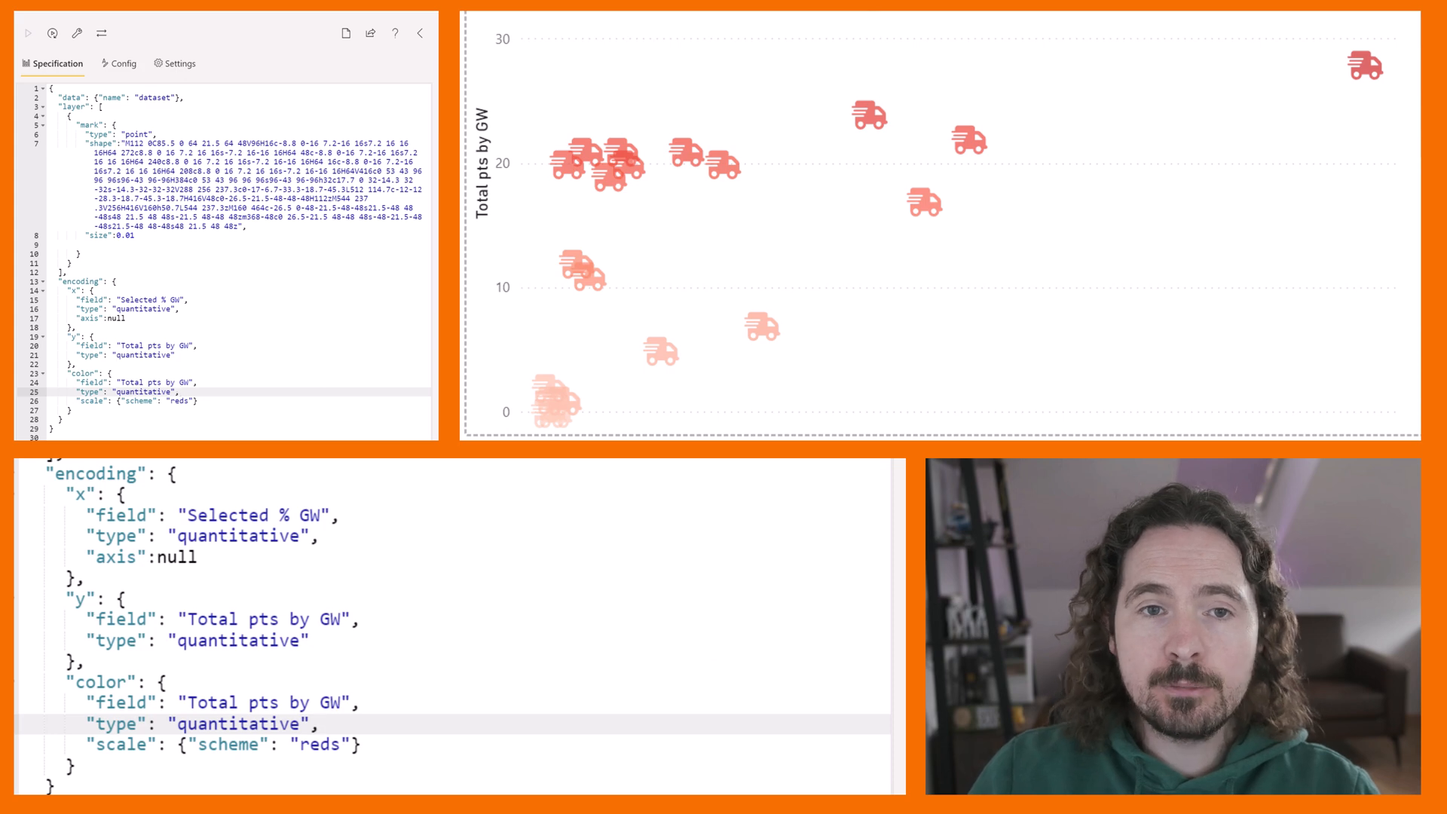
{"action": "mouse_move", "coordinate": [838, 146]}
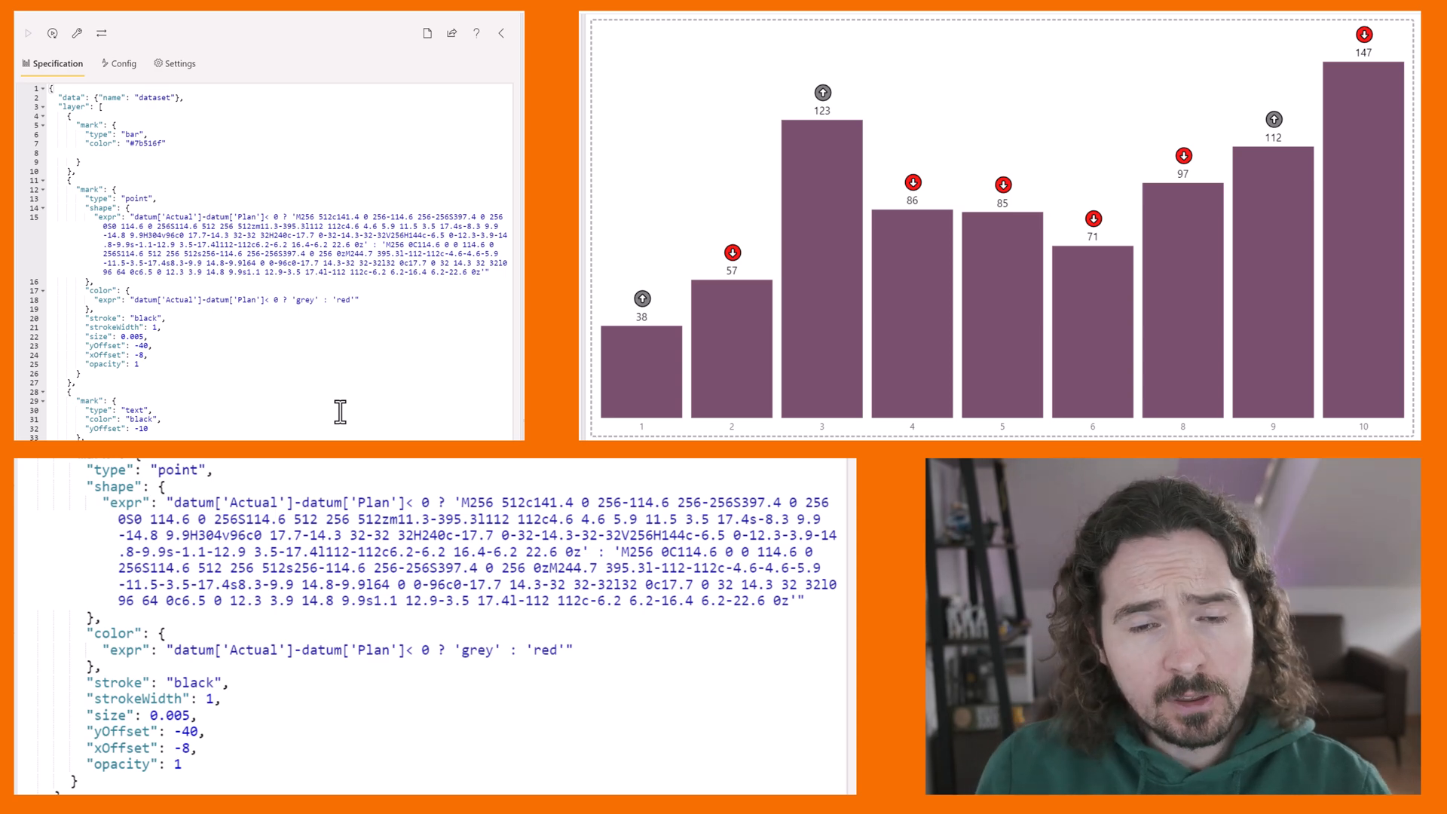
{"action": "mouse_move", "coordinate": [401, 773]}
{"action": "type", "text": "e"}
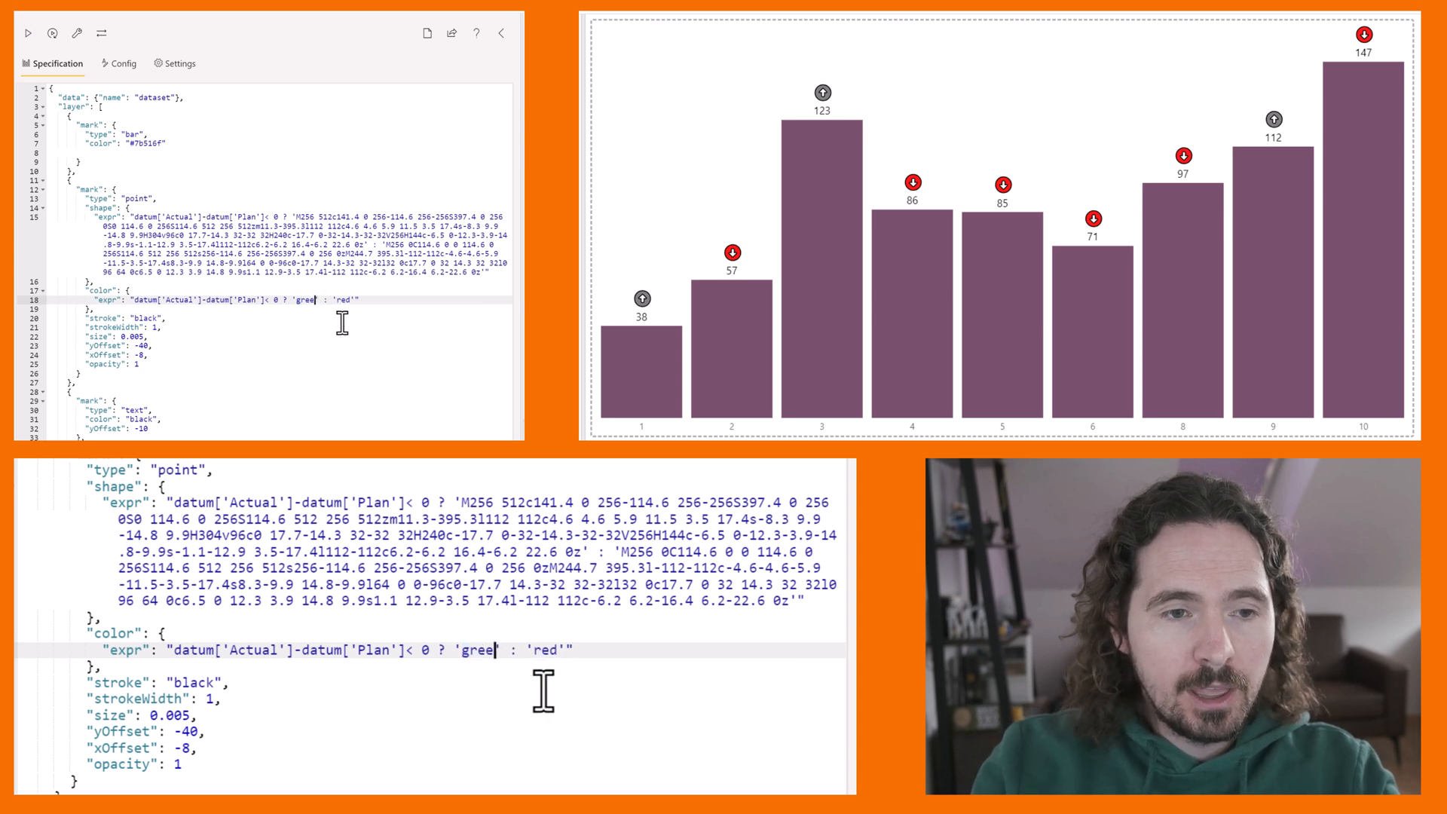
Edit the point layer's color expression from 'grey' toward 'green'.
{"action": "type", "text": "n"}
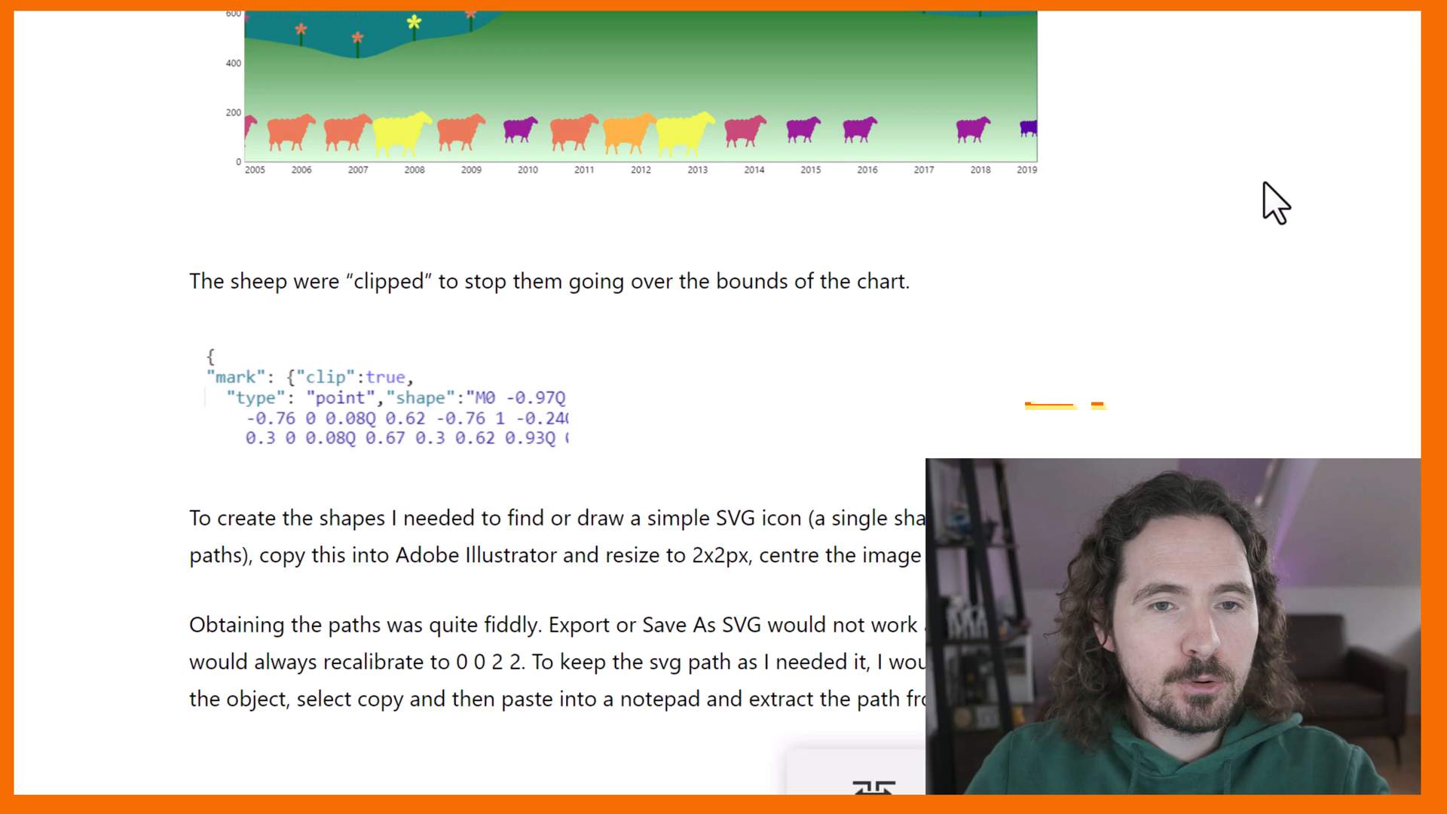
Scroll to the article section on clipping and creating the sheep SVG paths.
{"action": "scroll", "scroll_direction": "down", "scroll_amount": 3}
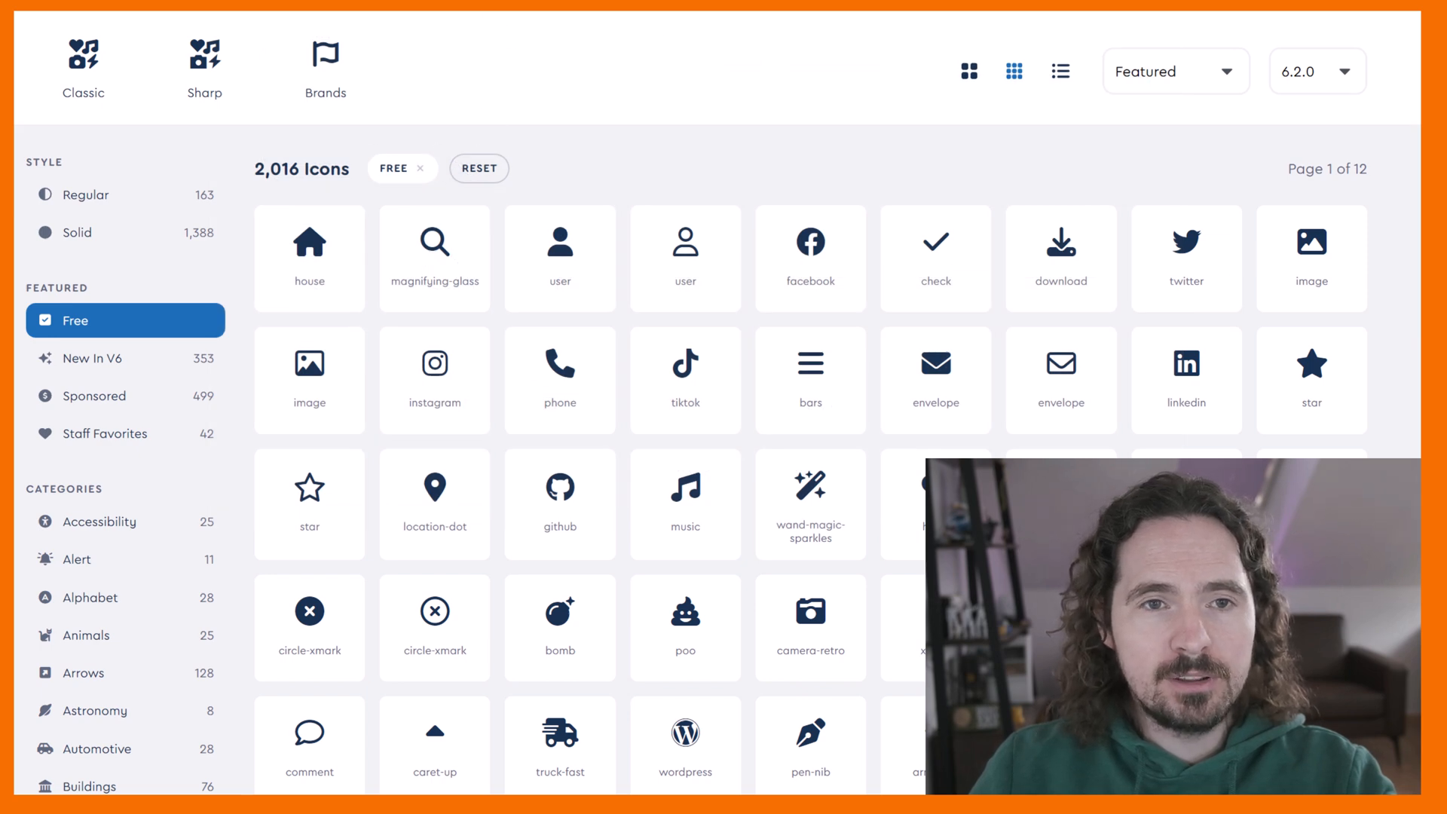
Search Font Awesome for 'dog' and open the dog icon's details.
{"action": "type", "text": "d"}
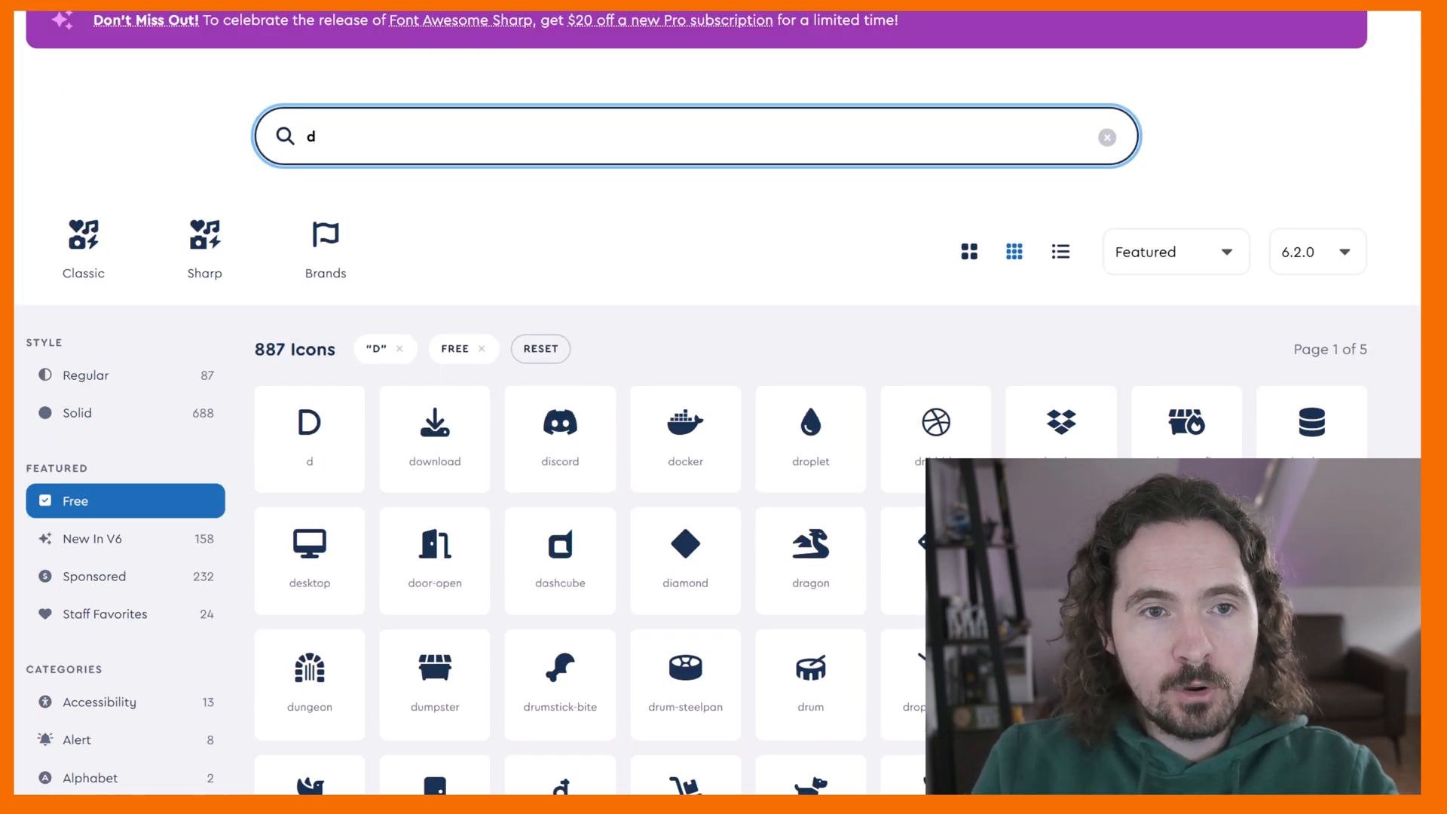
{"action": "type", "text": "og"}
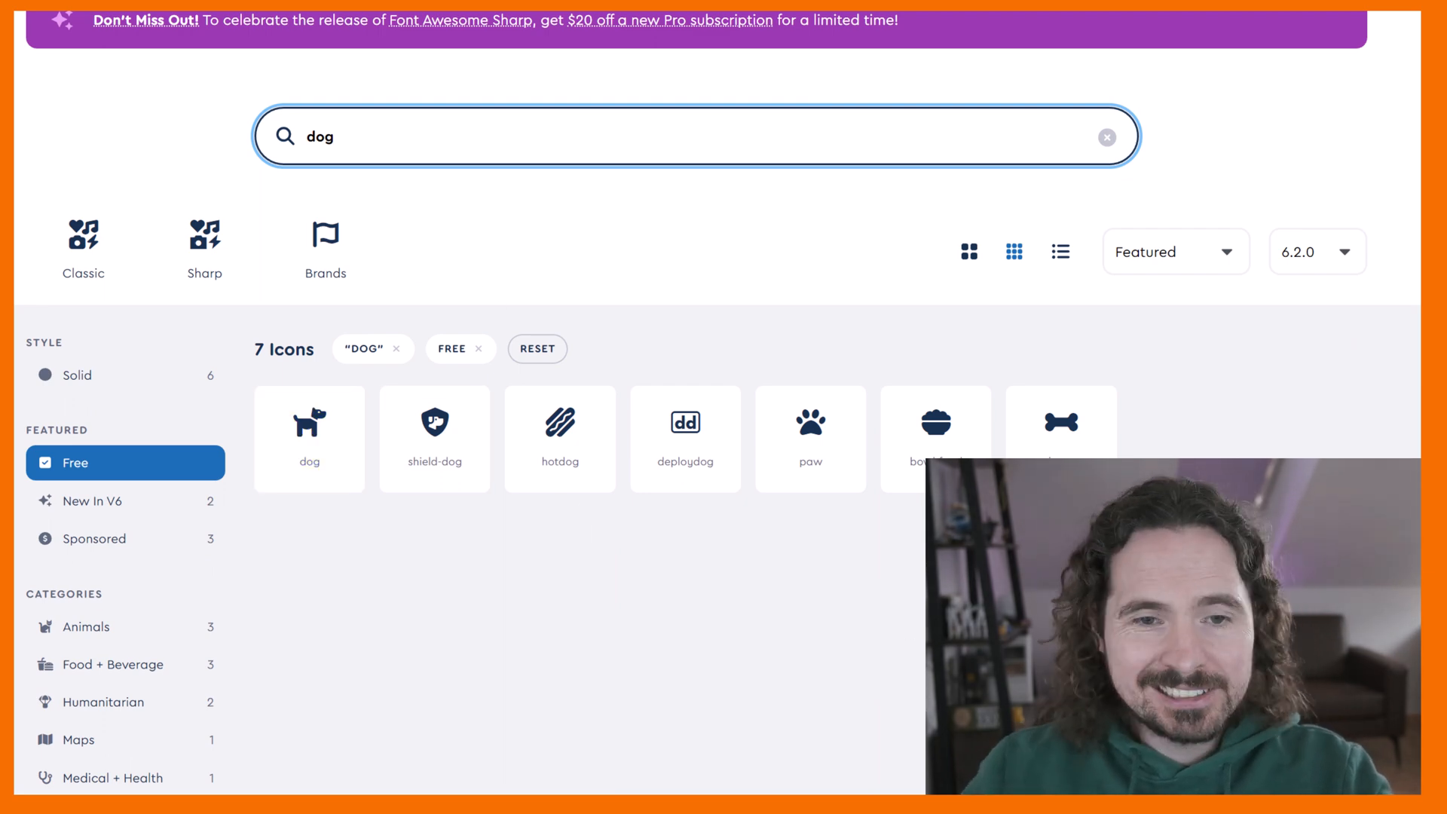
{"action": "left_click", "coordinate": [309, 439]}
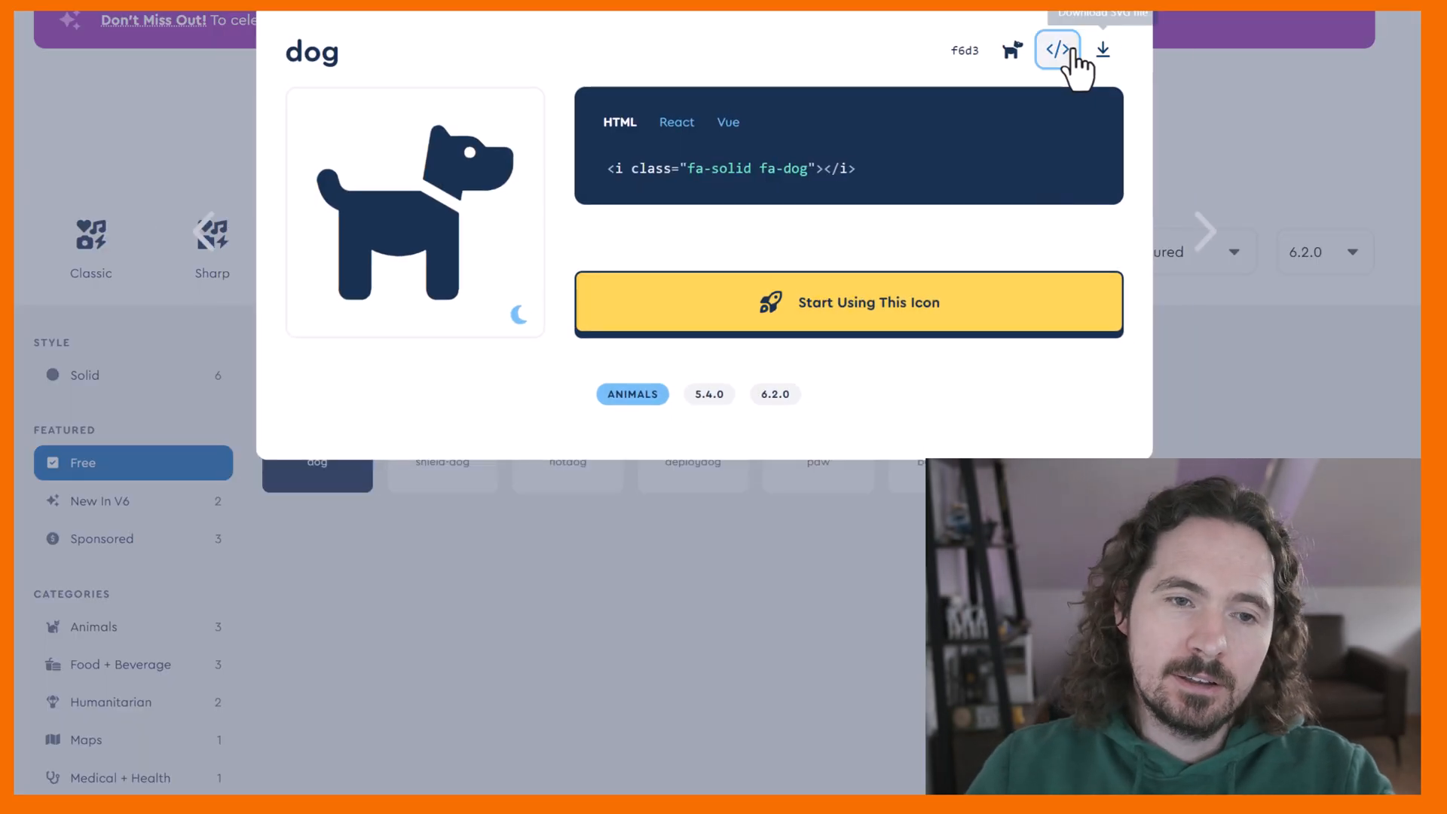
{"action": "mouse_move", "coordinate": [1346, 201]}
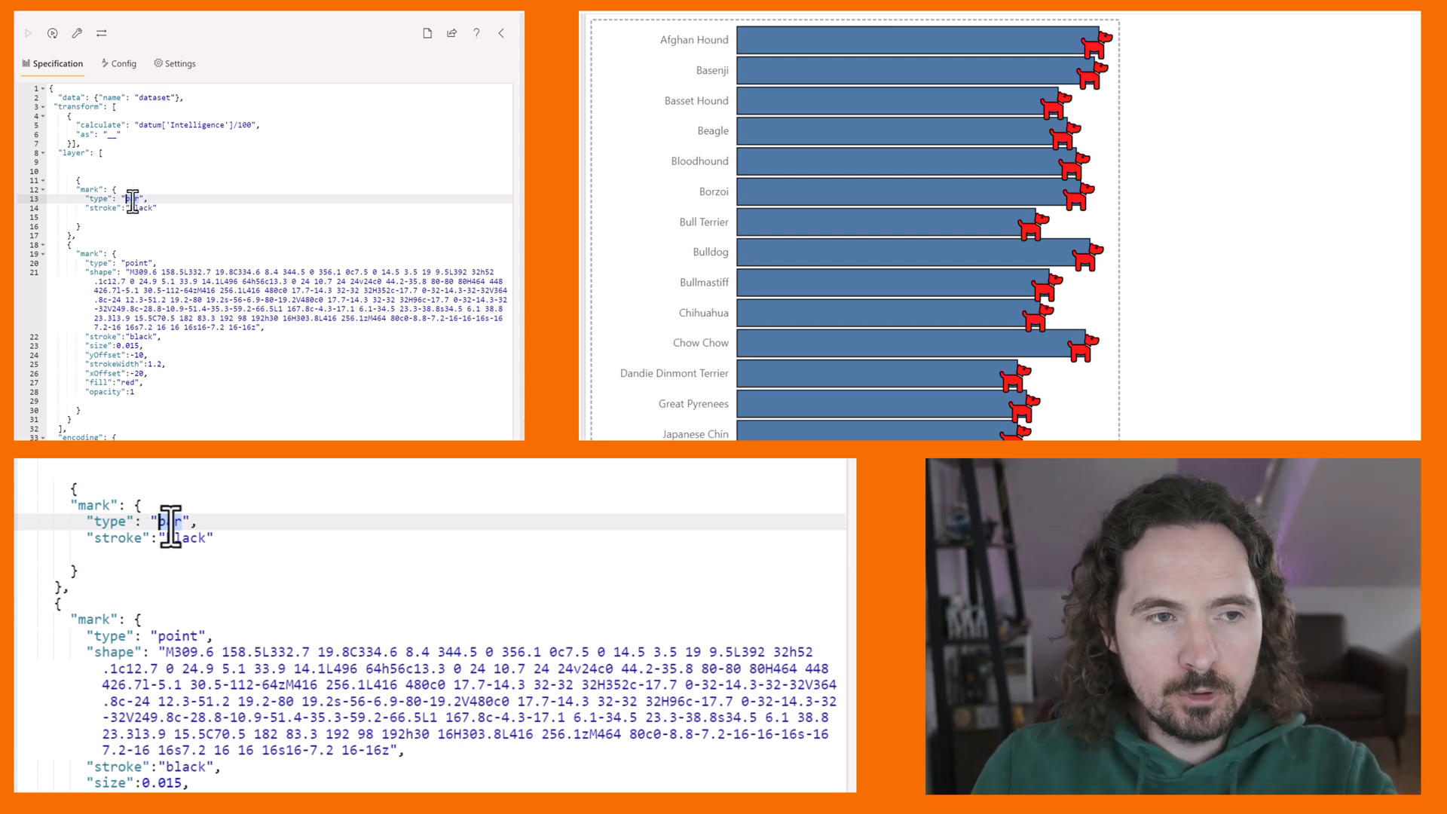
Change the first layer's mark from 'bar' to 'rule' so bars become thin lines.
{"action": "type", "text": "rule"}
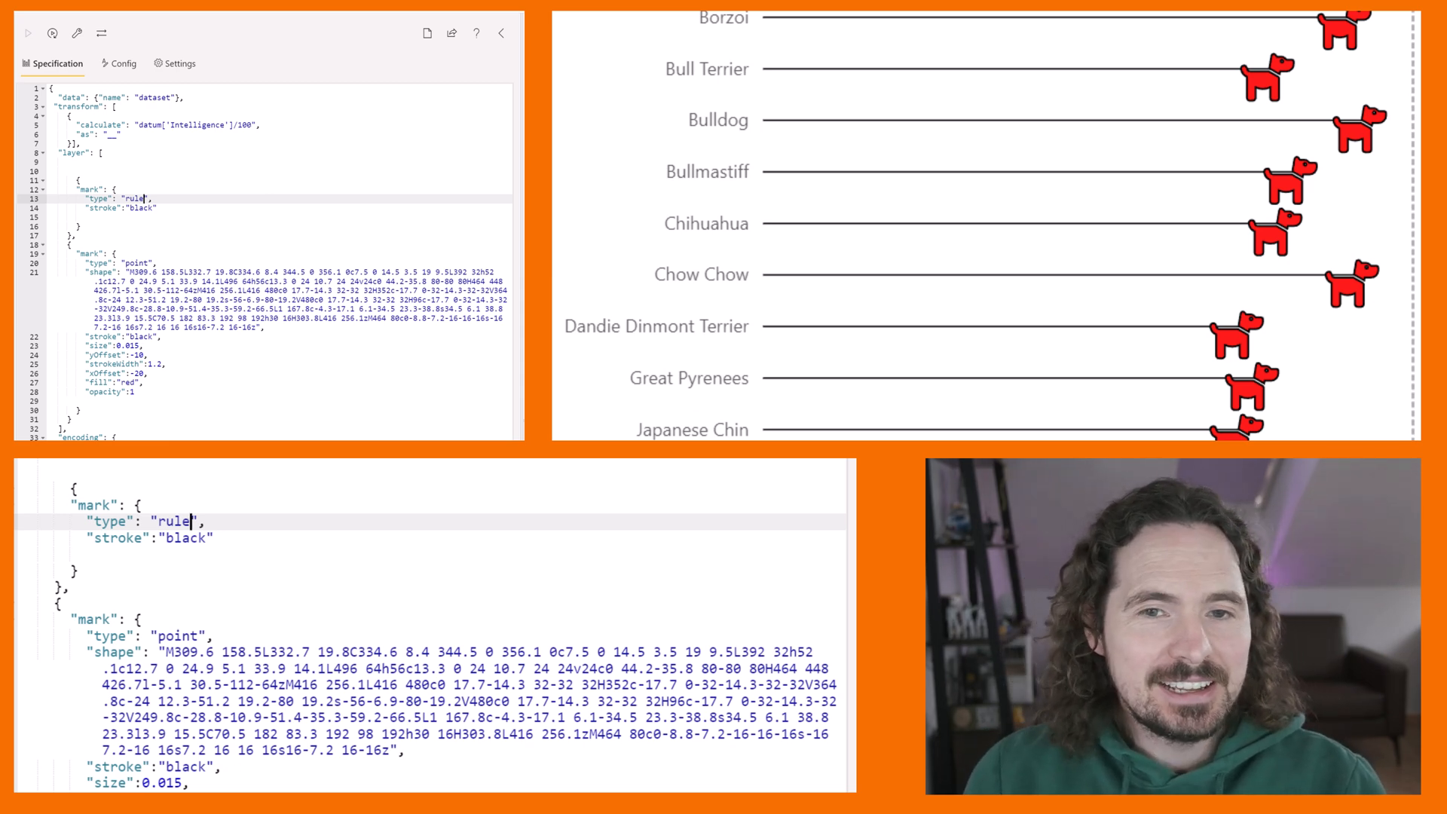
Enable auto-apply and try grey, red then black as the dog icons' stroke colour.
{"action": "left_click", "coordinate": [52, 33]}
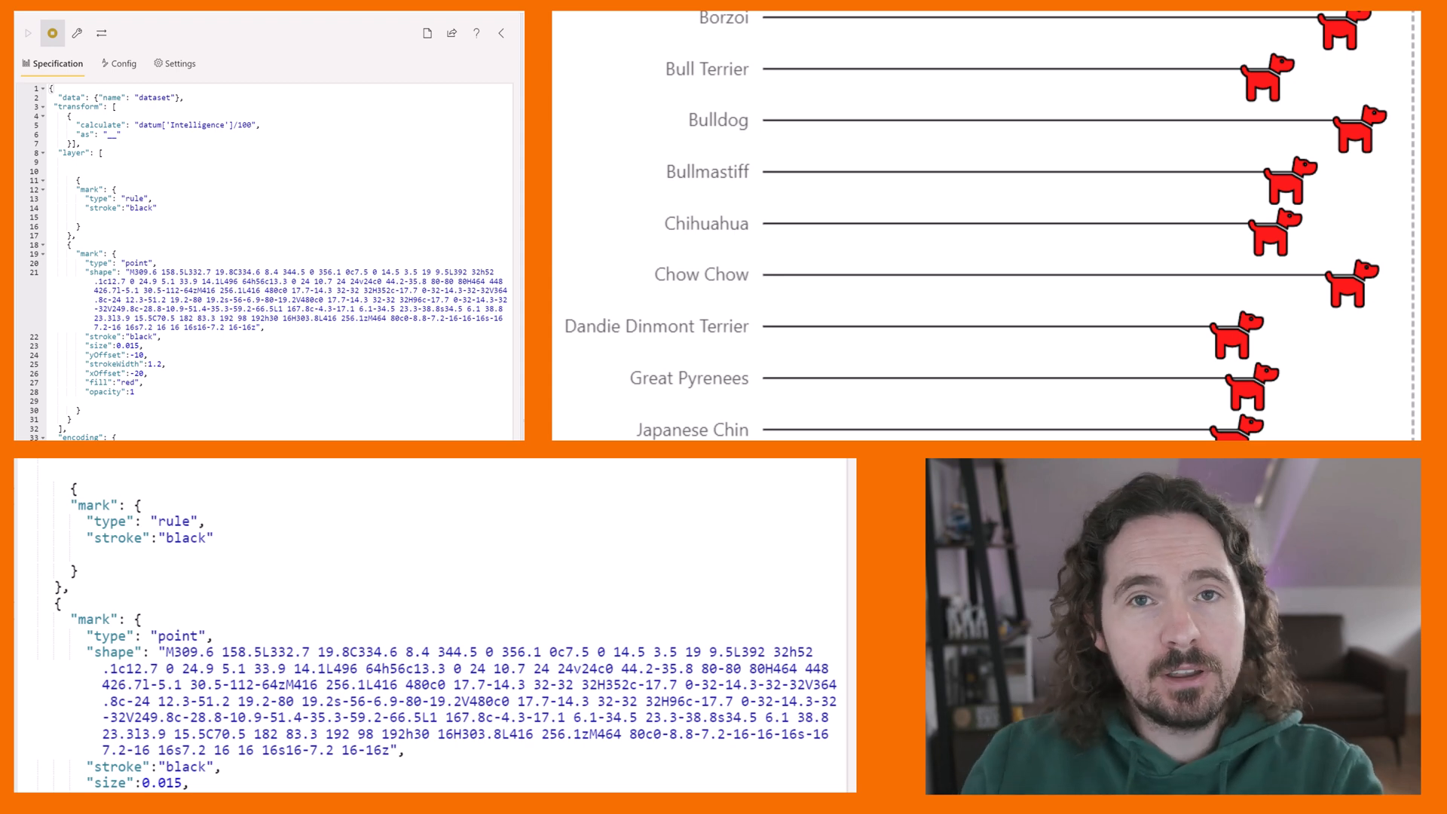
{"action": "scroll", "scroll_direction": "down", "scroll_amount": 3}
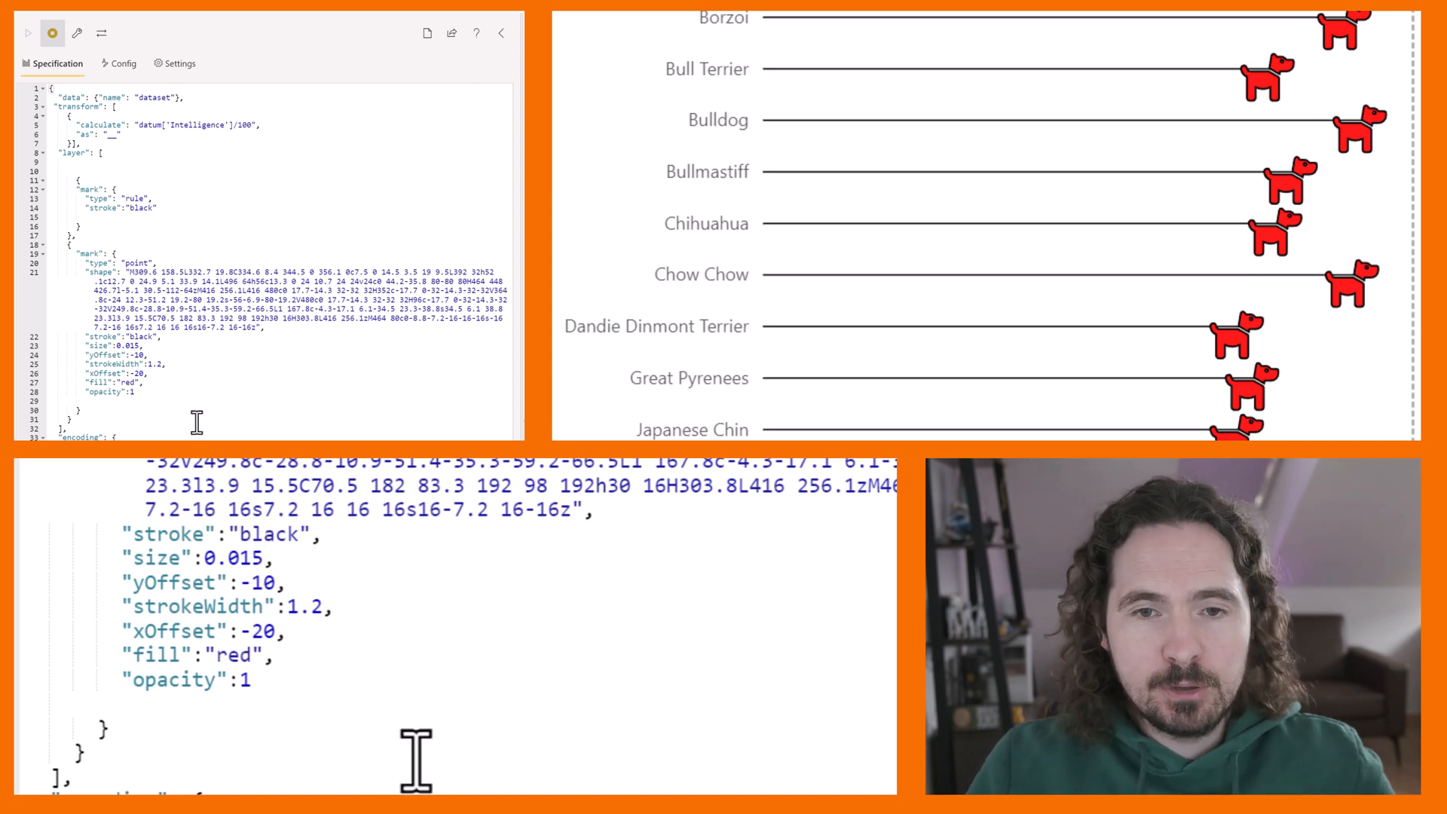
{"action": "double_click", "coordinate": [270, 534]}
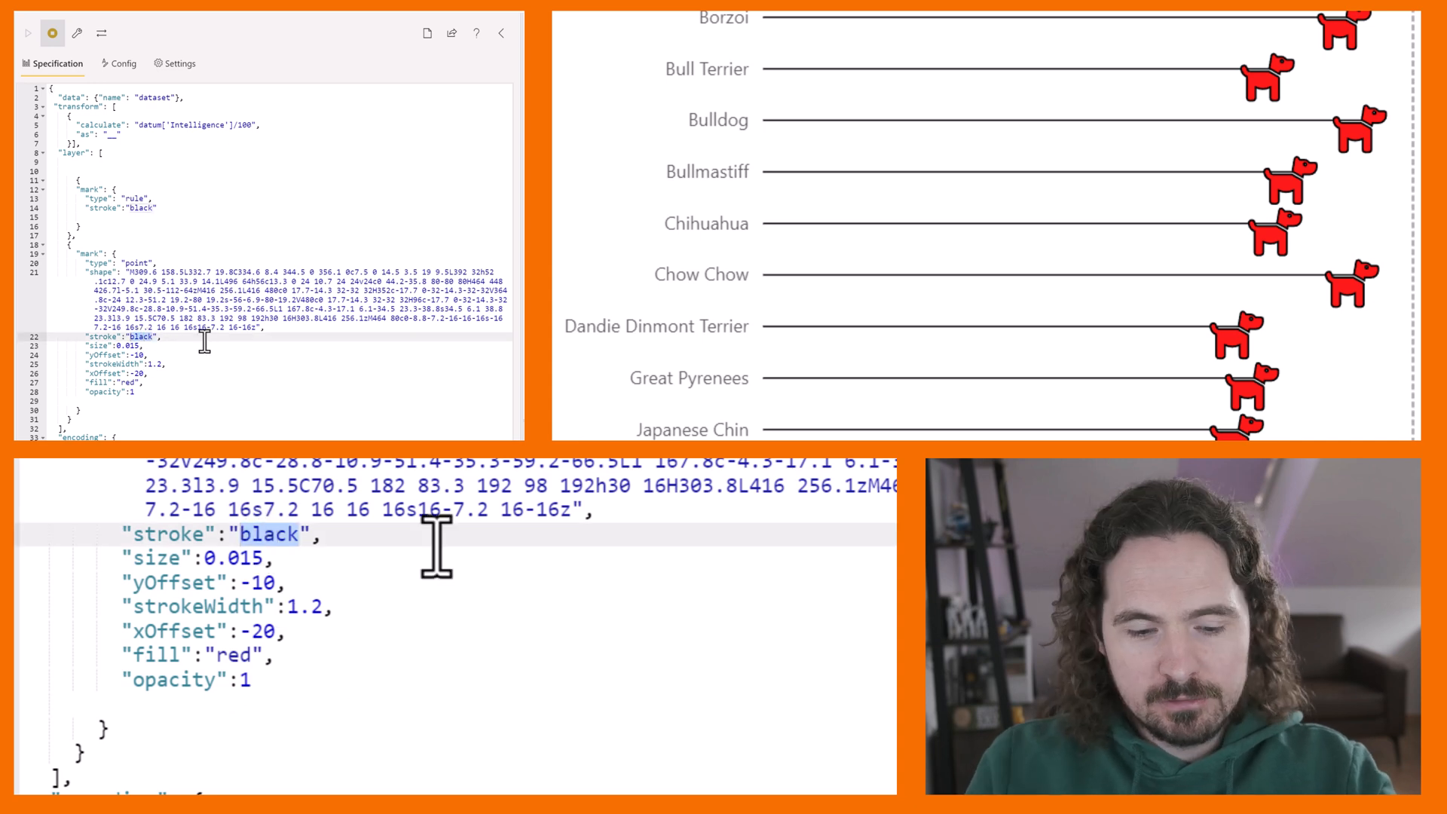
{"action": "type", "text": "grey"}
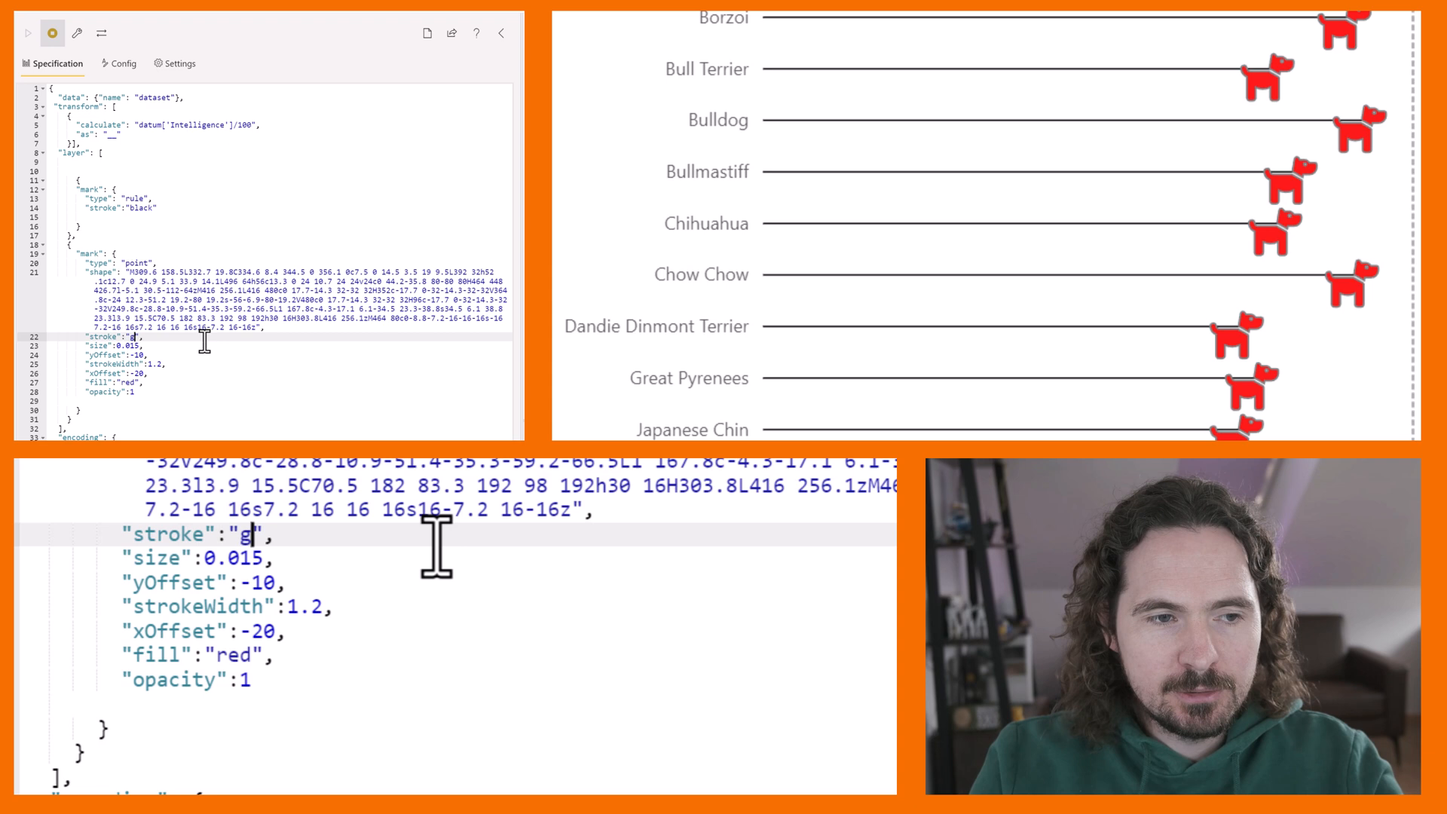
{"action": "type", "text": "ed"}
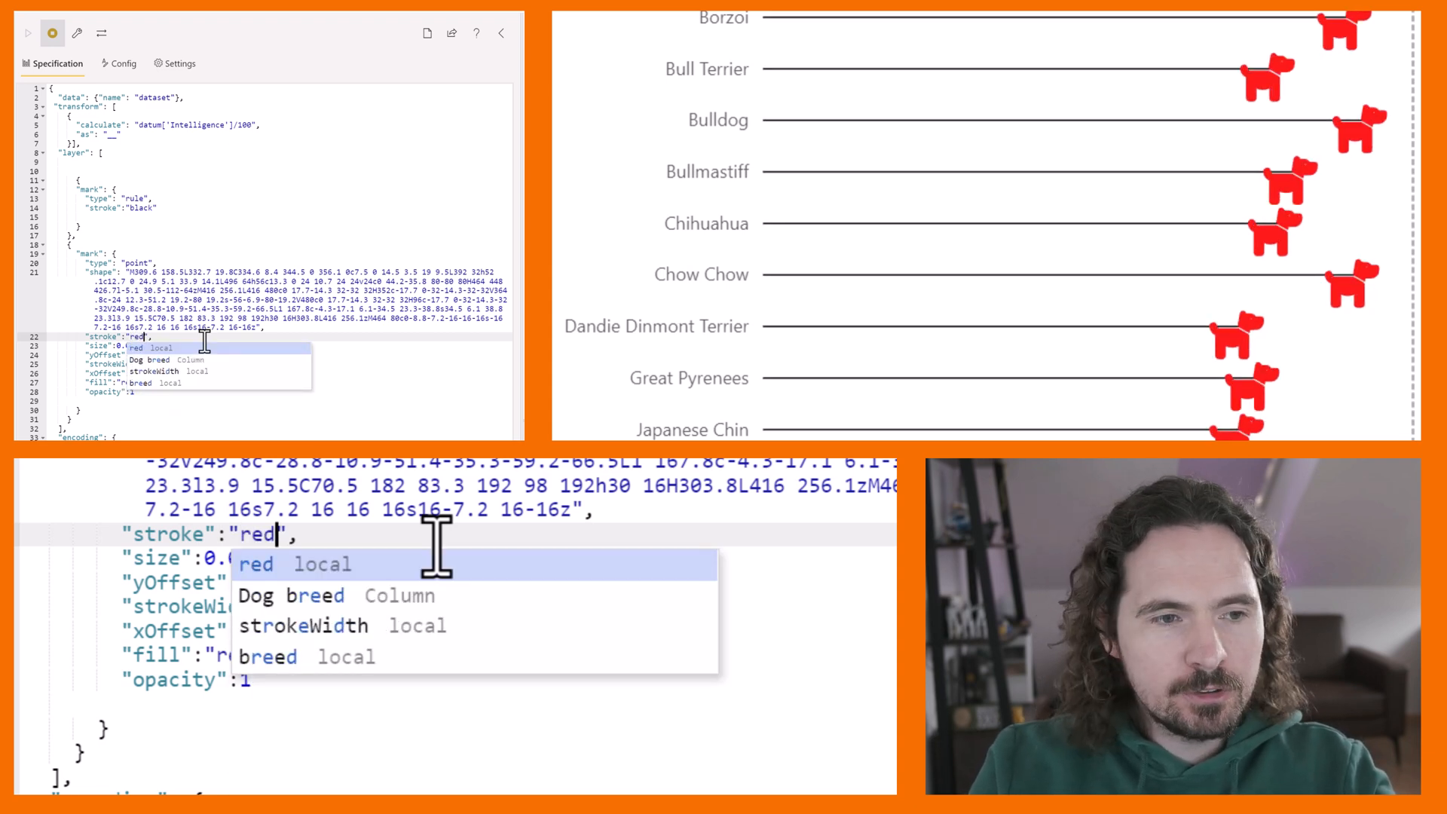
{"action": "type", "text": "black"}
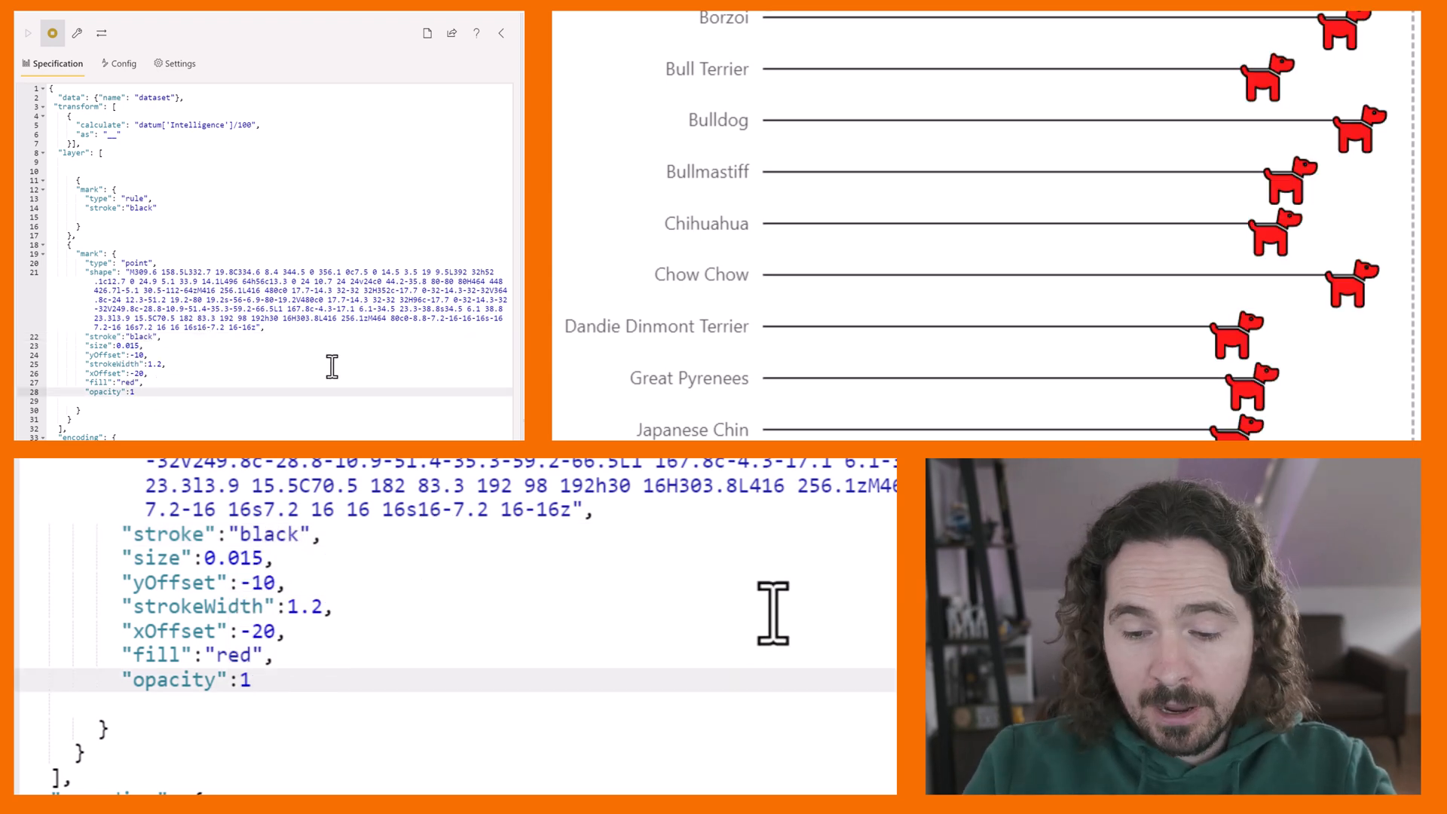
Try opacity 0.5 then 1, and stroke widths ending at 1 on the dog icons.
{"action": "type", "text": "0.5"}
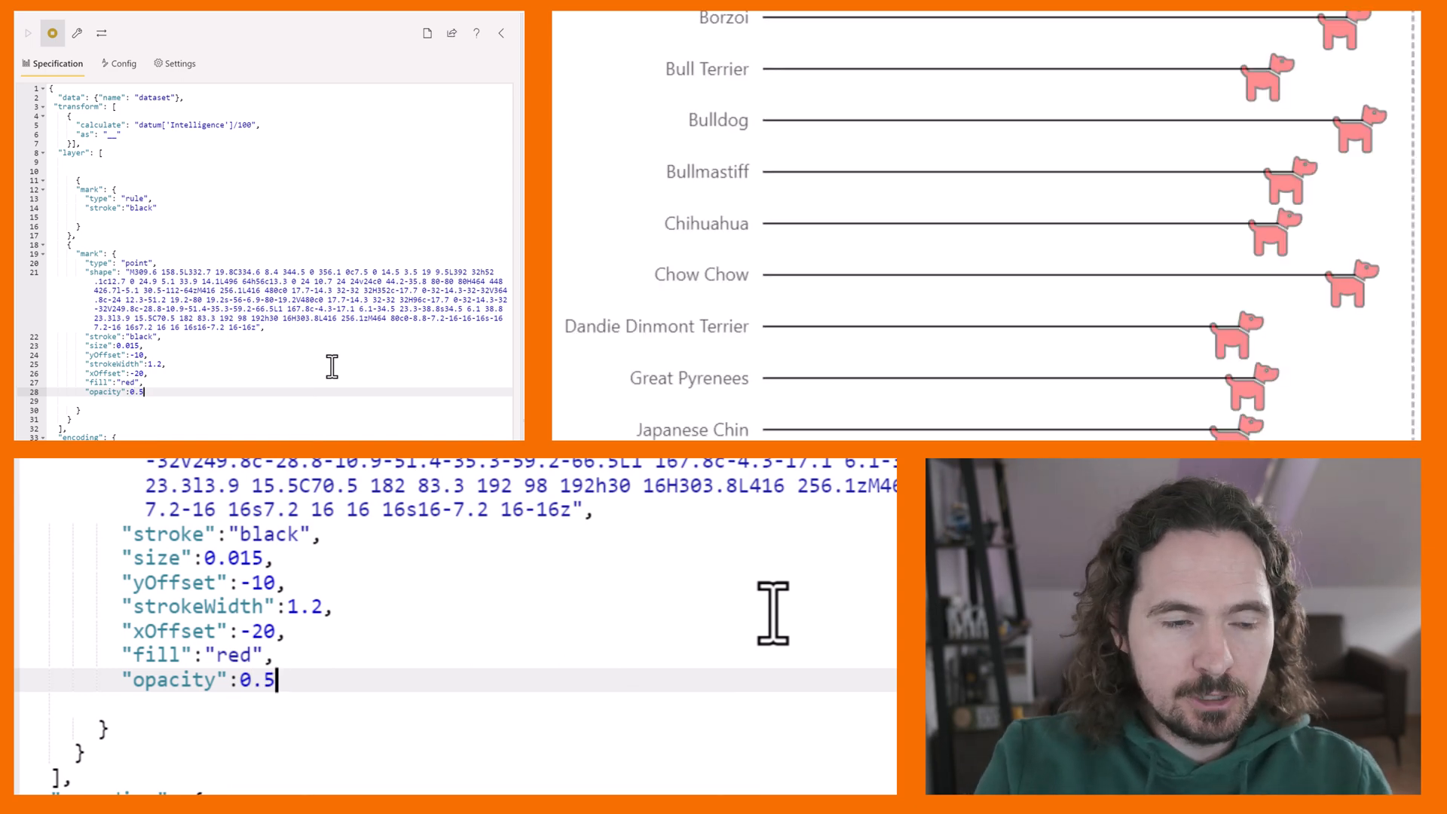
{"action": "type", "text": "1"}
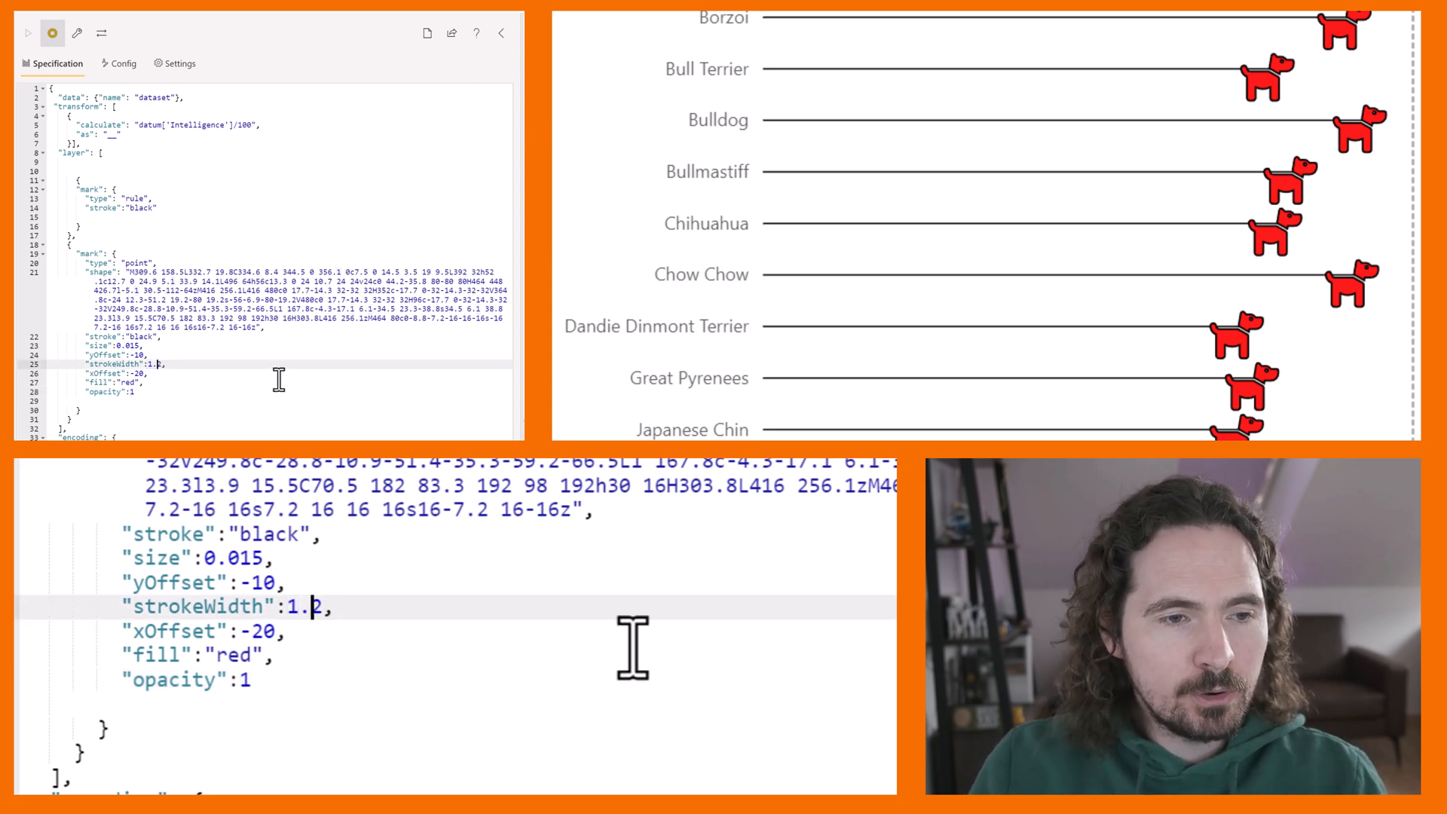
{"action": "key", "text": "Backspace"}
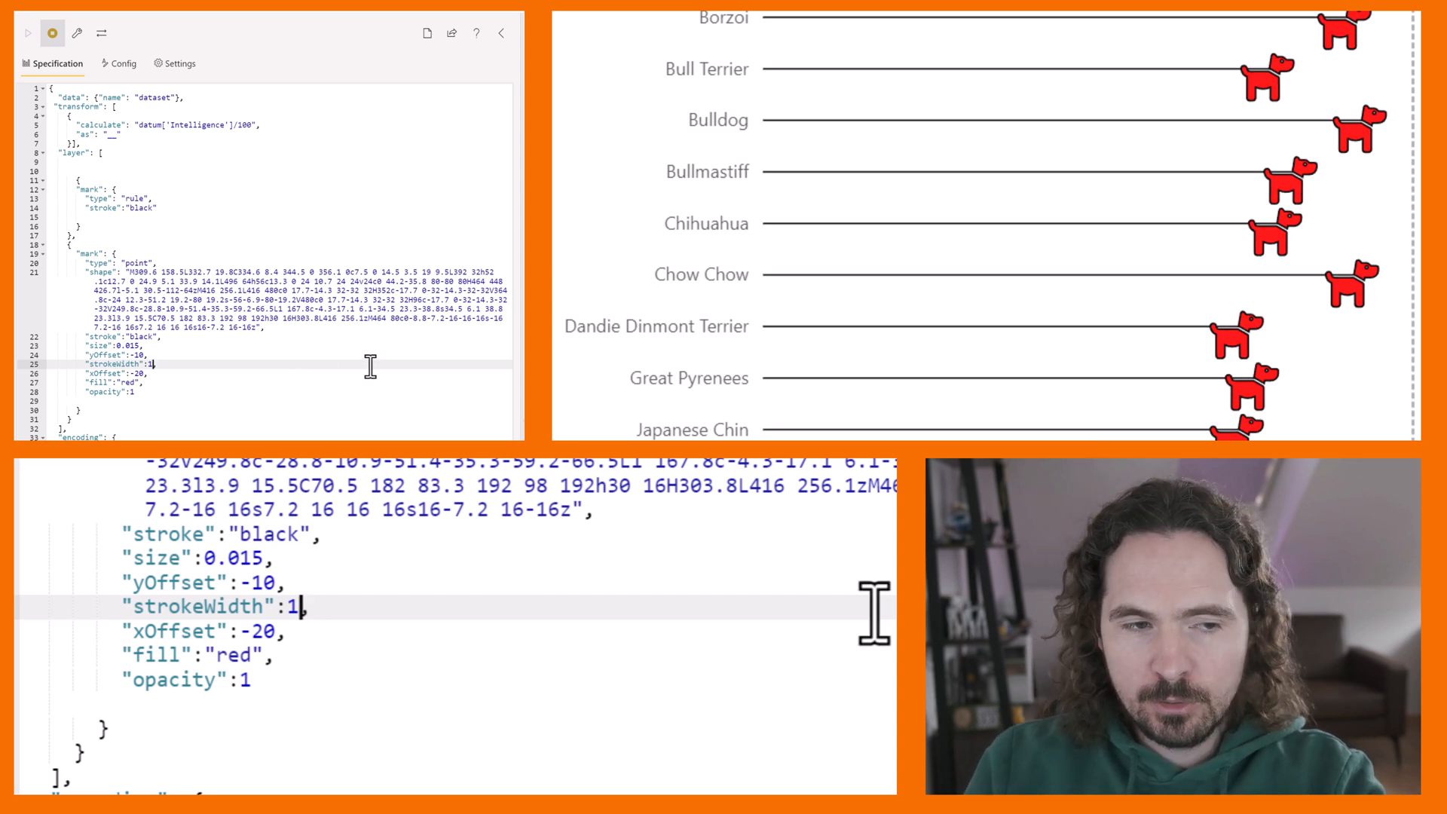
{"action": "type", "text": "0"}
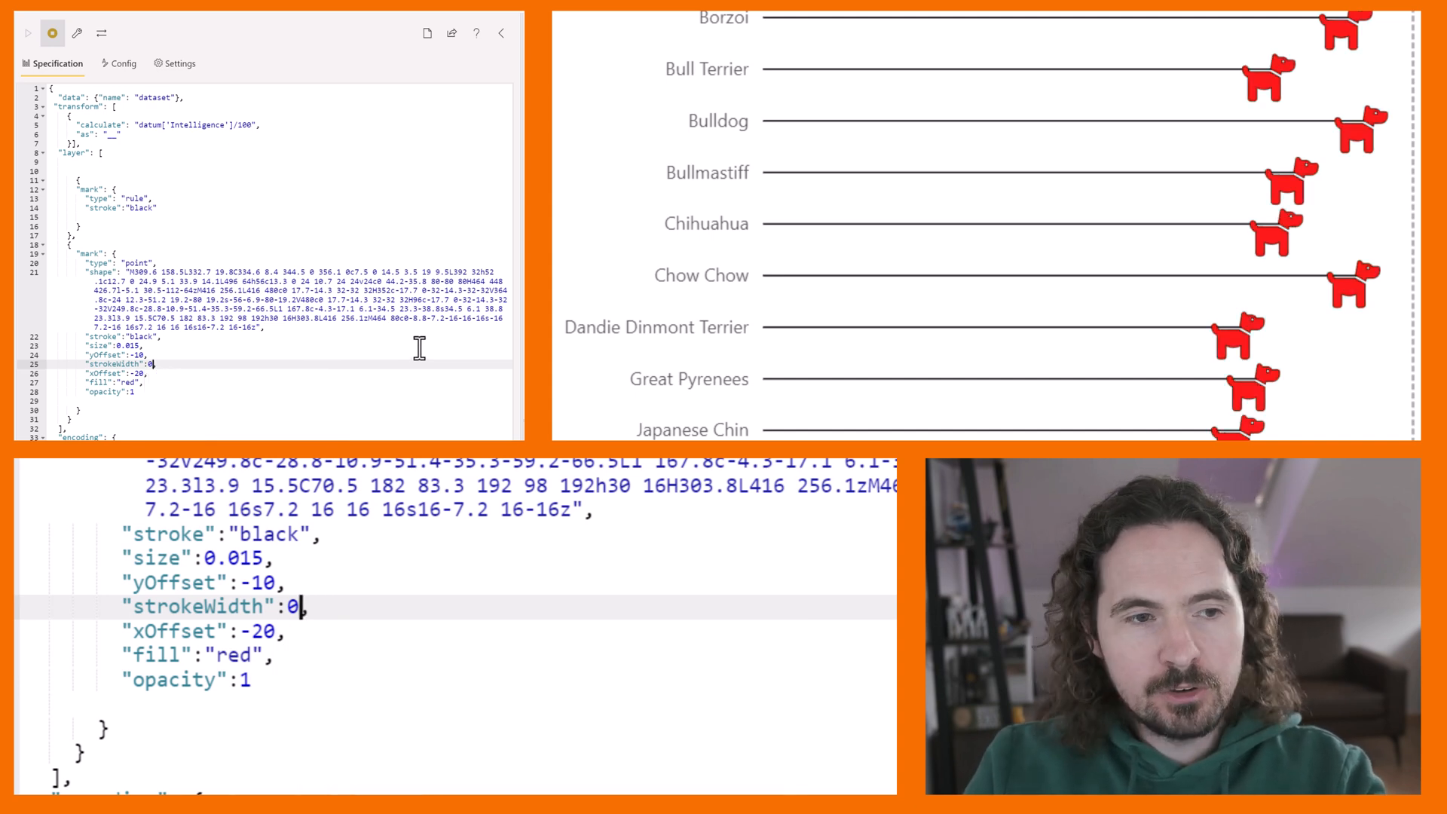
{"action": "type", "text": "1"}
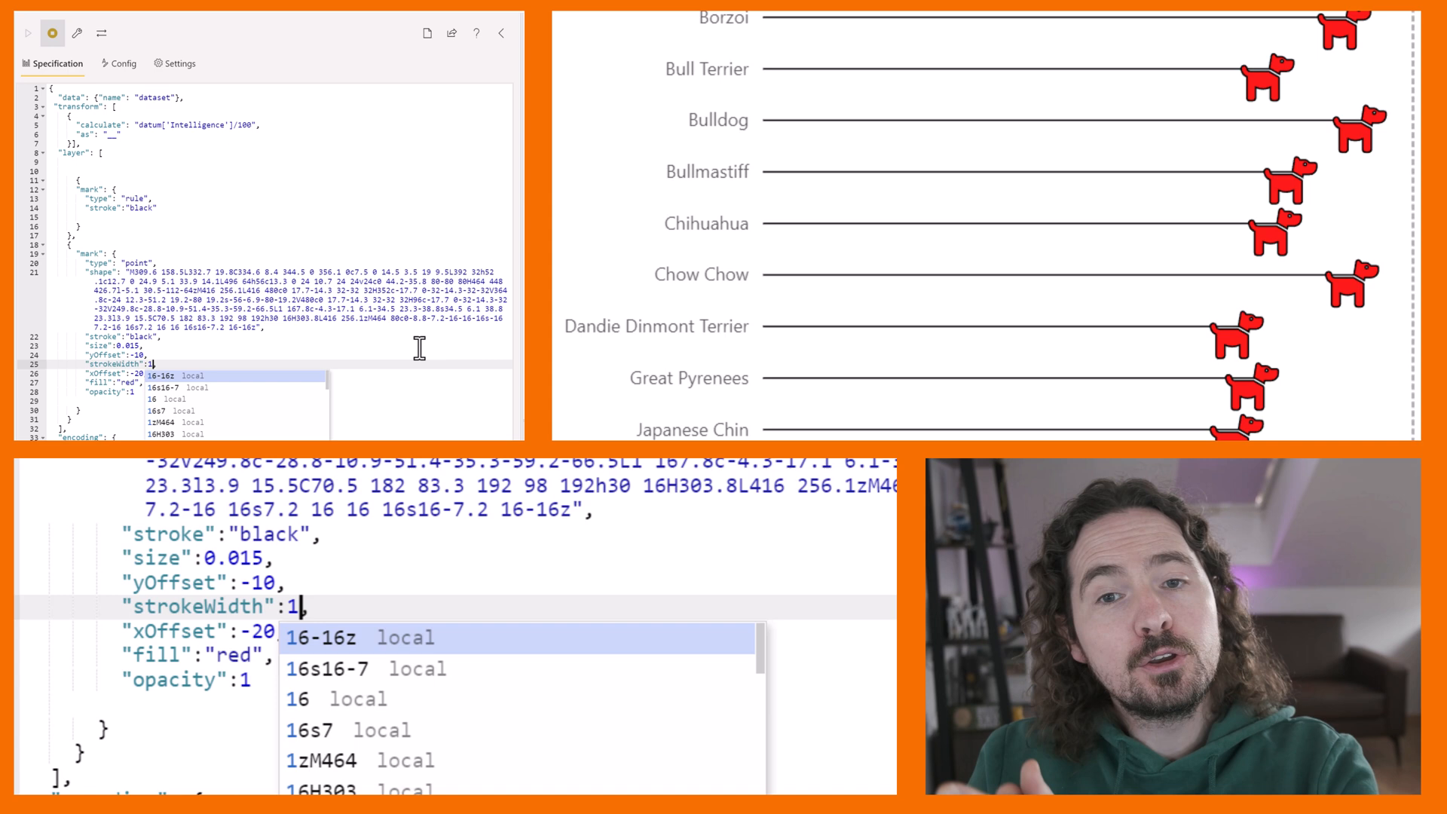